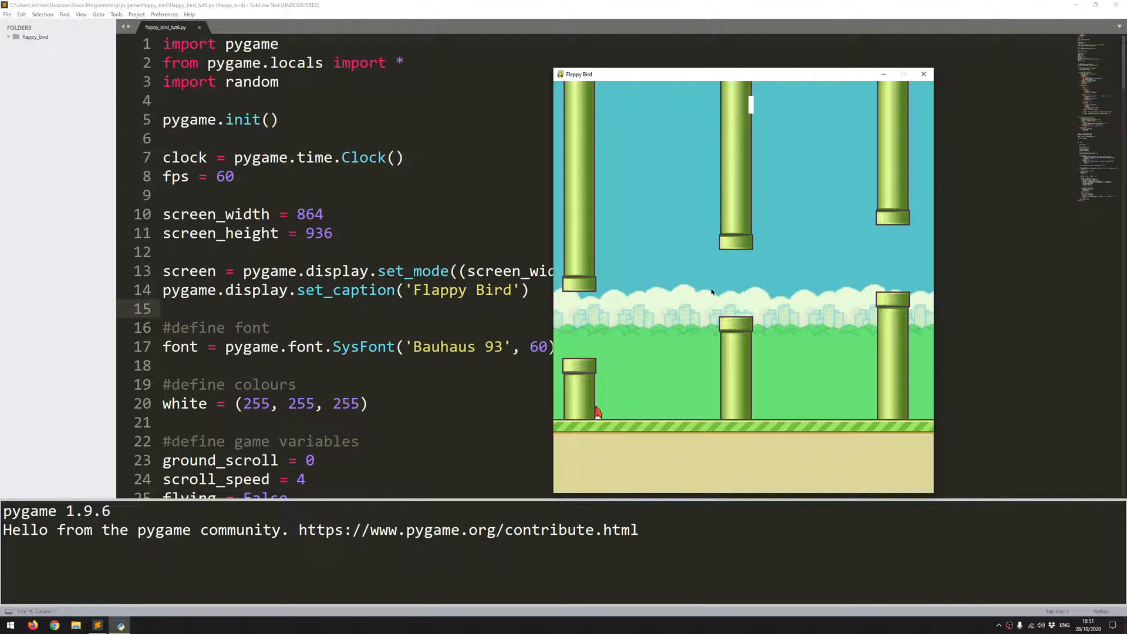
mouse_move(766, 311)
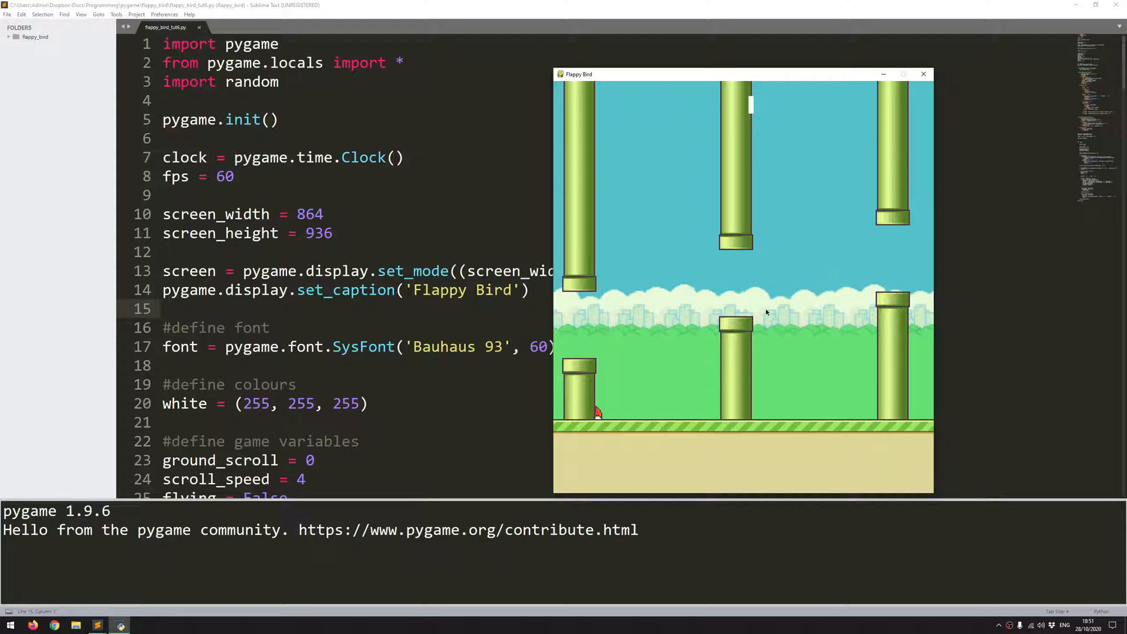
mouse_move(695, 334)
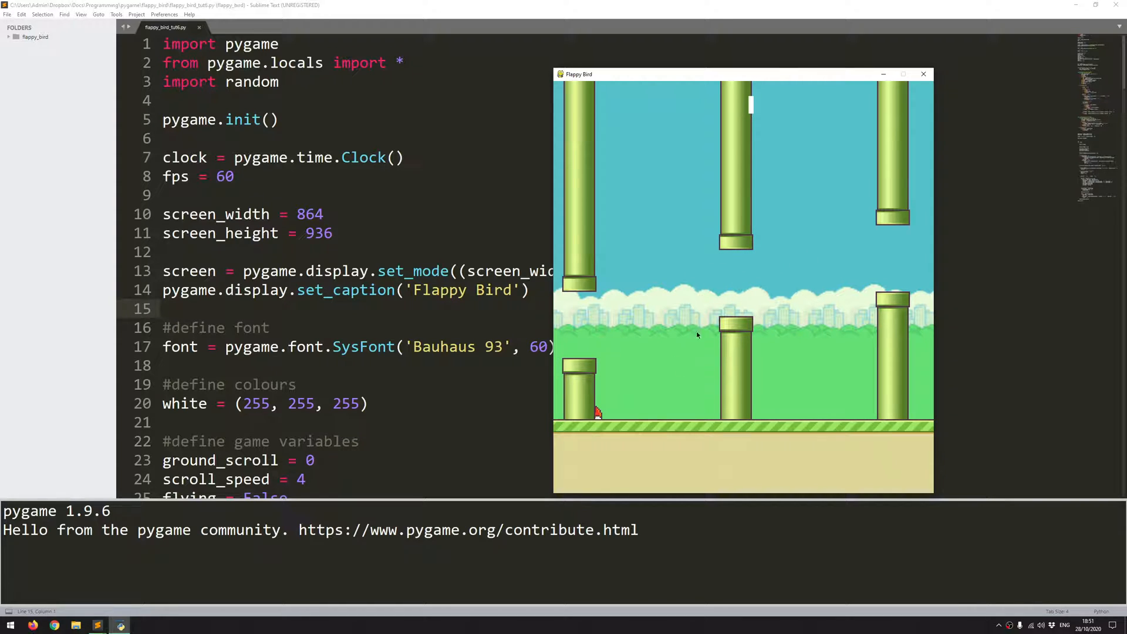
mouse_move(685, 222)
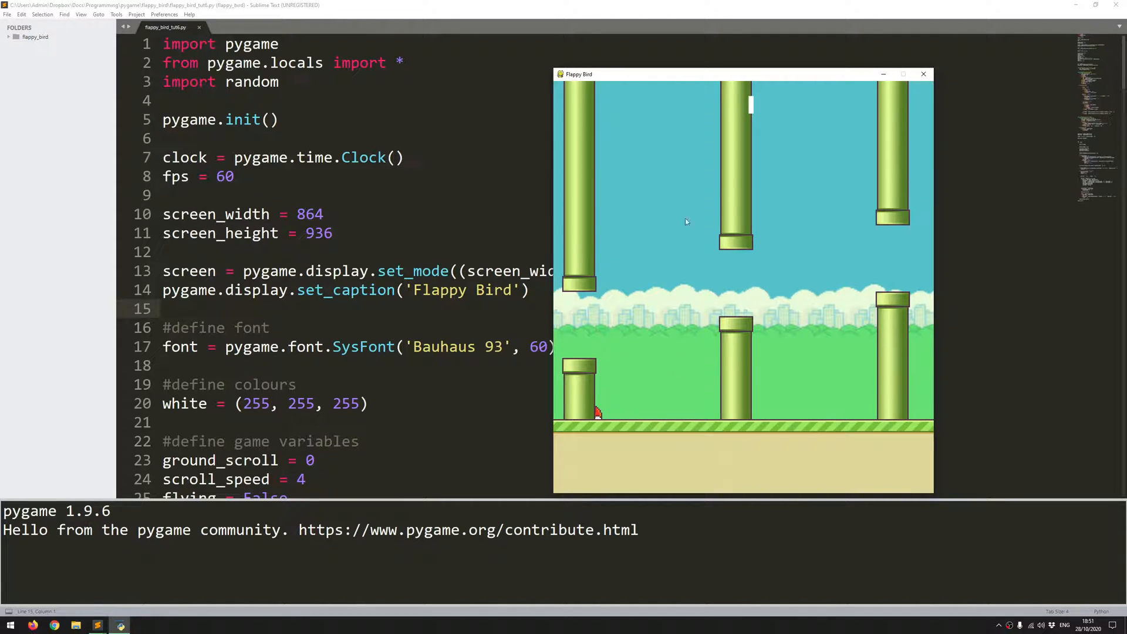
Step: Close the running Flappy Bird game window to stop the game
left_click(923, 73)
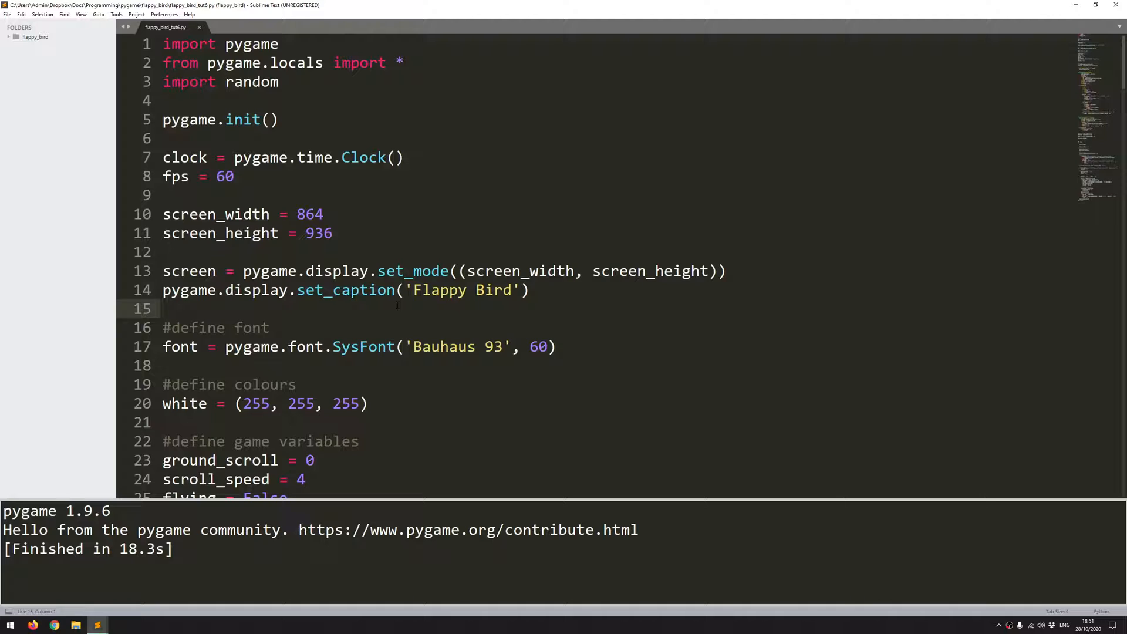
Step: Scroll down to the #load images section with the ground_img line
scroll("down", 3)
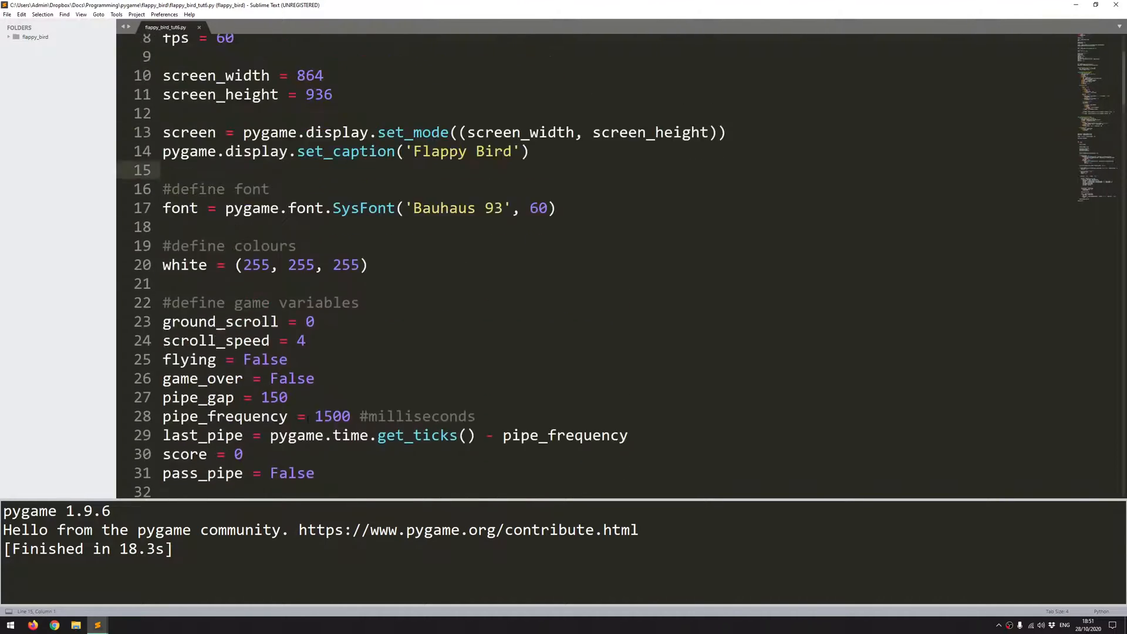
scroll("down", 3)
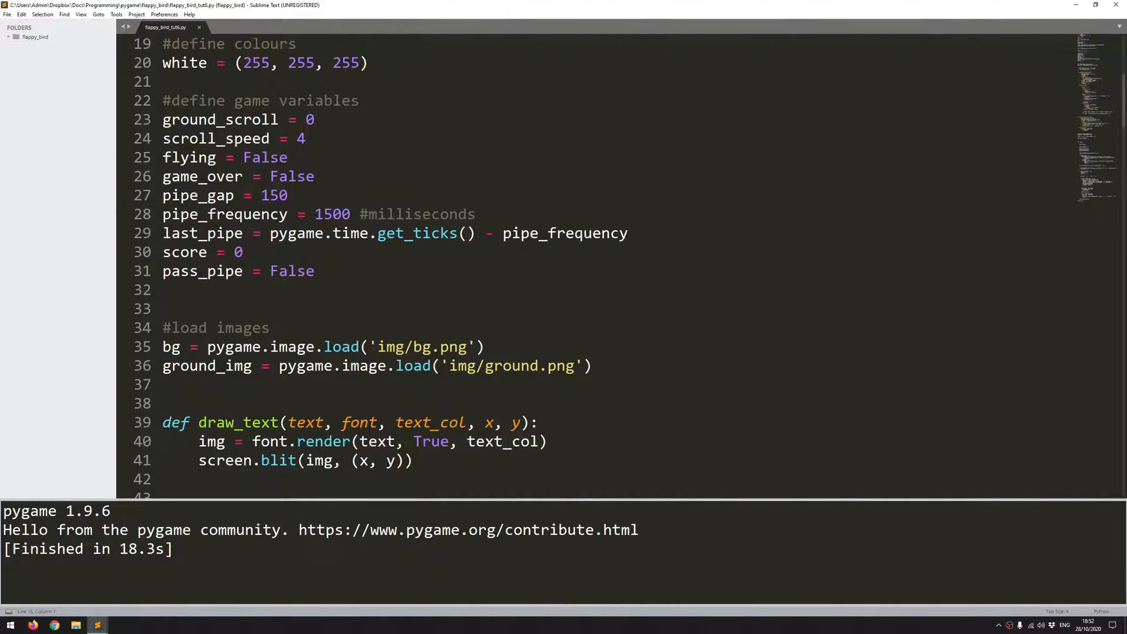
scroll("down", 3)
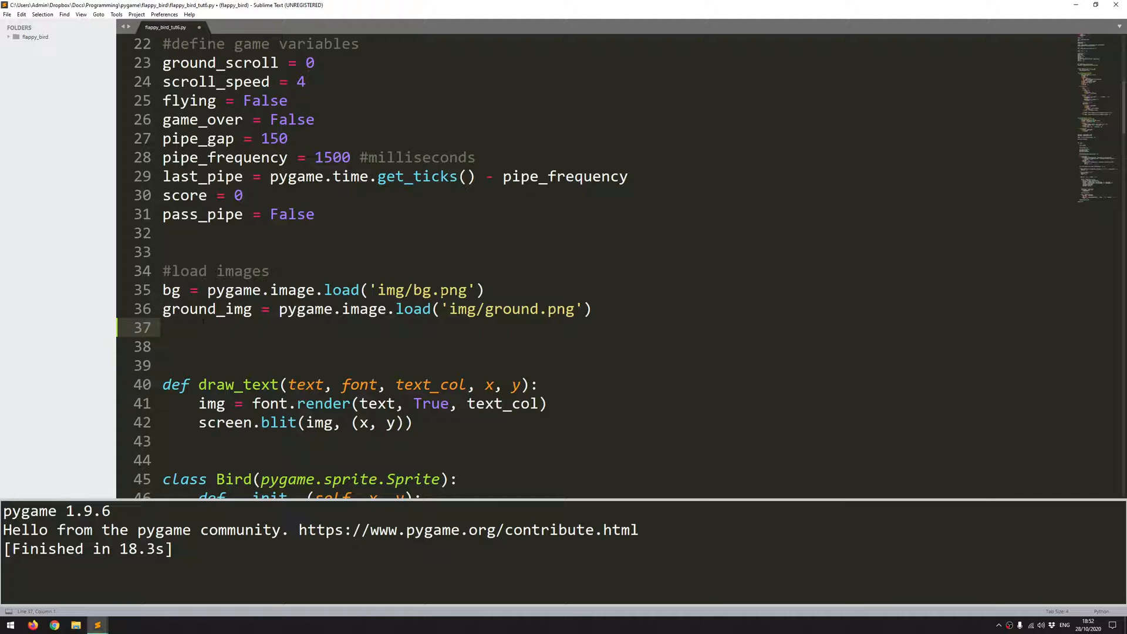
Step: Type button_img = pygame.image.load('img/restart.png'), autocompleting the png extension
type("button_")
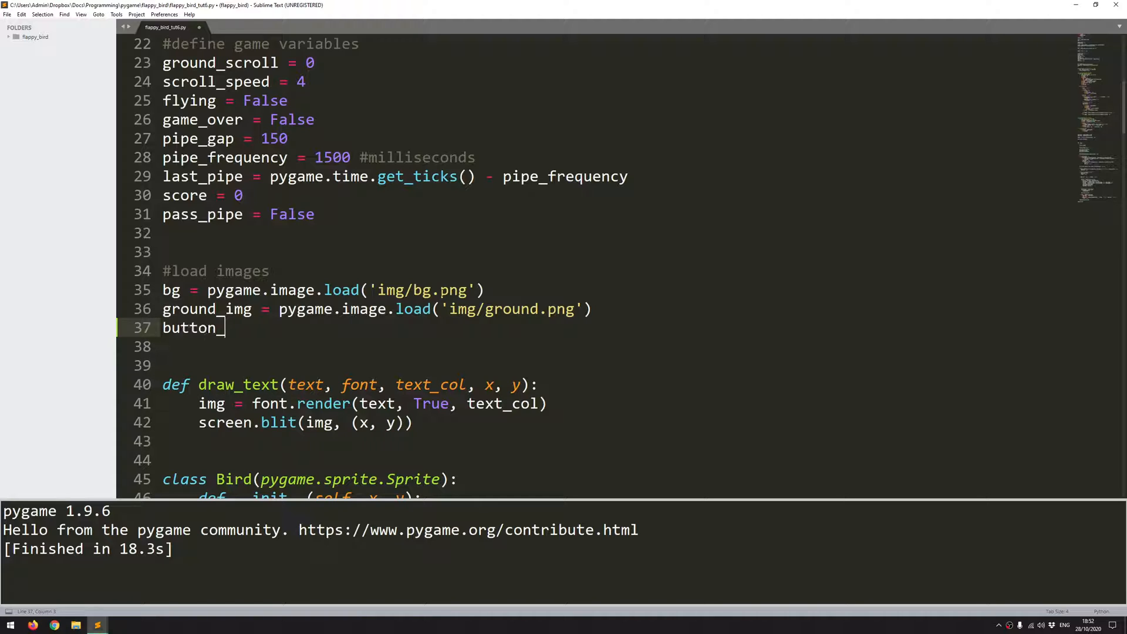
type("img = p")
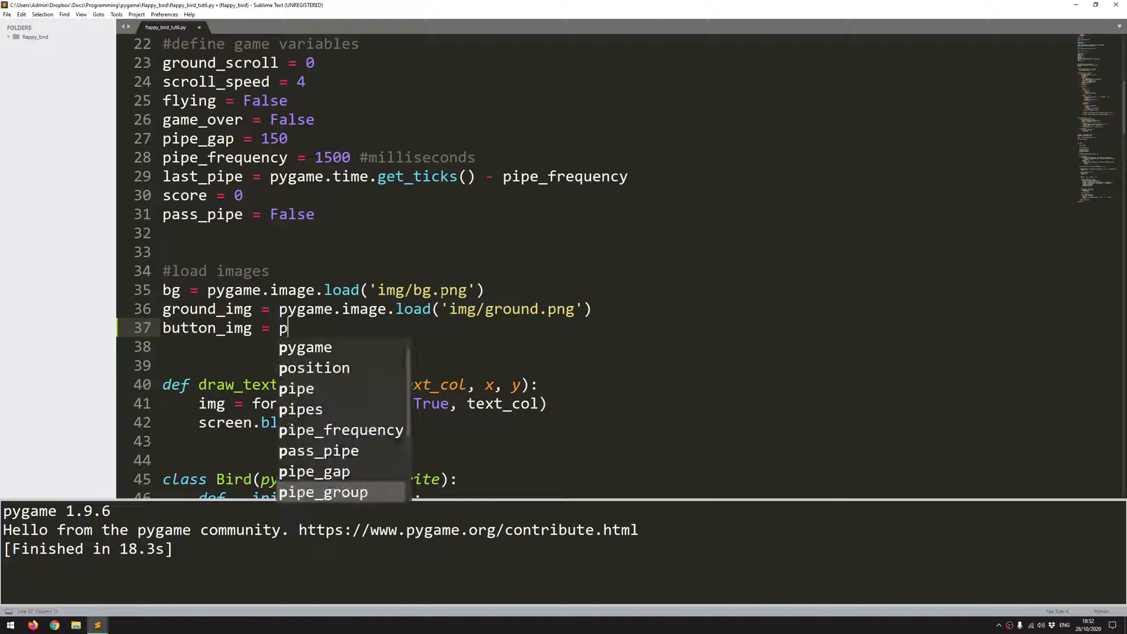
type("ygame.image.")
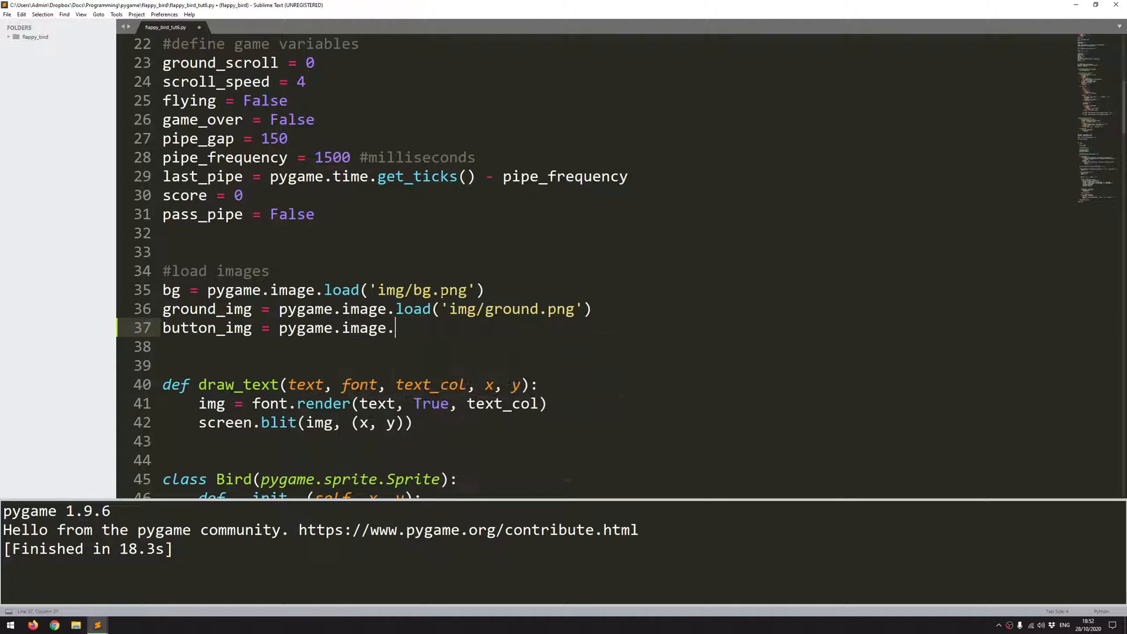
type("load('')")
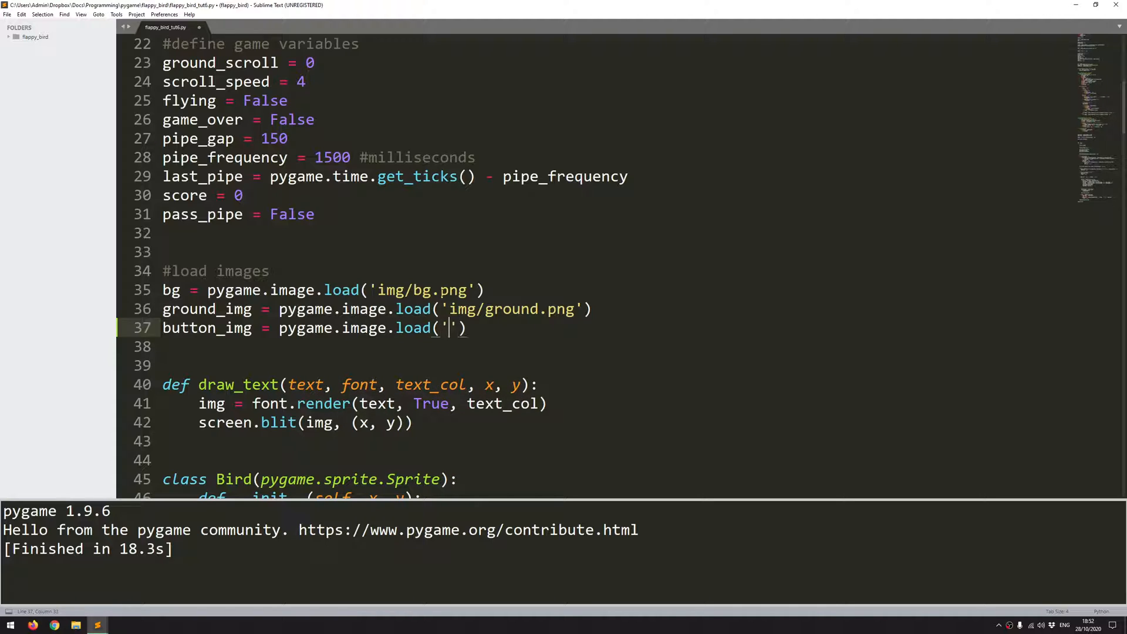
type("img/")
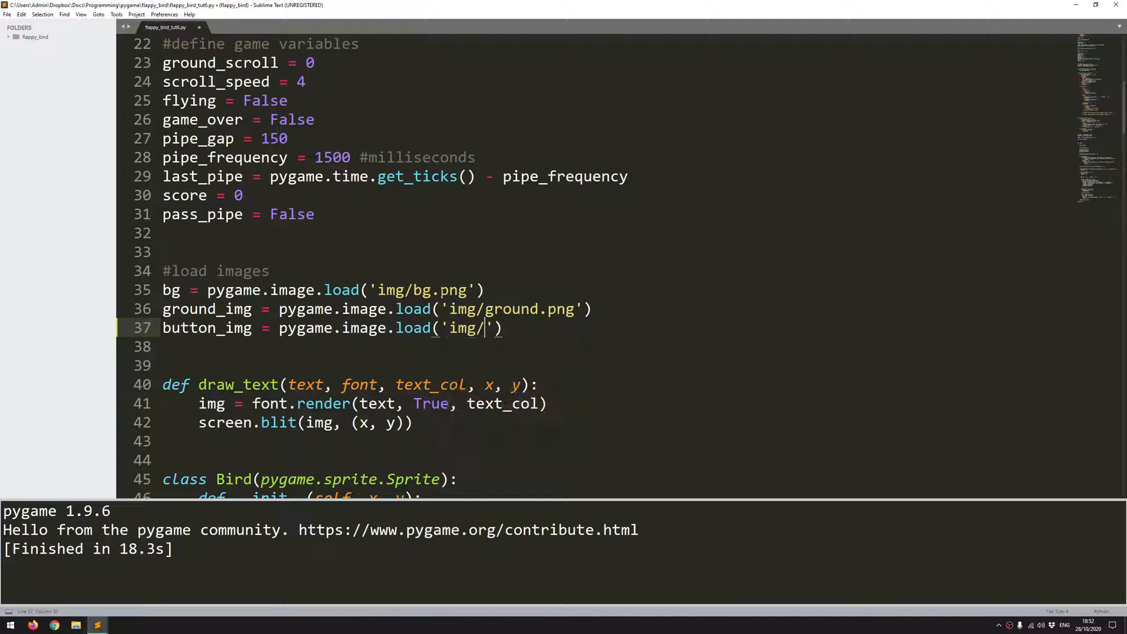
type("restart.p")
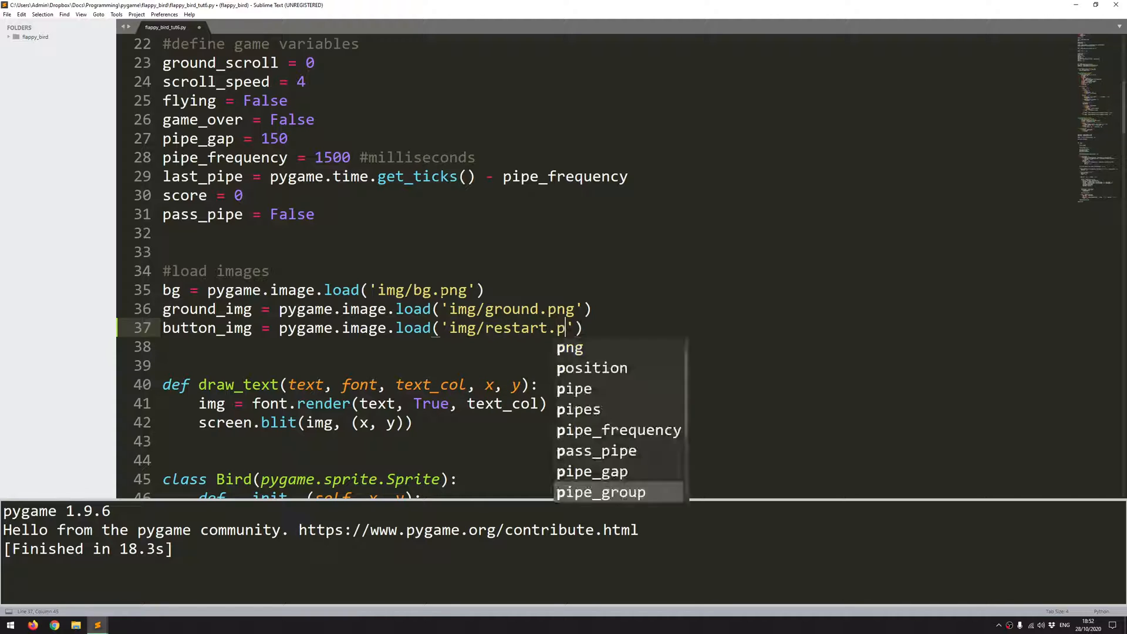
key("Tab")
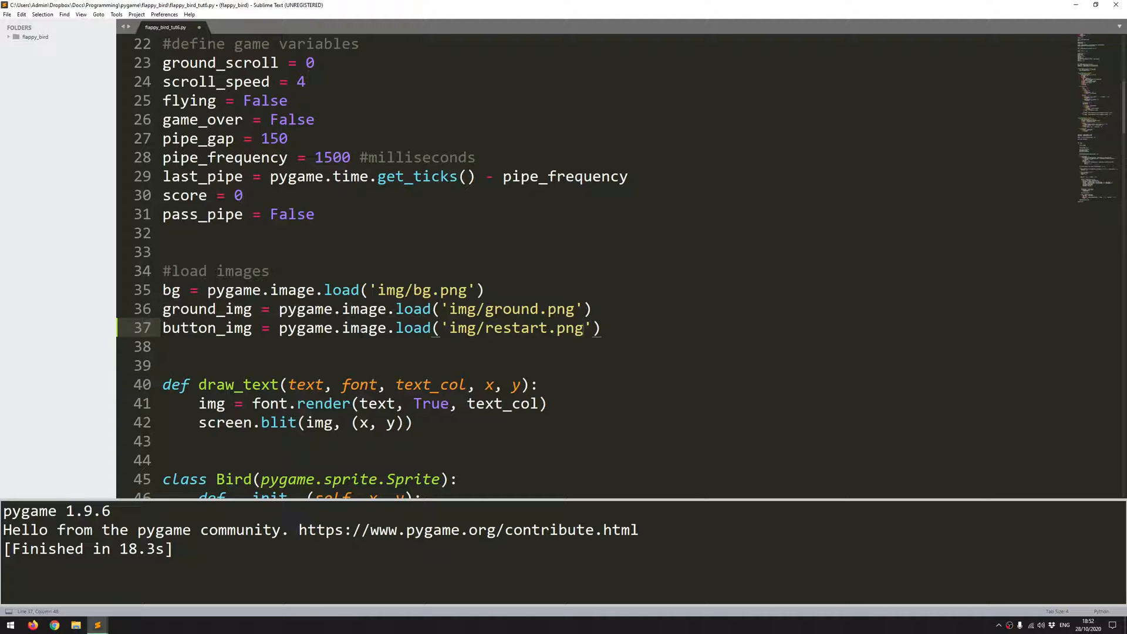
scroll("down", 3)
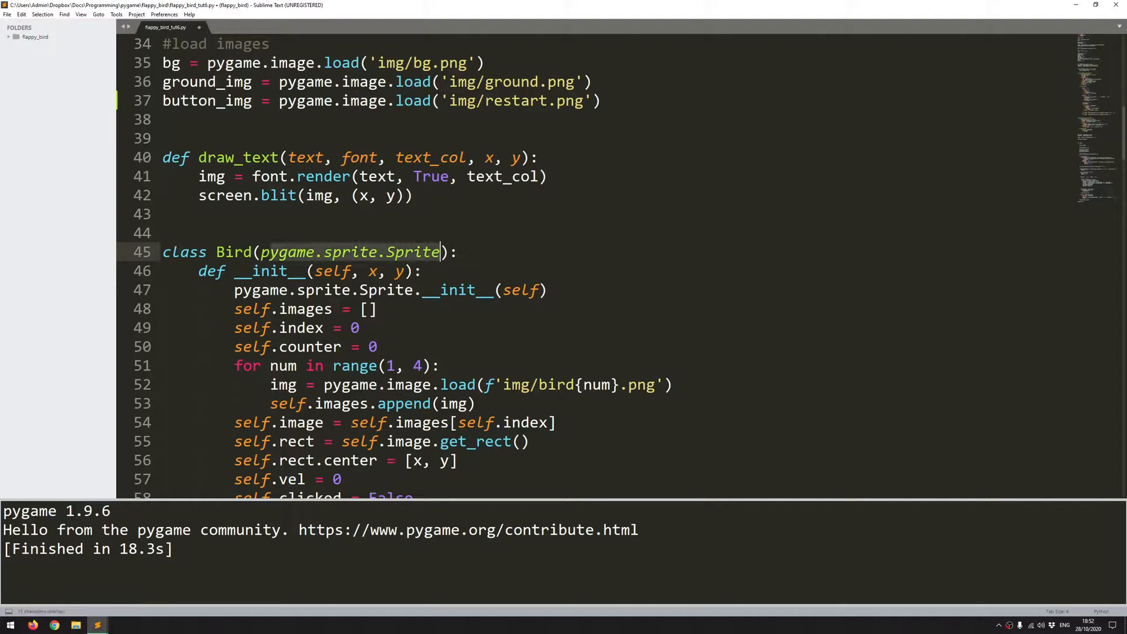
scroll("down", 3)
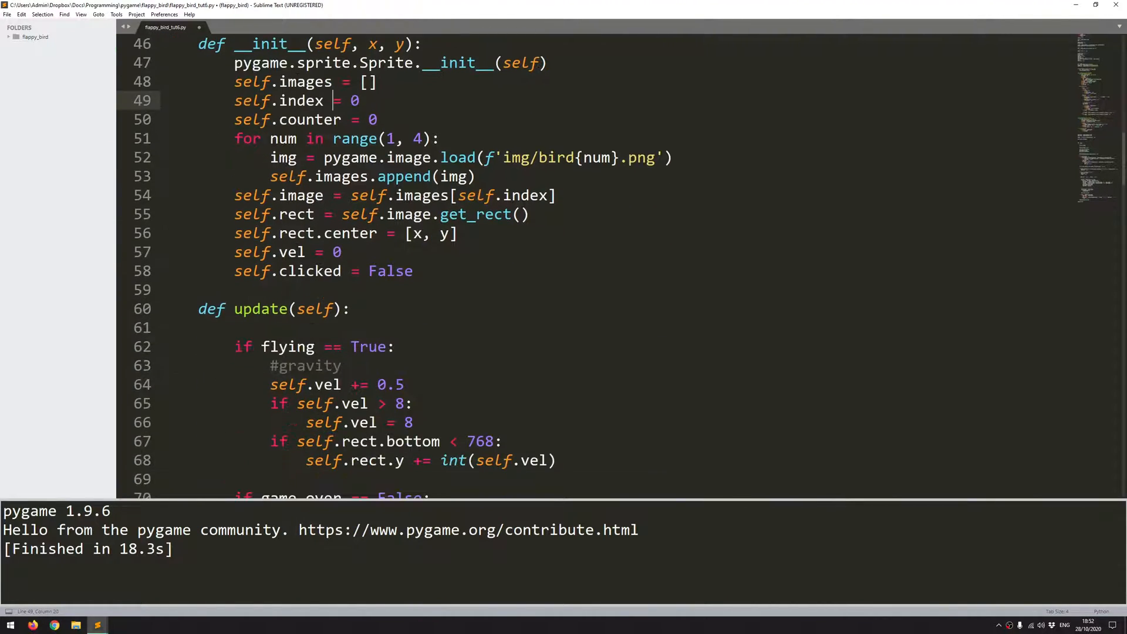
scroll("down", 3)
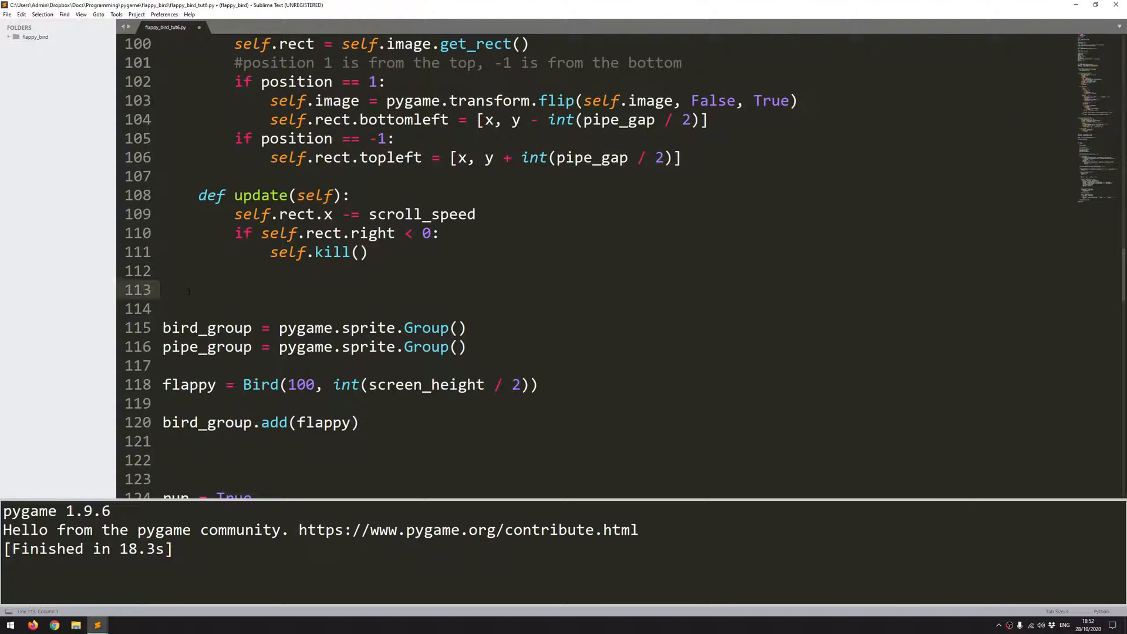
Step: Declare class Button with an __init__(self, x, y, image) method
type("c")
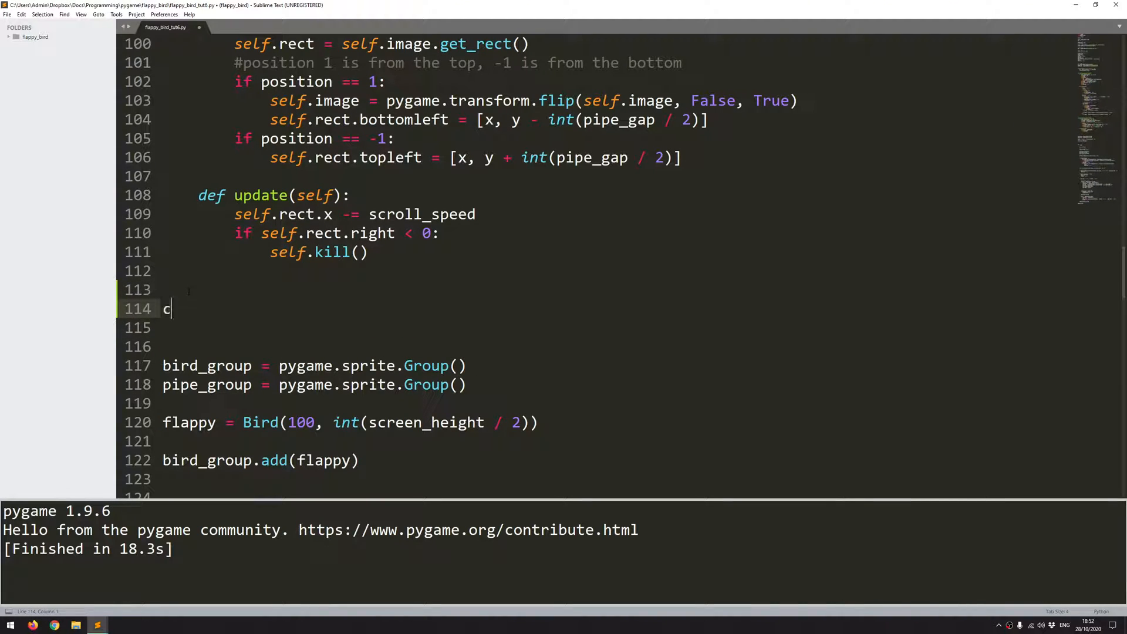
type("lass Button():")
left_click(618, 327)
type("def")
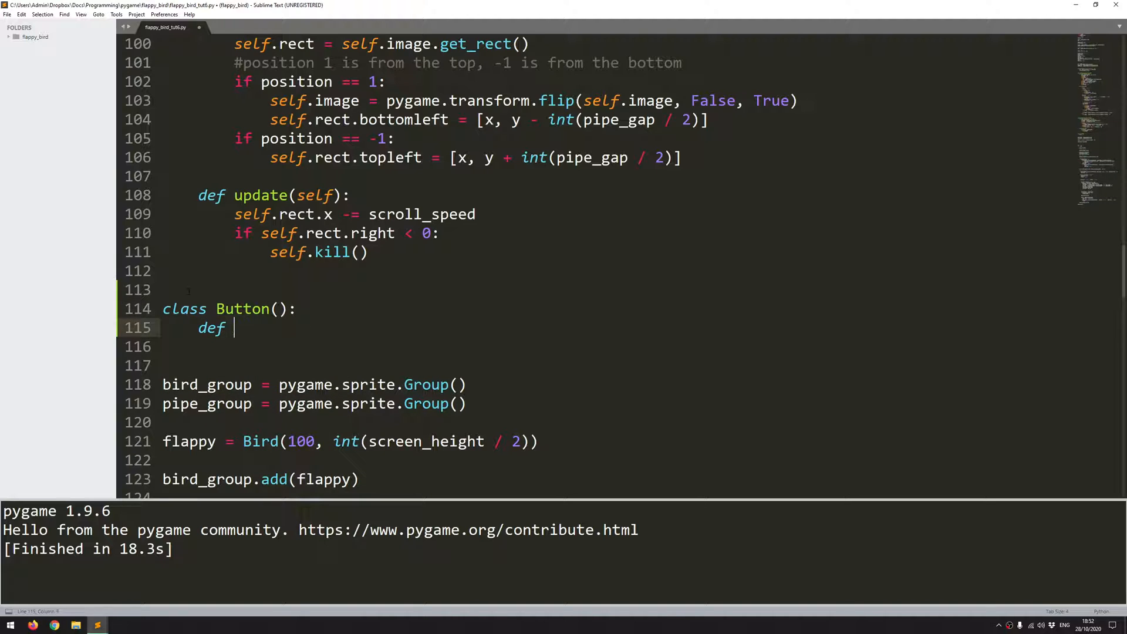
type("__init__")
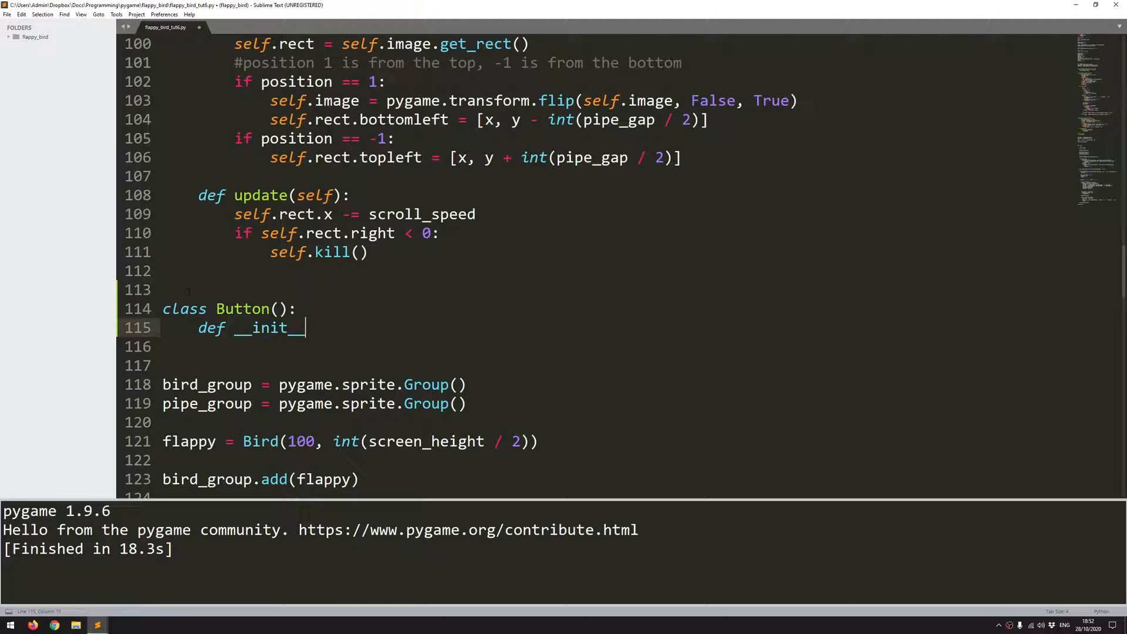
type("(self)")
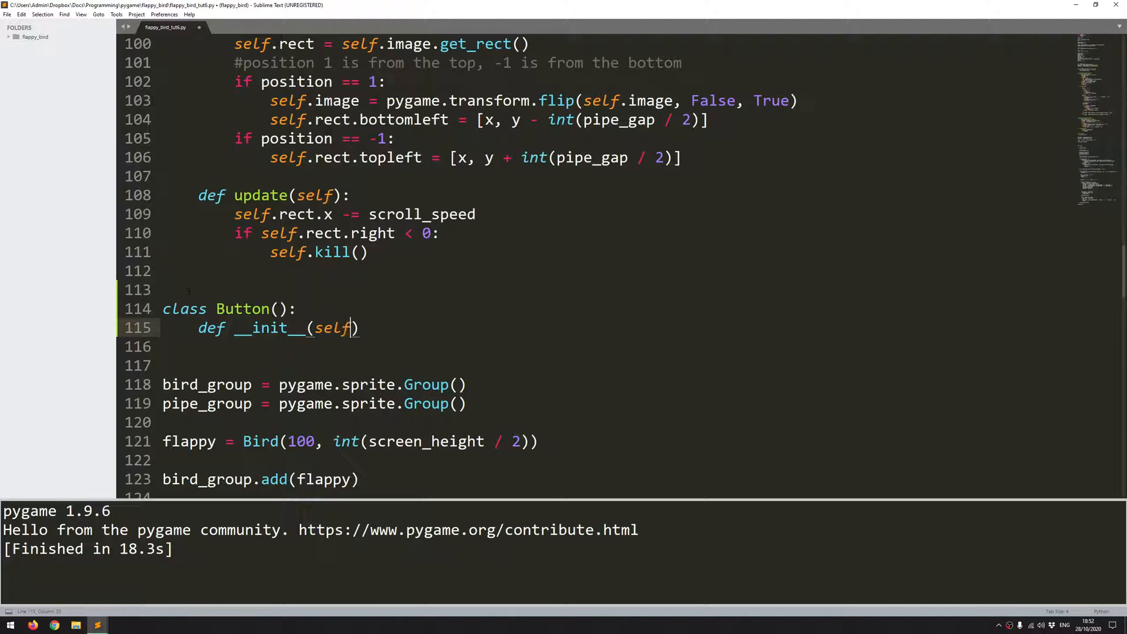
type(", x, y, ua")
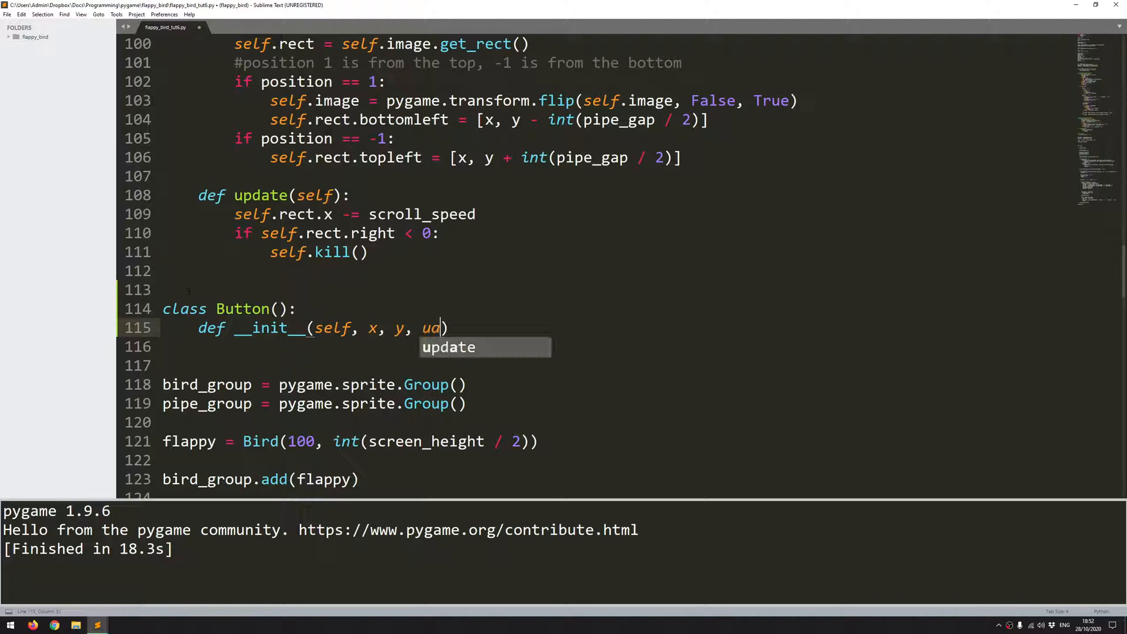
type("image")
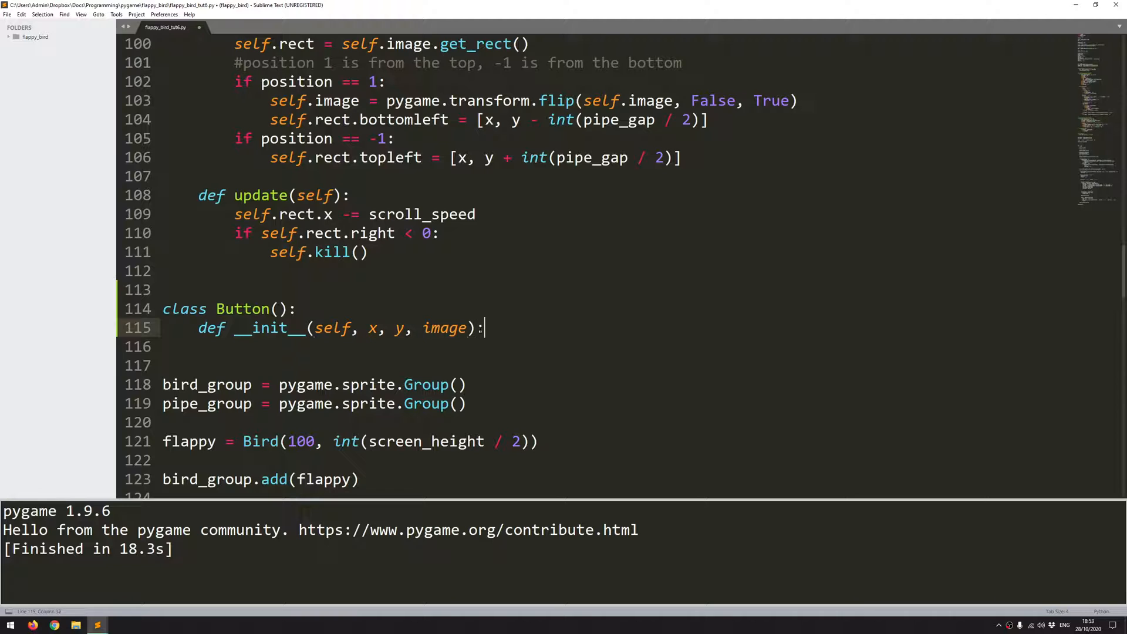
Step: Store self.image = image and begin self.rect = self.image.get_rect()
type("se")
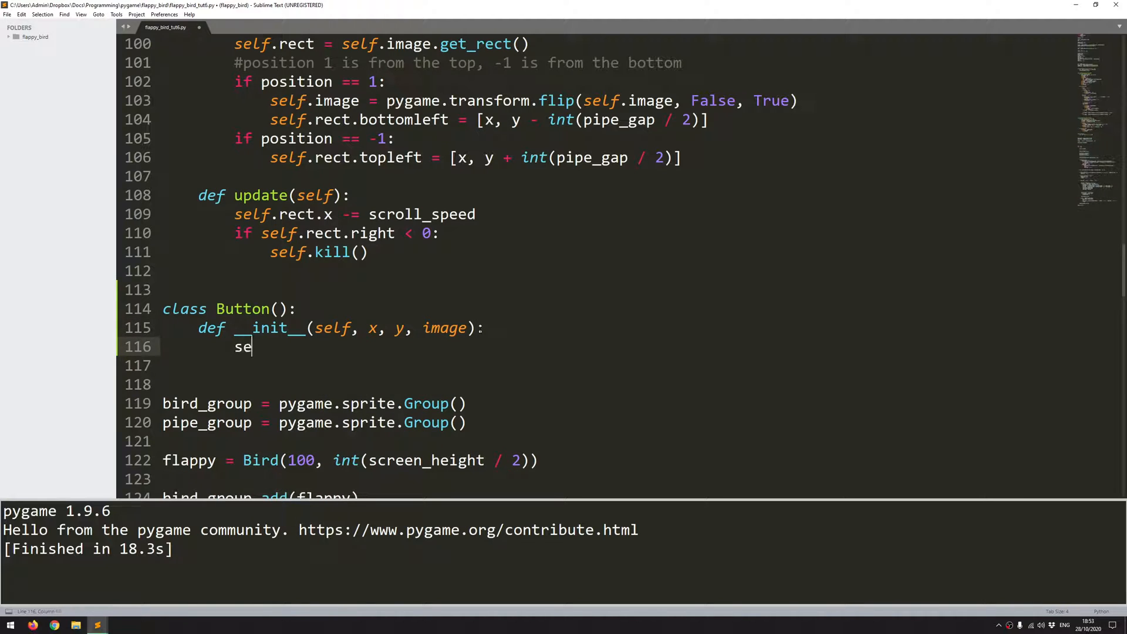
type("lf.")
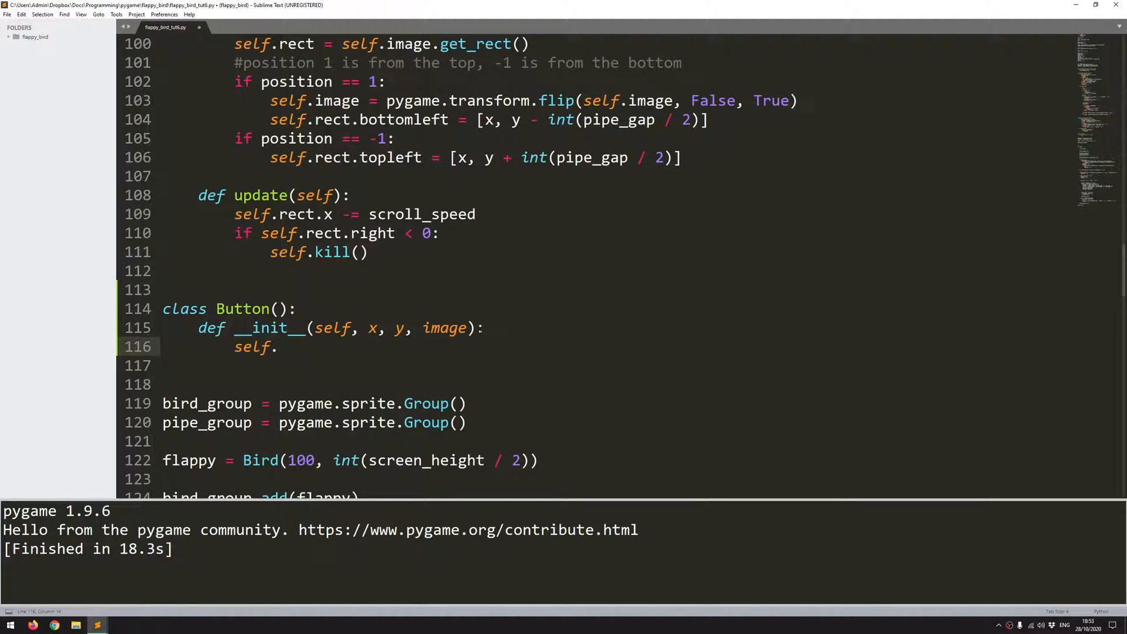
type("image")
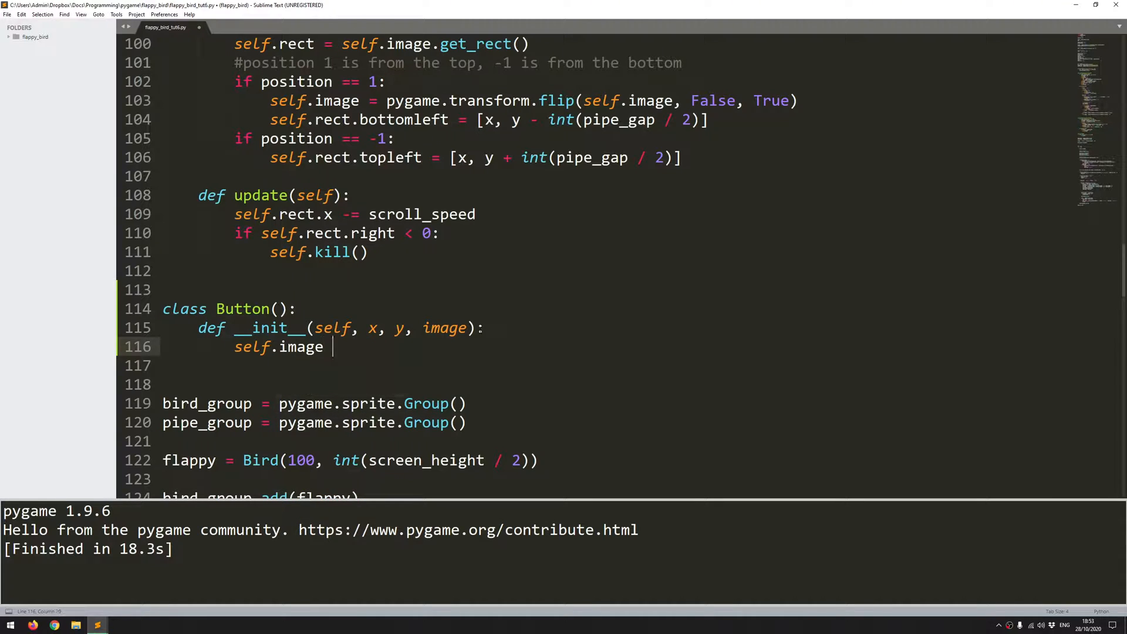
type("= image")
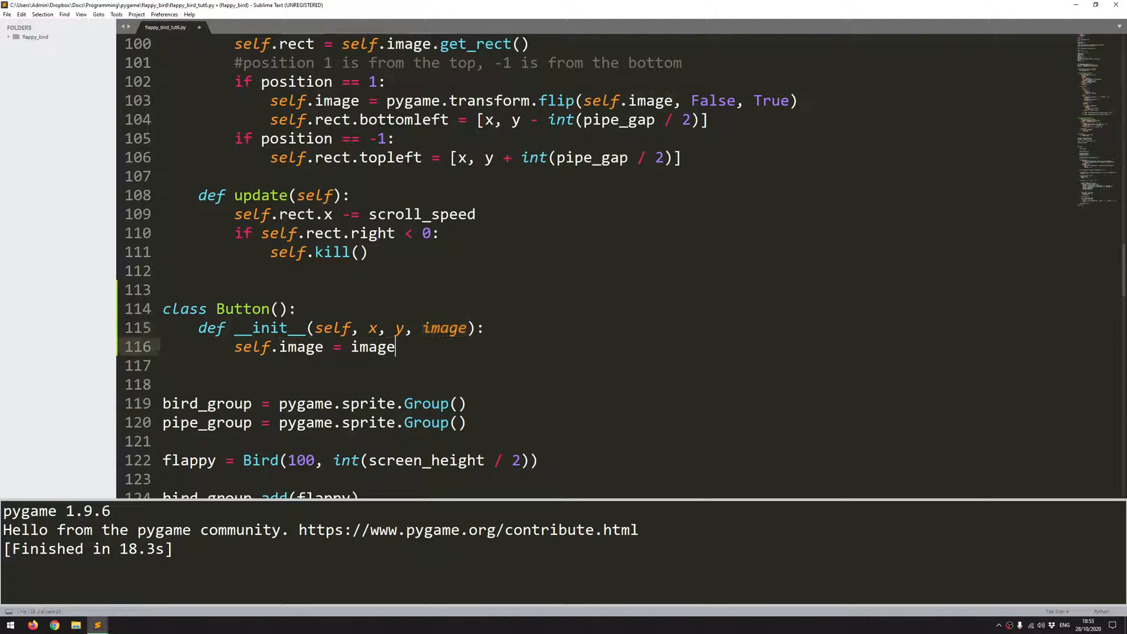
type("self.")
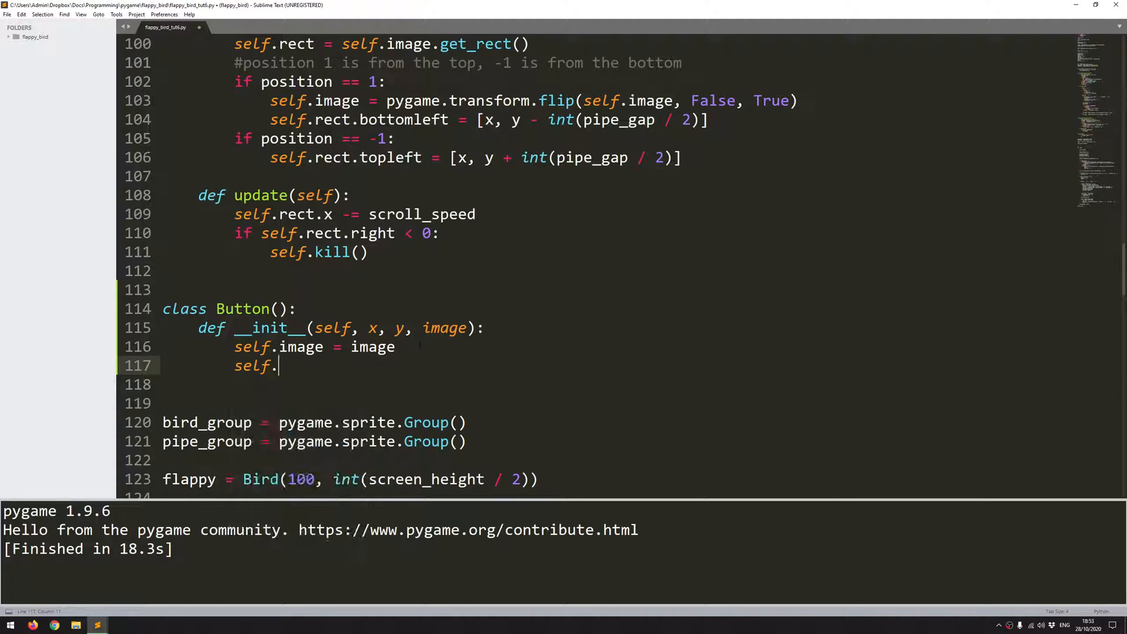
type("rect = self")
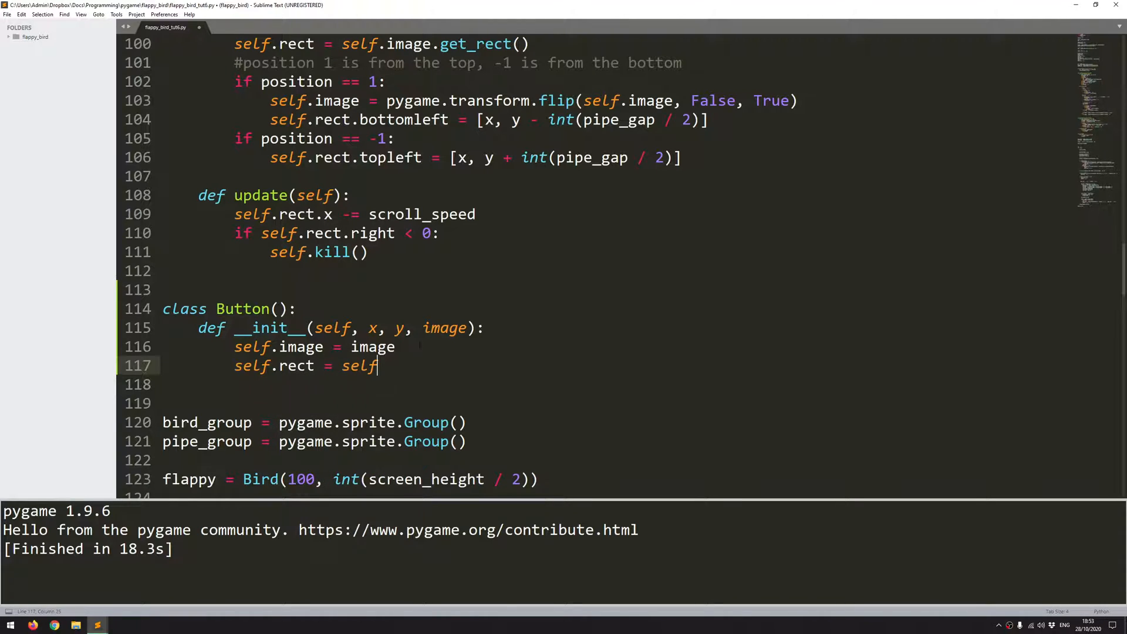
type(".image.get_rect(")
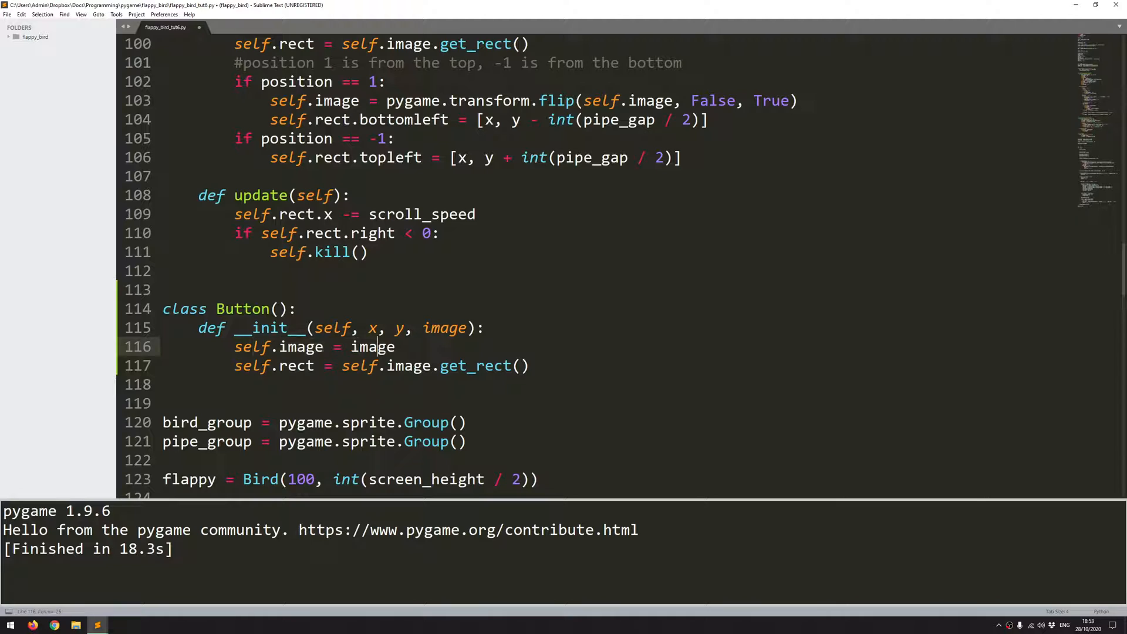
Step: Set self.rect.topleft = (x, y) and open a new line after the initialiser
left_click(311, 365)
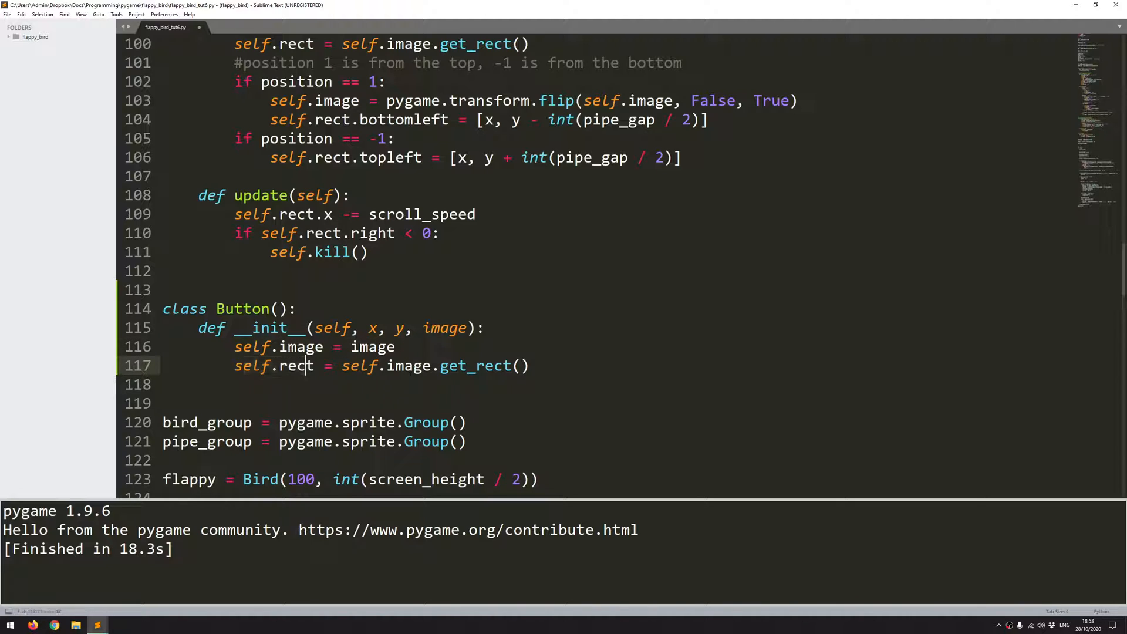
type("se")
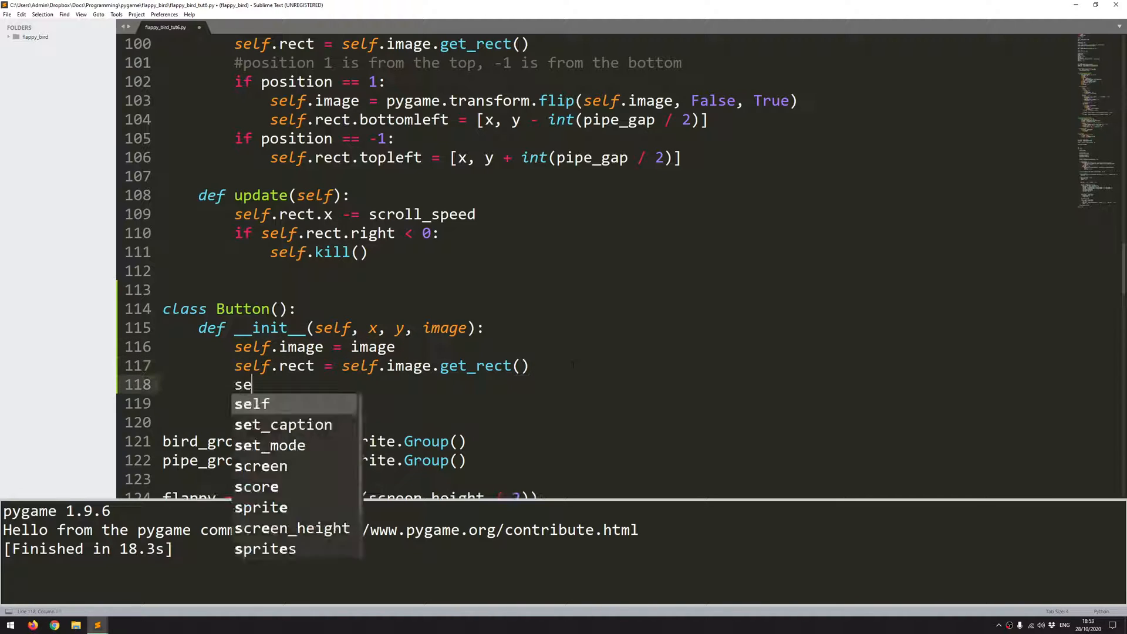
type(".rect.")
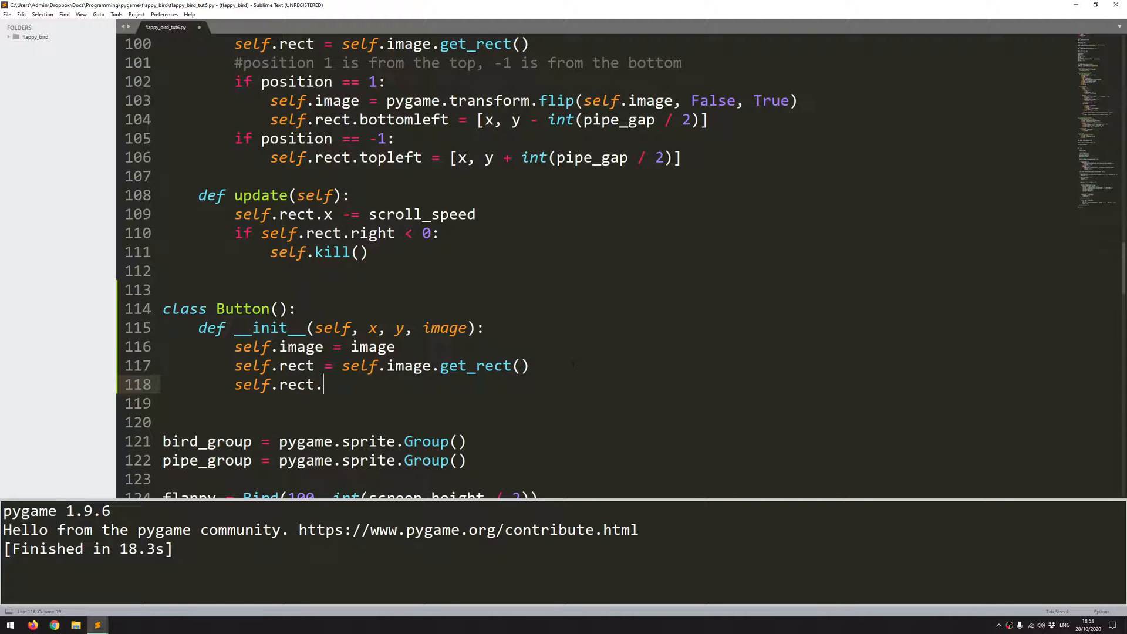
type("topleft")
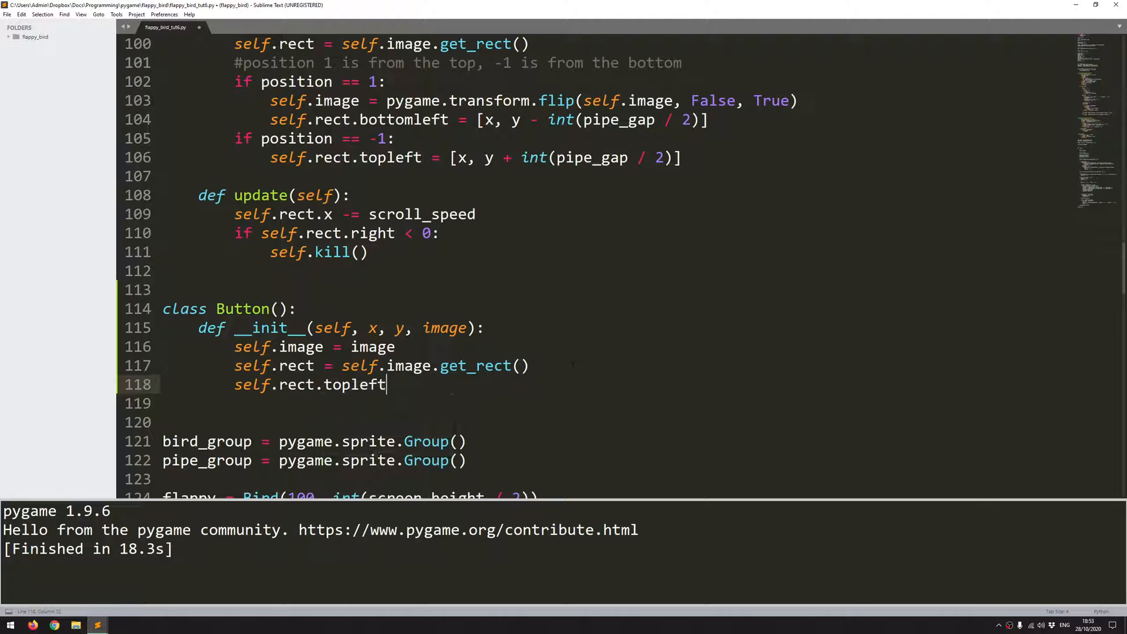
type("= ()")
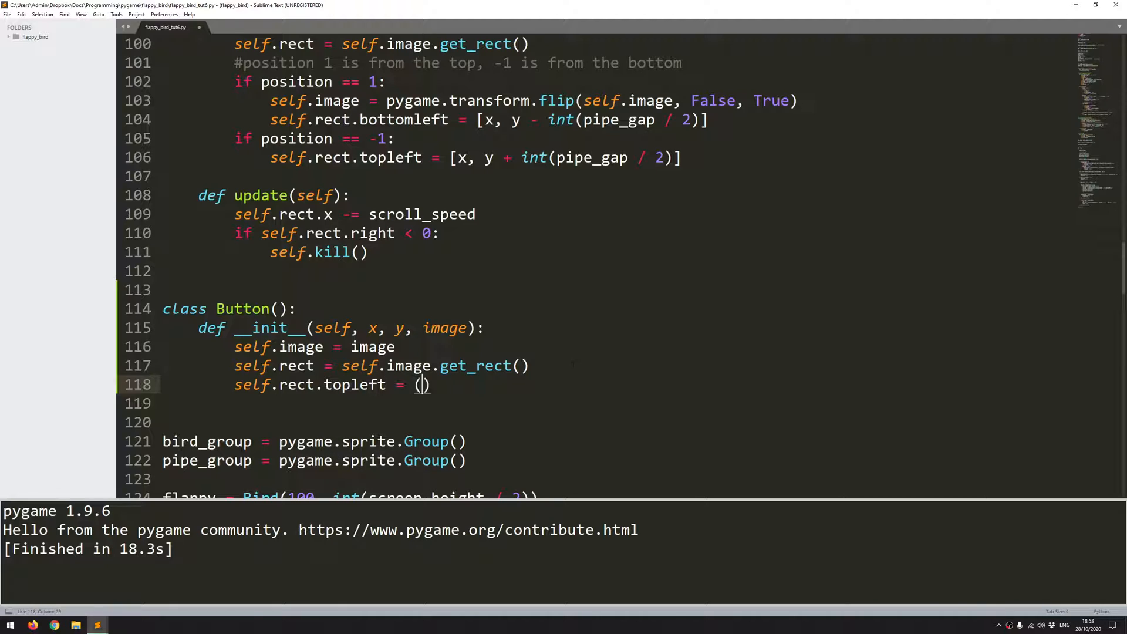
type("x, y")
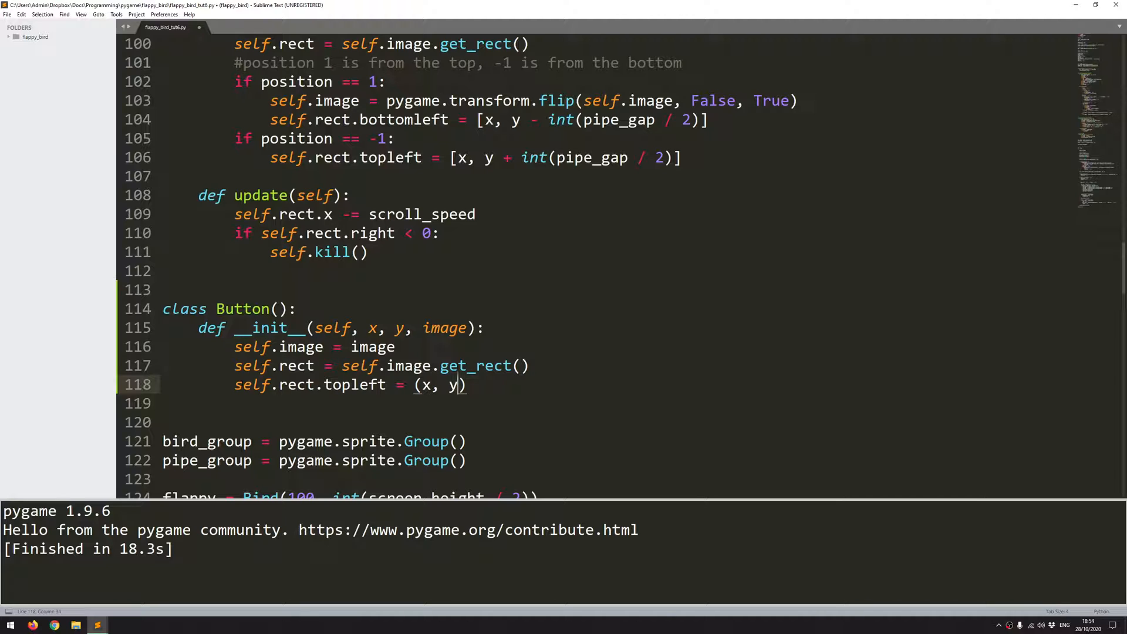
scroll("down", 3)
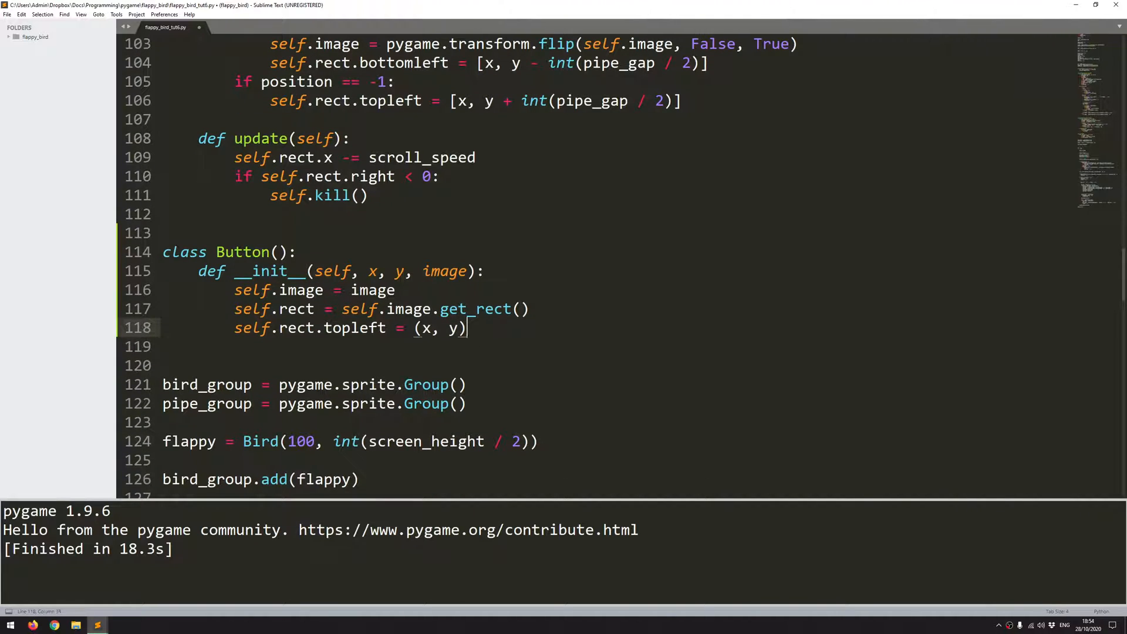
key("enter")
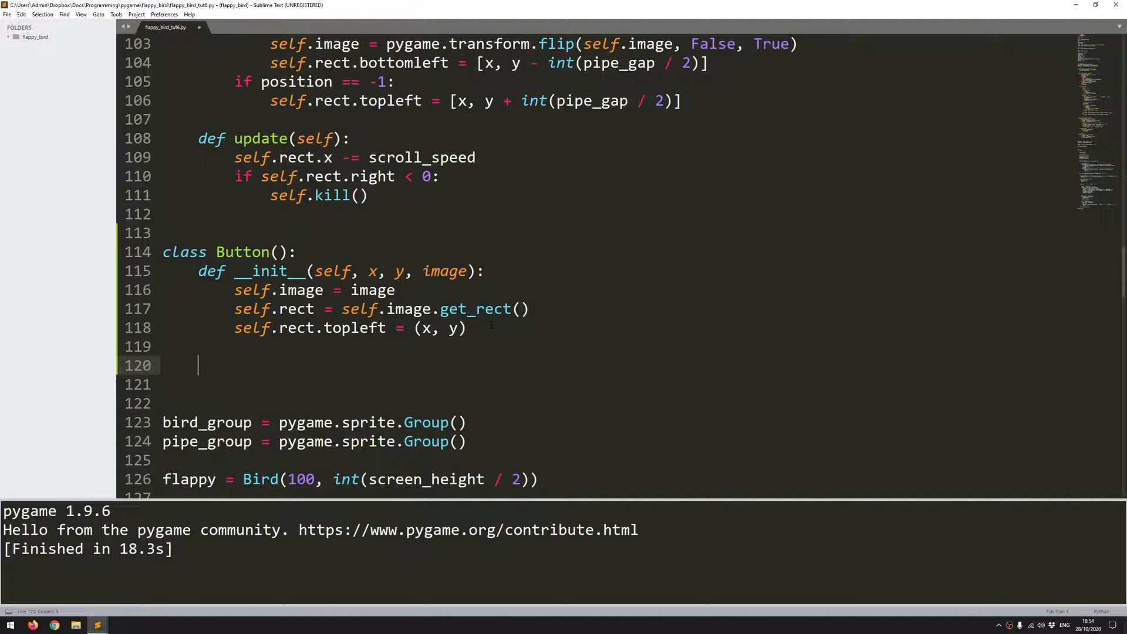
Step: Define def draw(self): with a #draw button comment
type("def d")
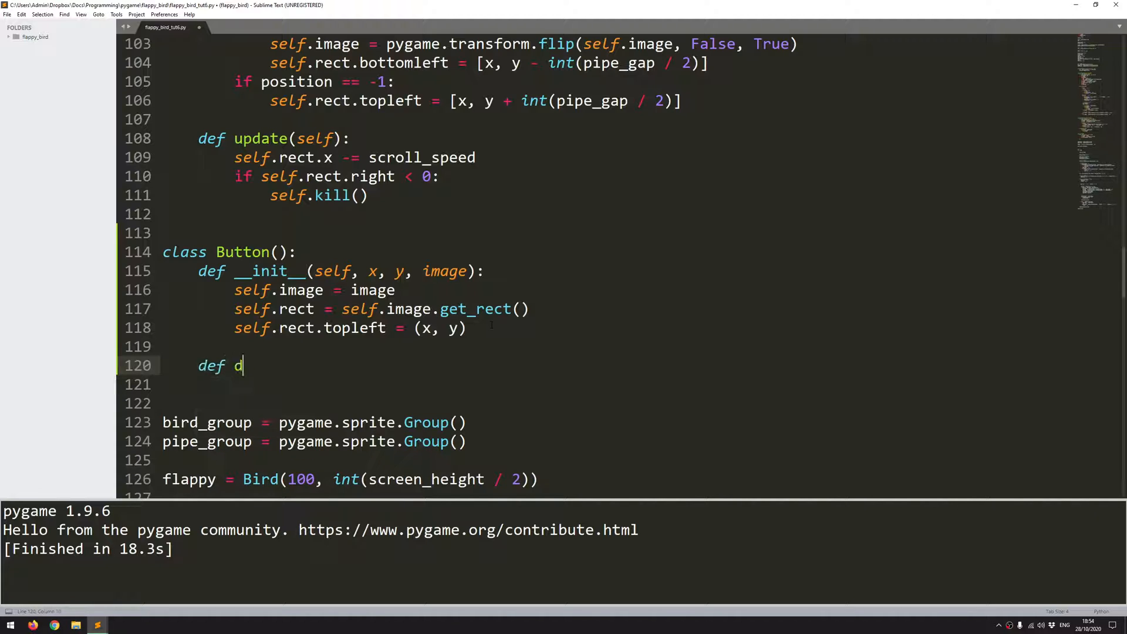
type("raw(self):")
type("#")
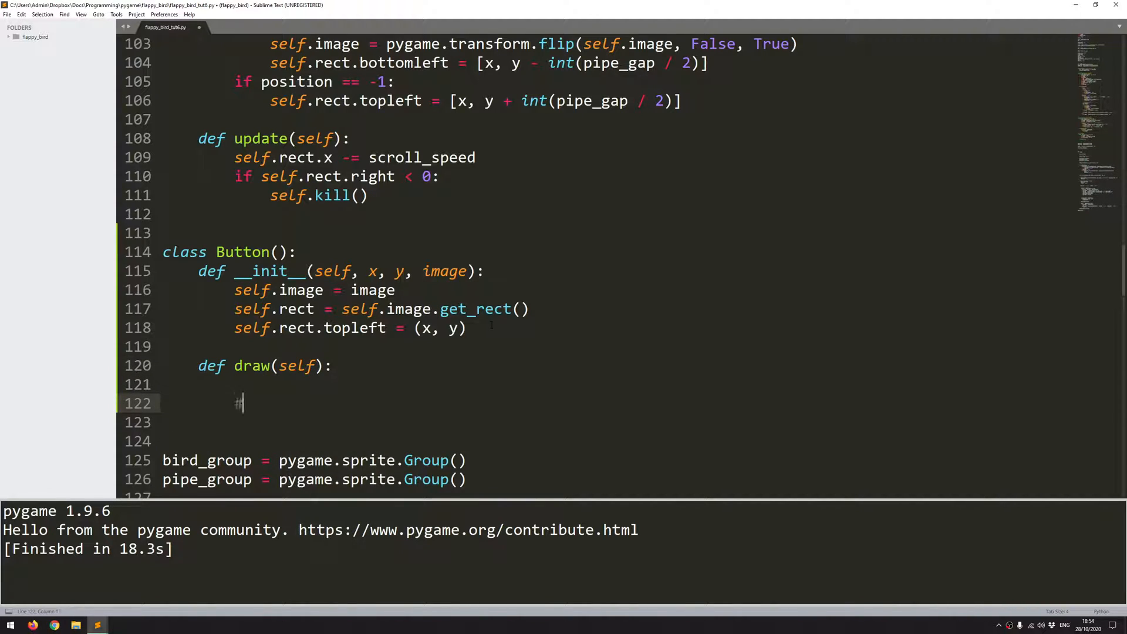
type("draw button")
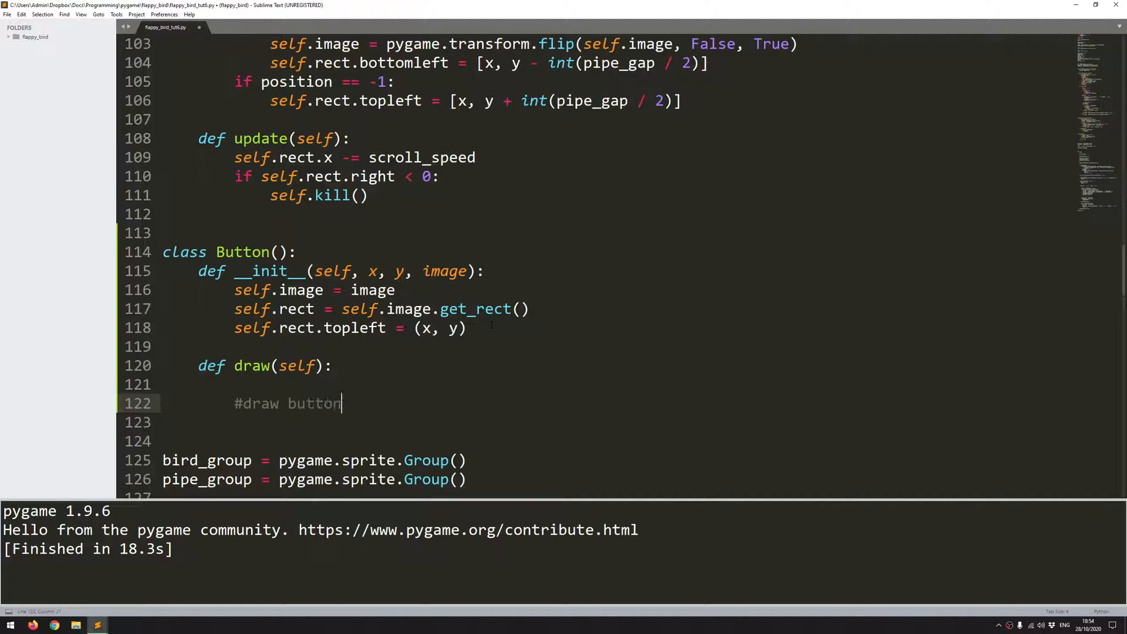
key("enter")
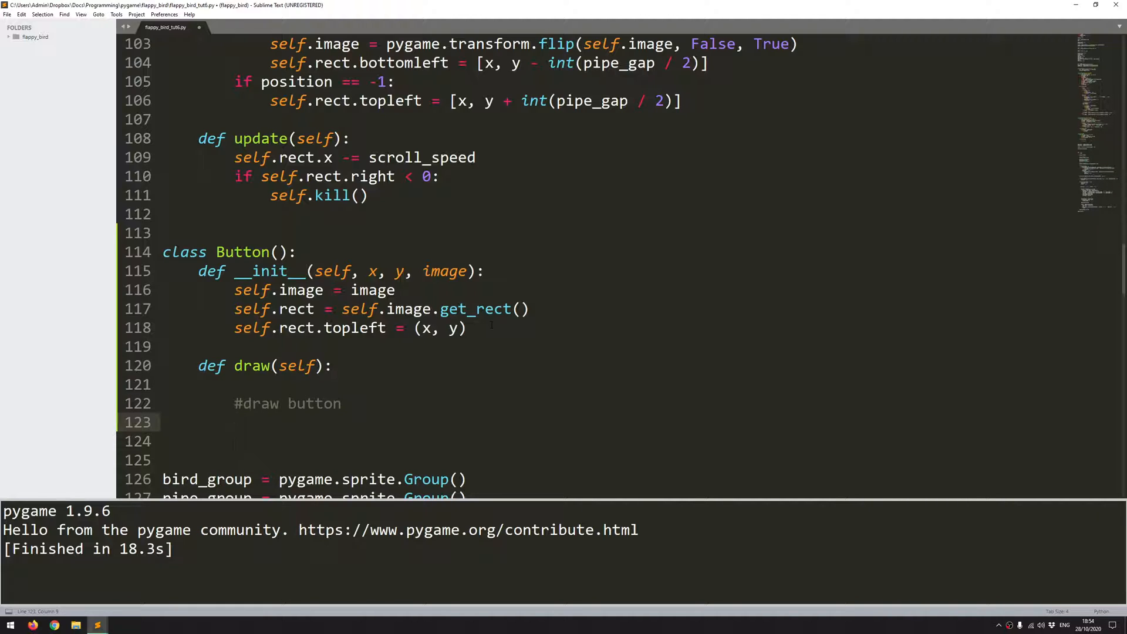
Step: Add screen.blit(self.image, (self.rect.x, self.rect.y)) inside the draw method
type("screen.blit(")
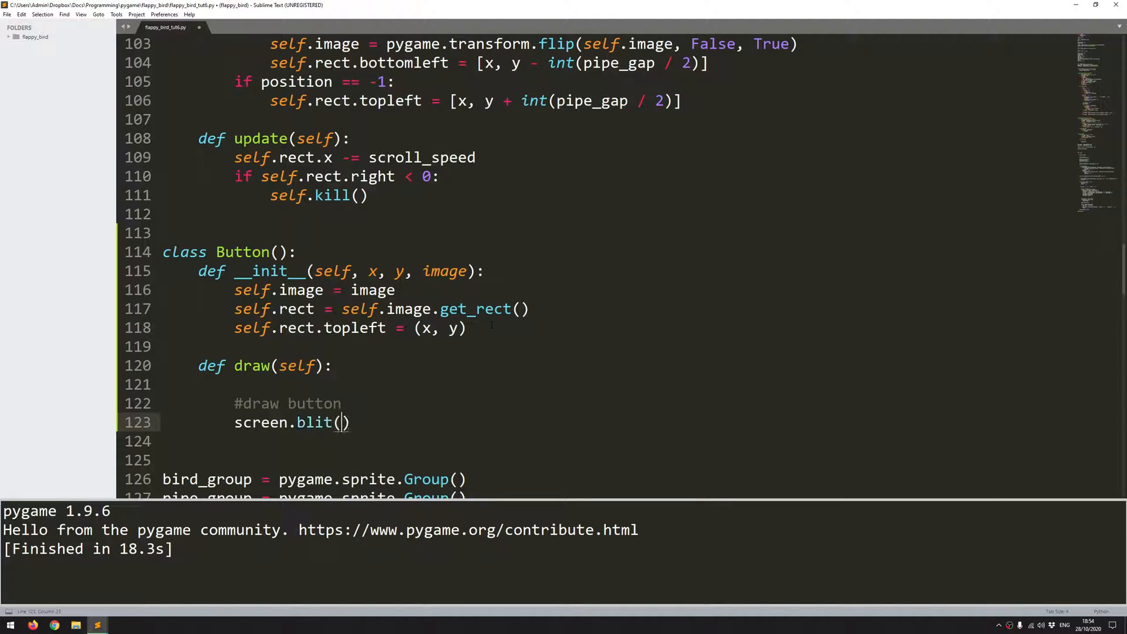
type("self.")
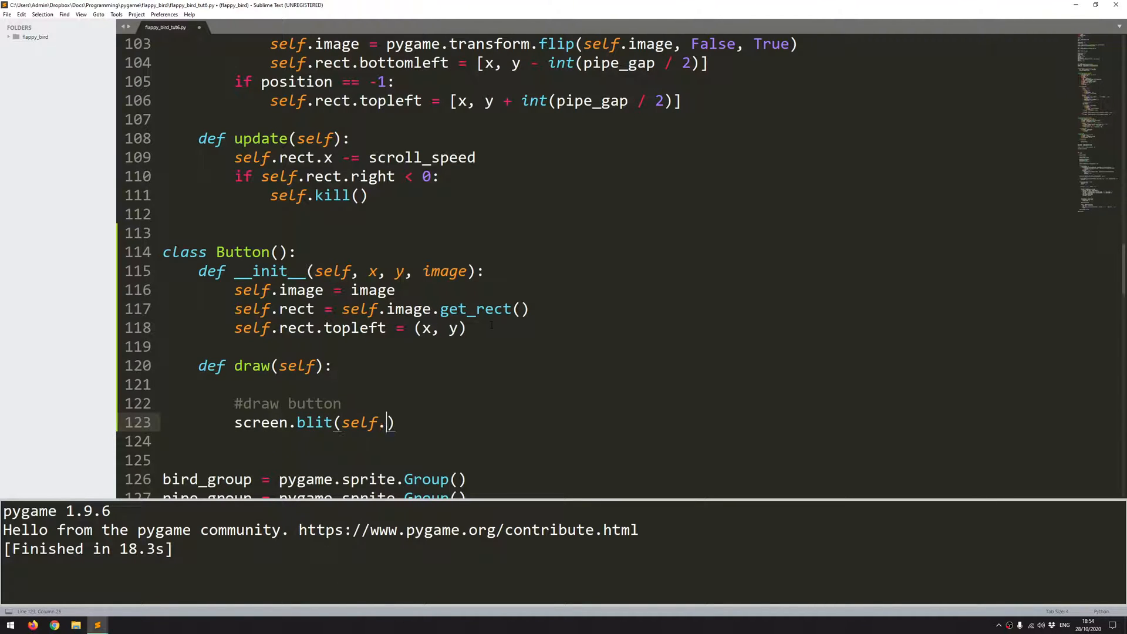
type("image, (self")
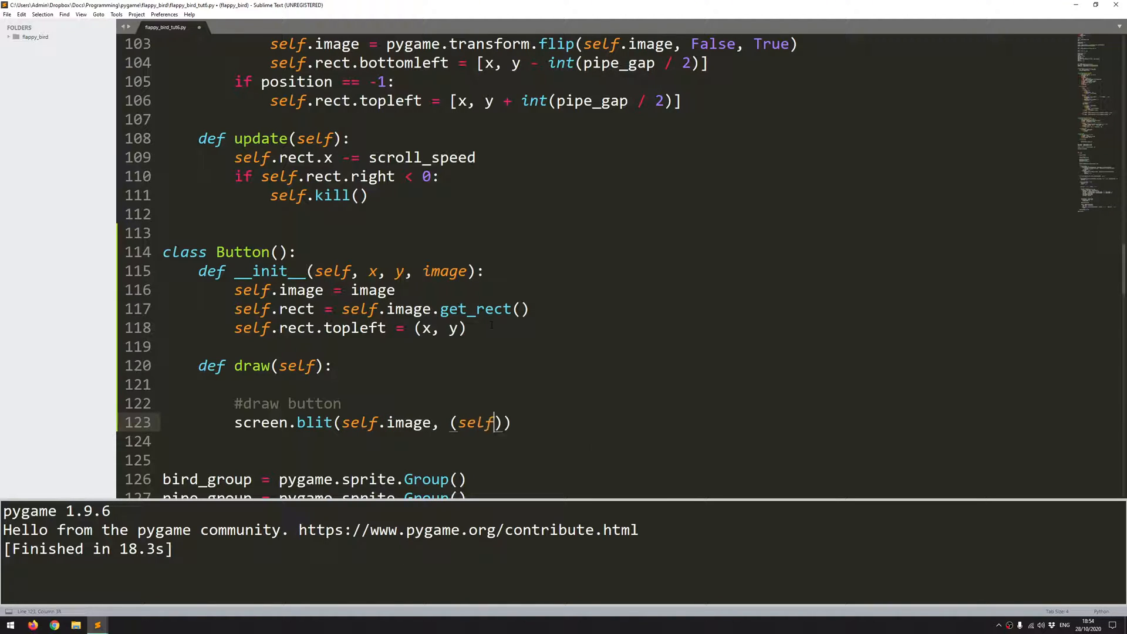
type(".rect.x,")
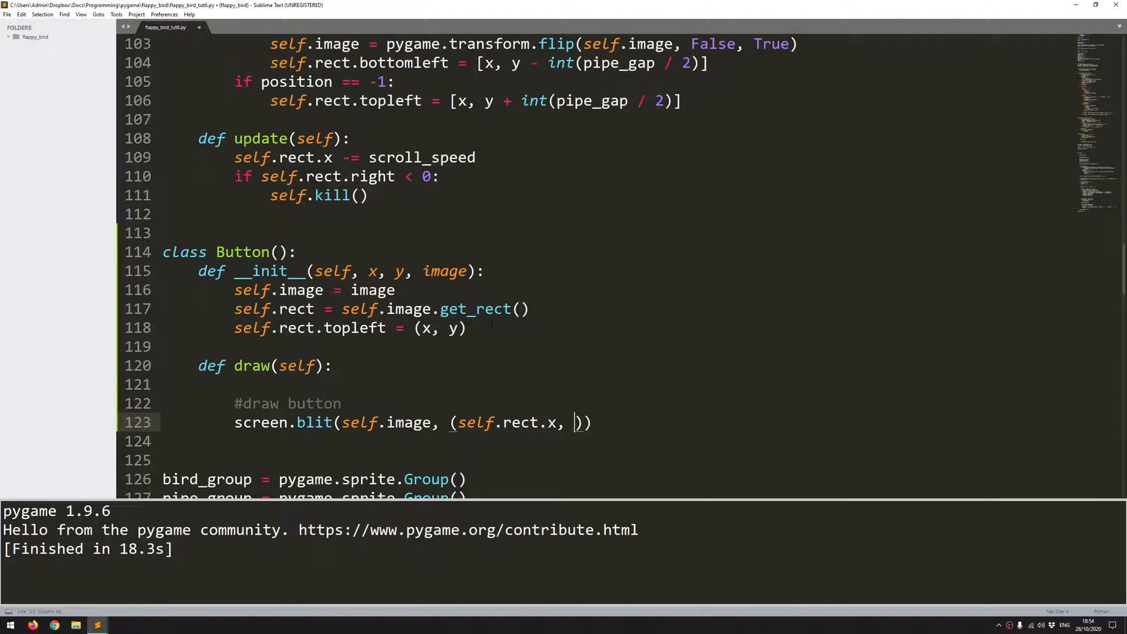
type("self.rect.")
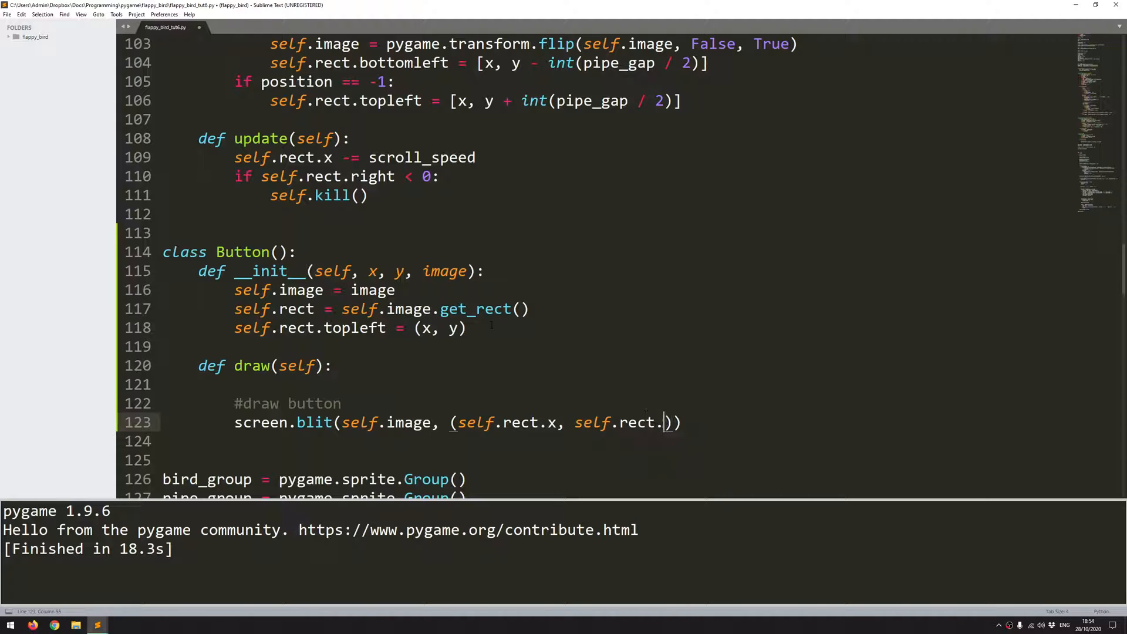
type("y")
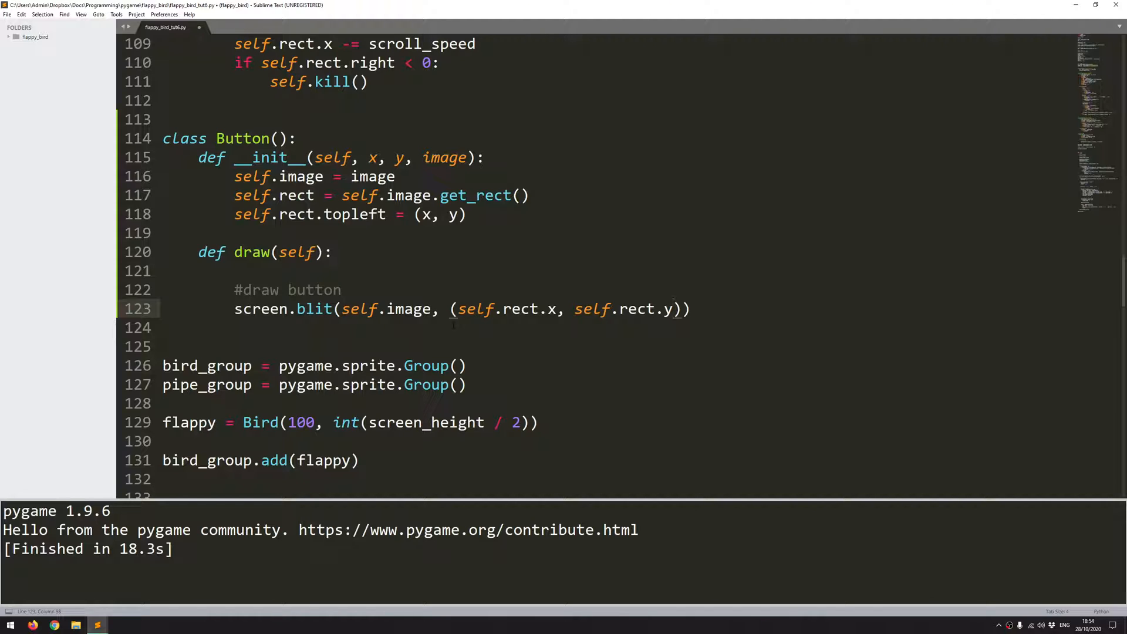
scroll("down", 3)
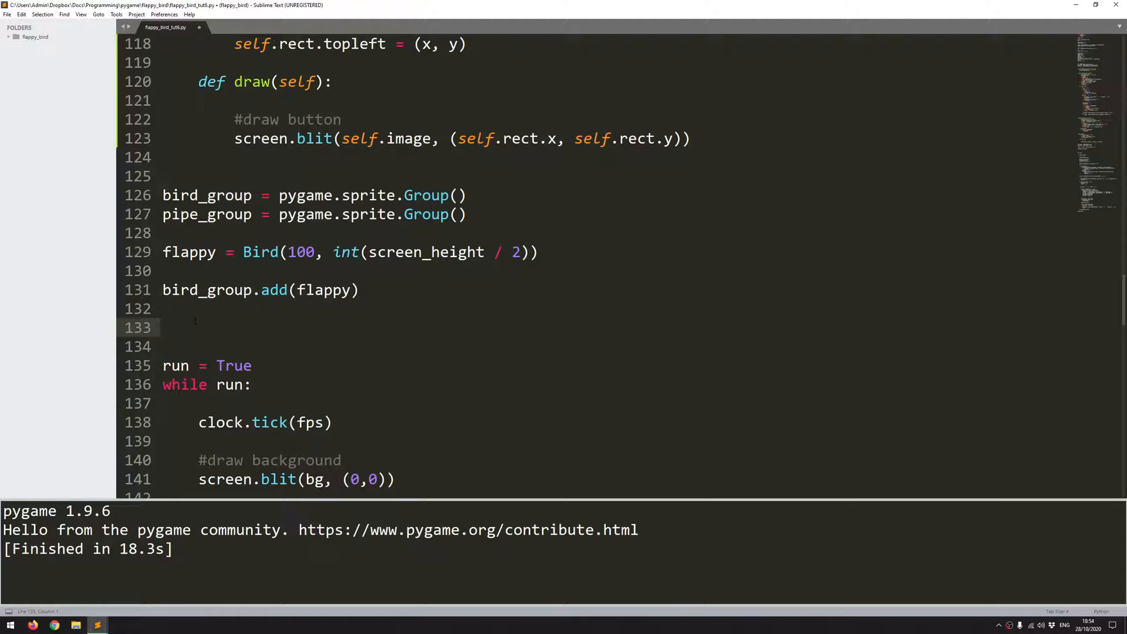
Step: Add a #create restart button comment line
type("#create")
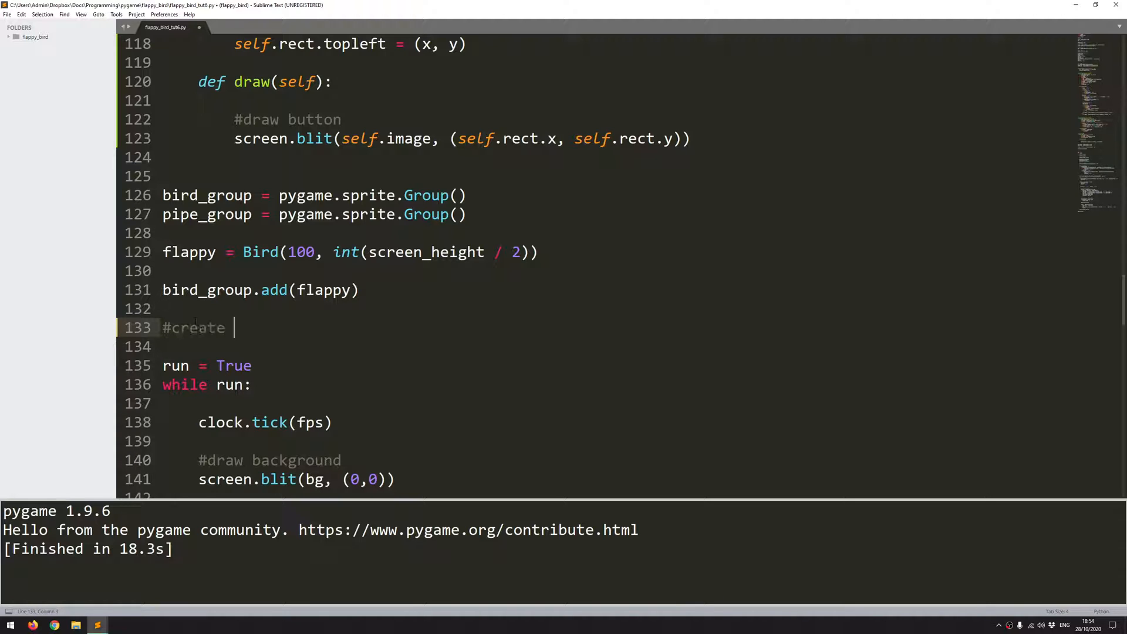
type("restart button")
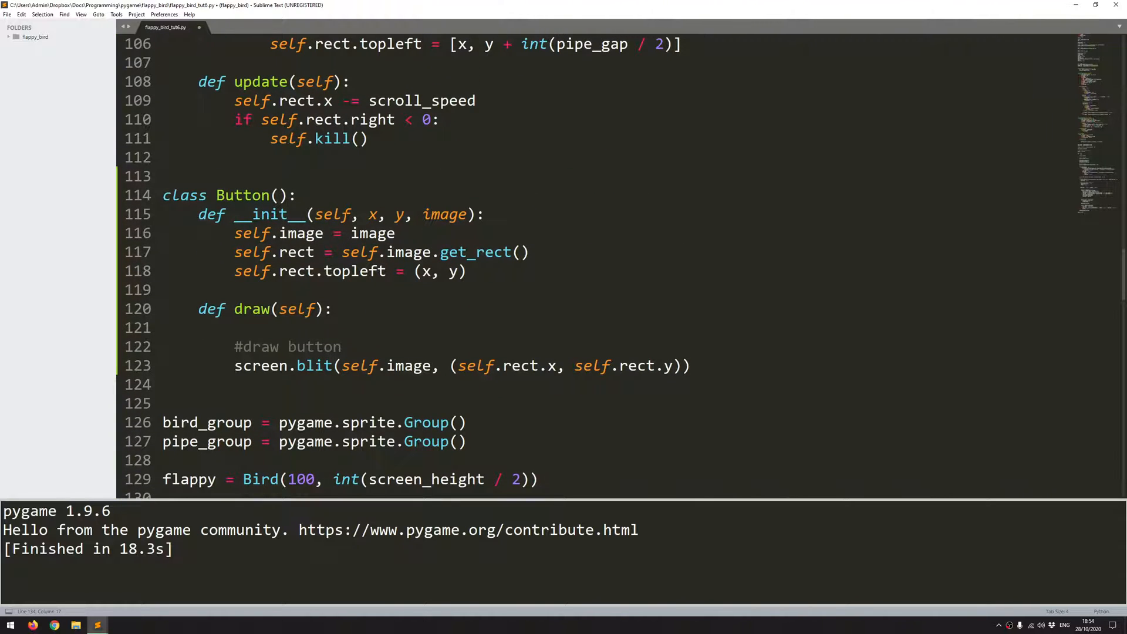
left_click(452, 215)
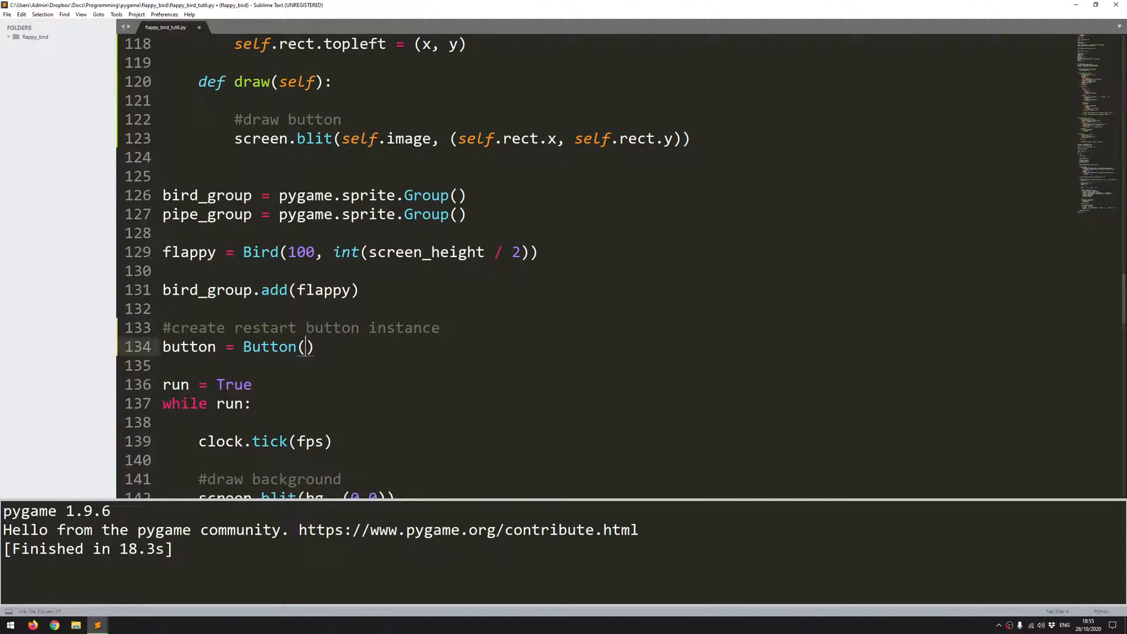
Step: Type button = Button(screen_width // 2 - 50, screen_height // 2 - 100, button_img)
type("screen")
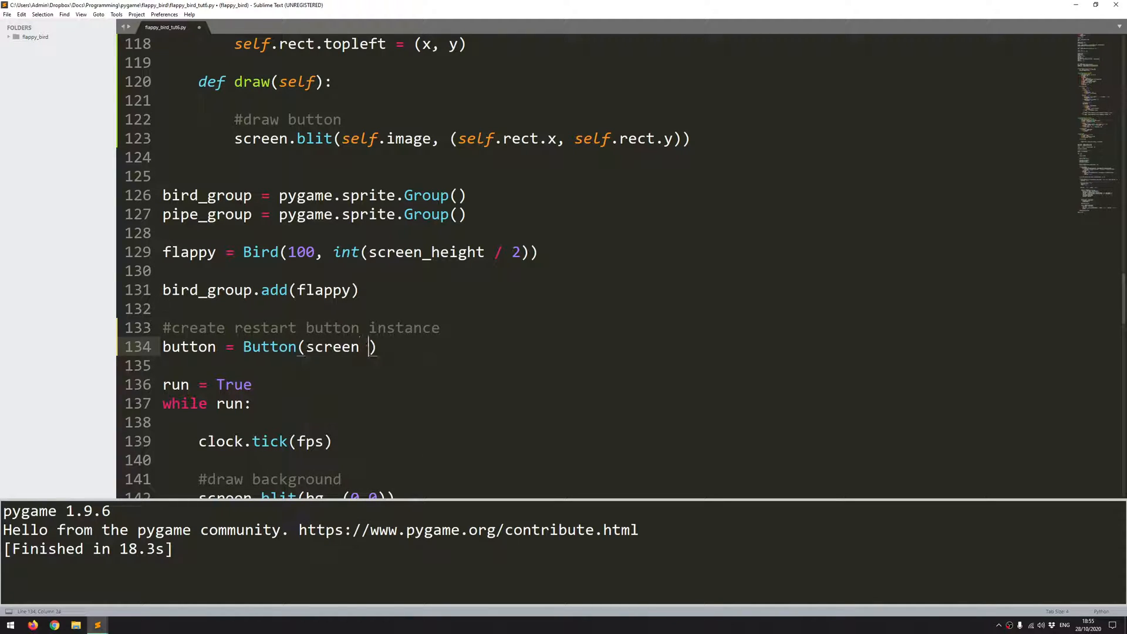
type("_width")
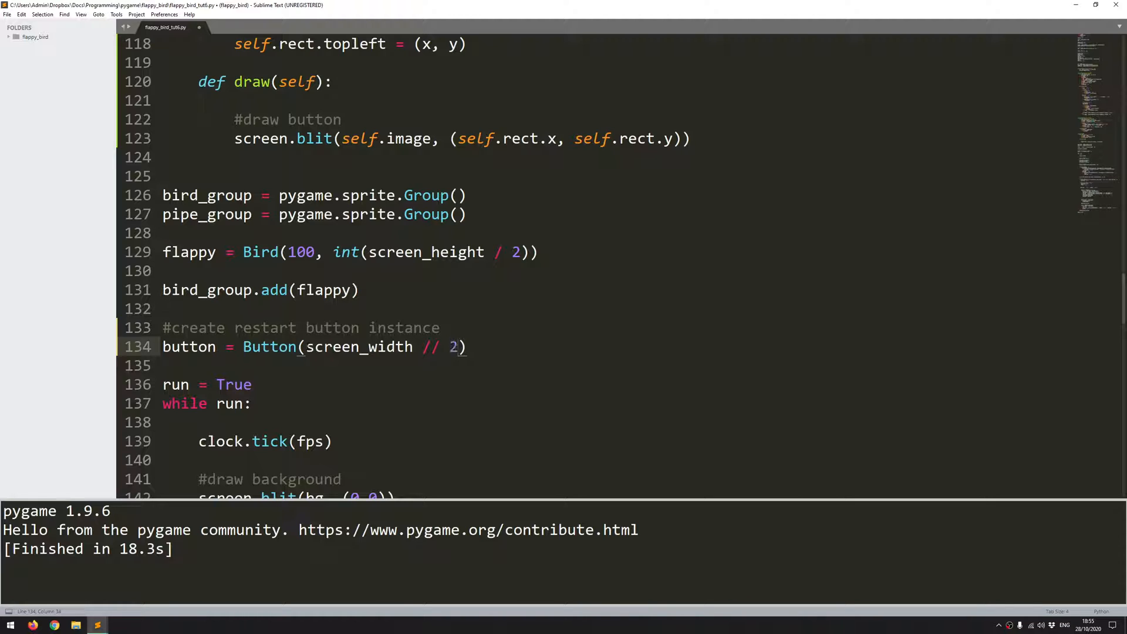
type("-")
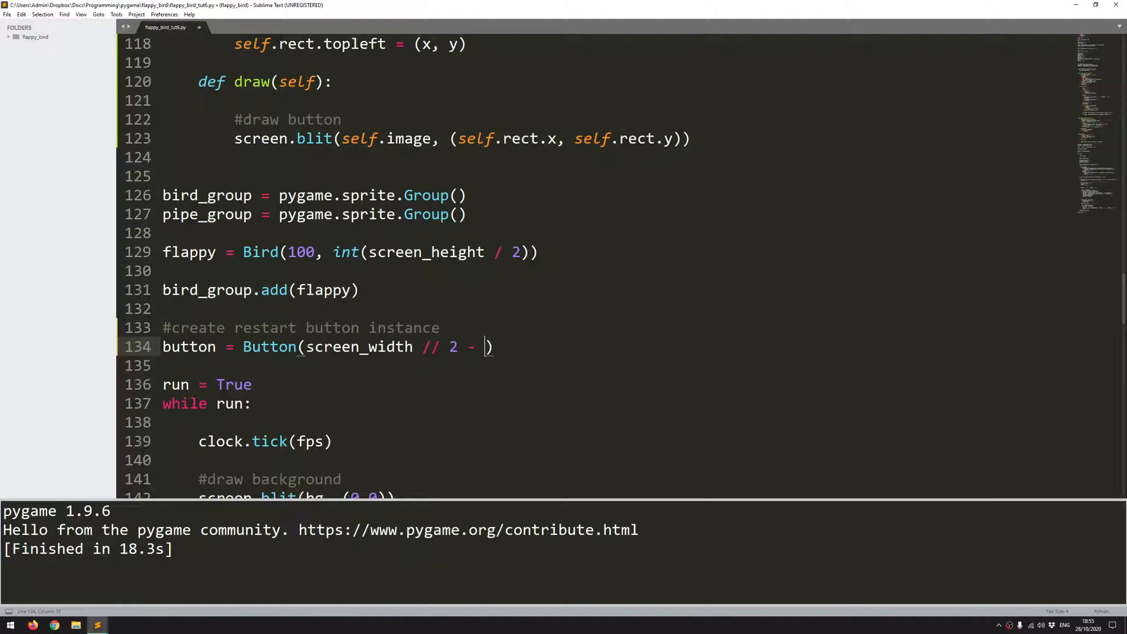
type("50,")
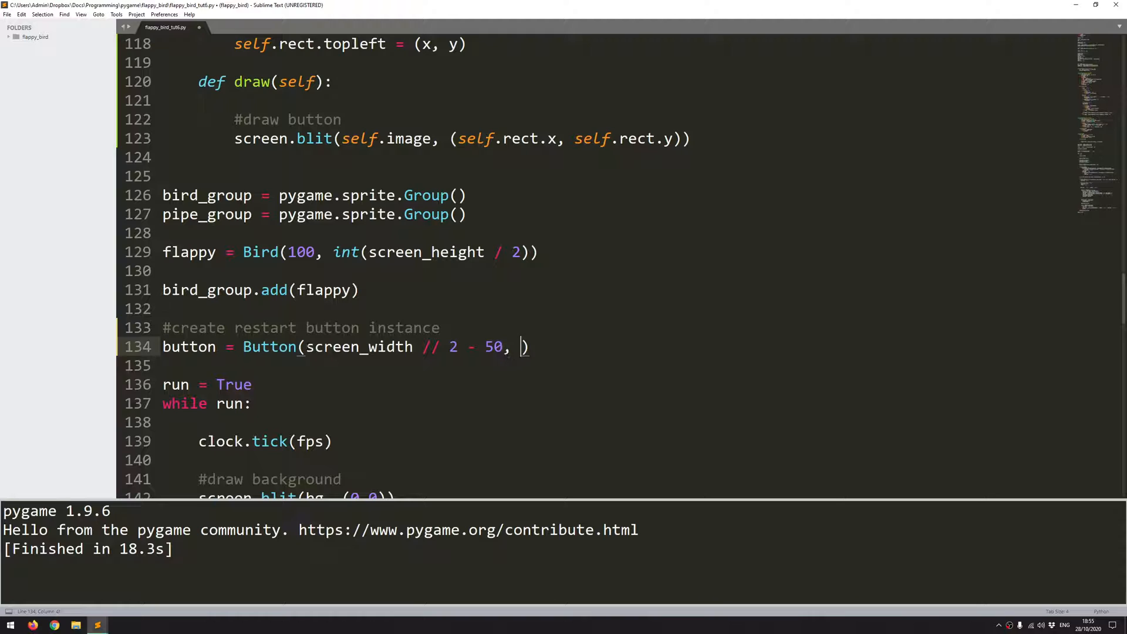
type("screen")
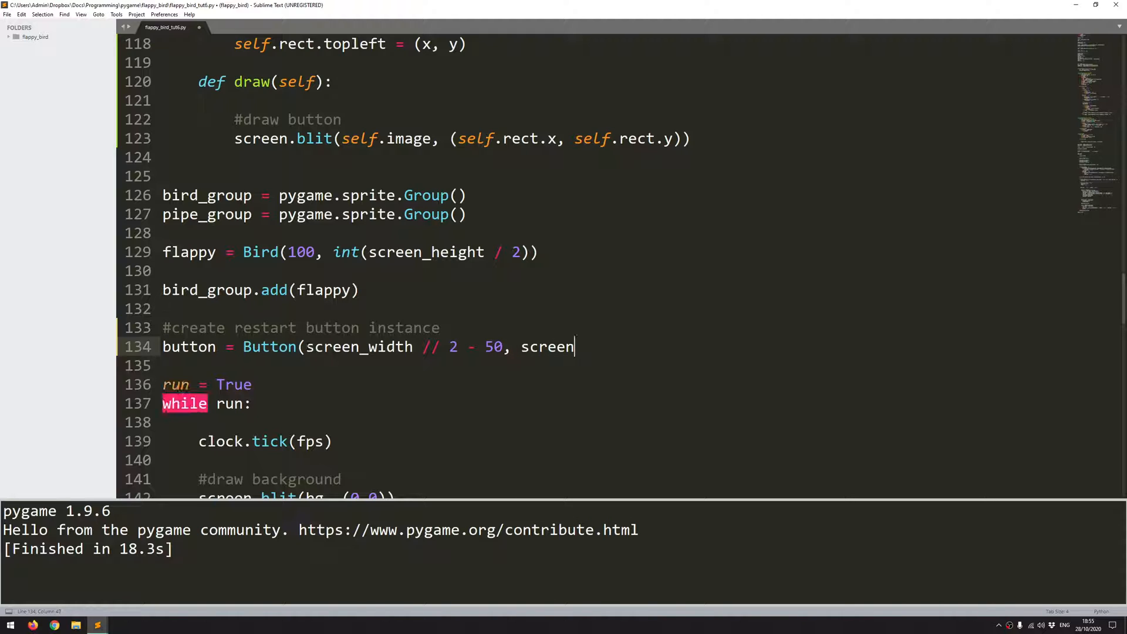
type("_height")
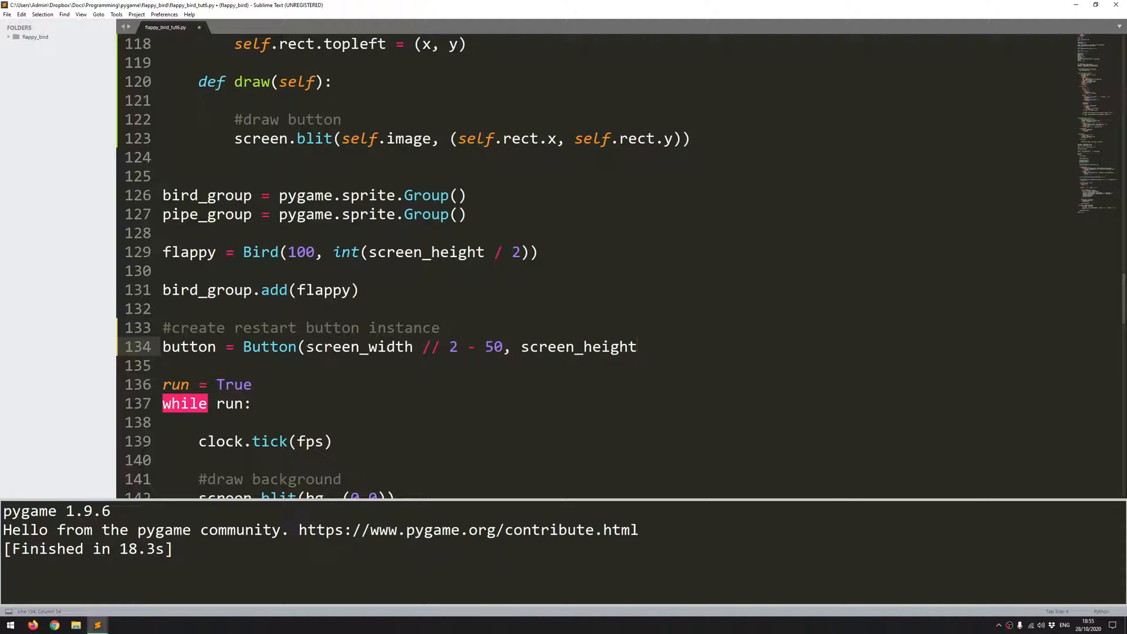
type("// 2 -")
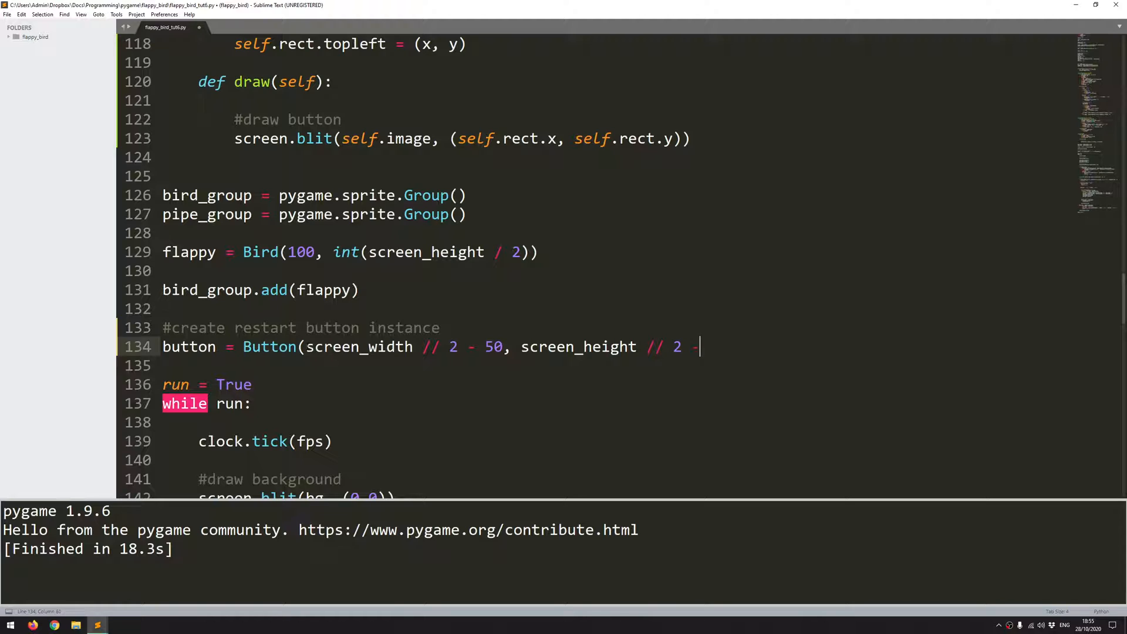
type("100,")
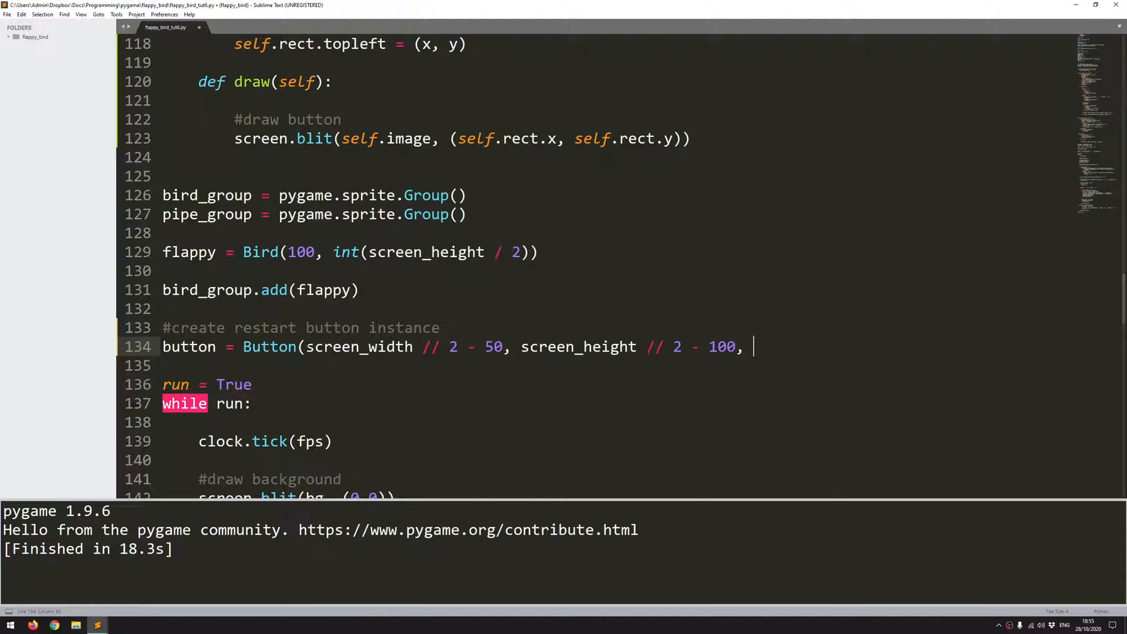
type("button_img")
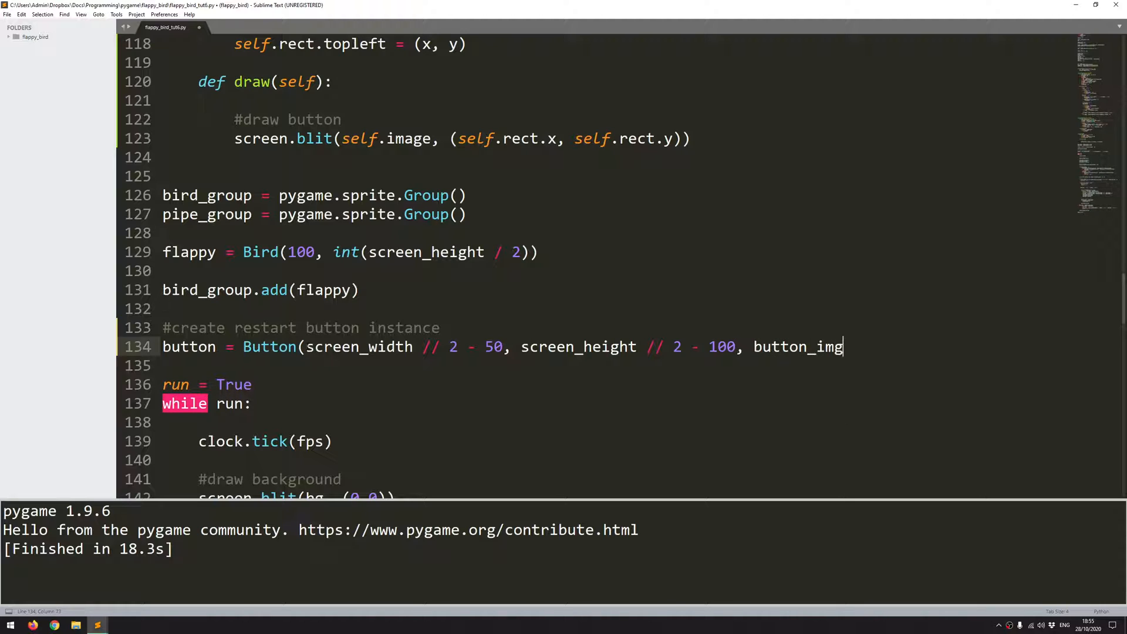
type(")")
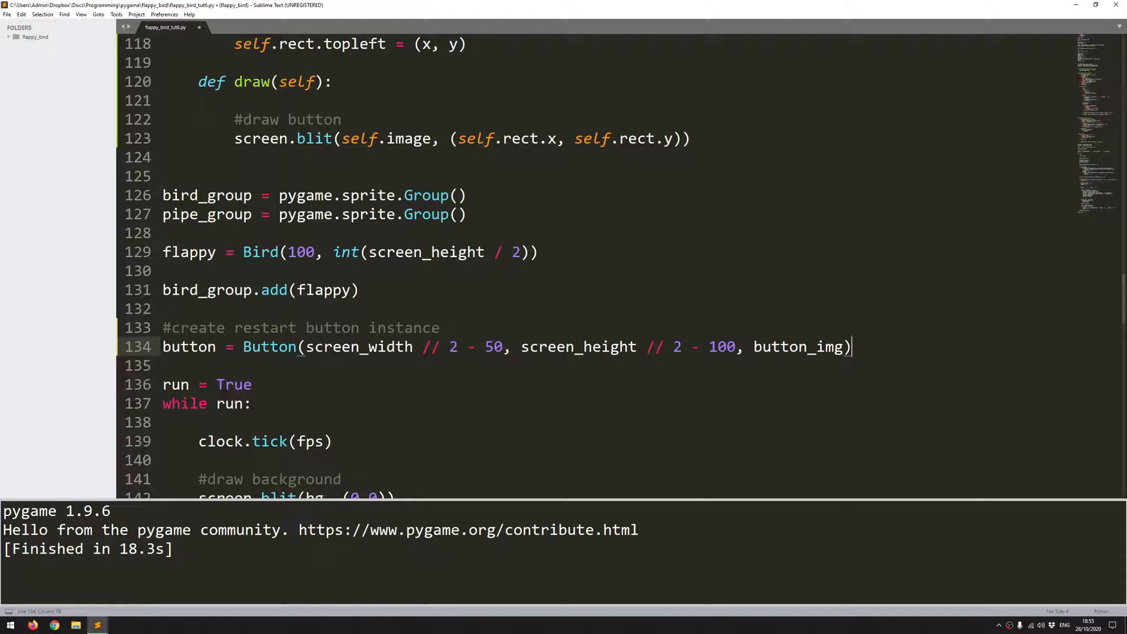
Step: Select and inspect screen.blit in the Button draw method
left_click(259, 346)
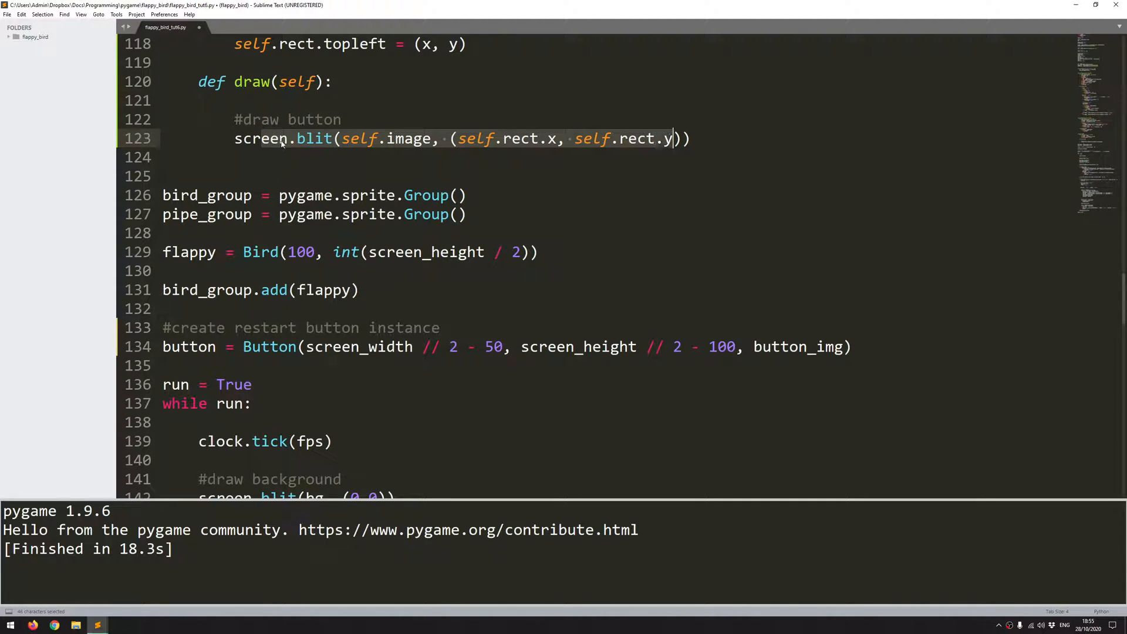
double_click(313, 138)
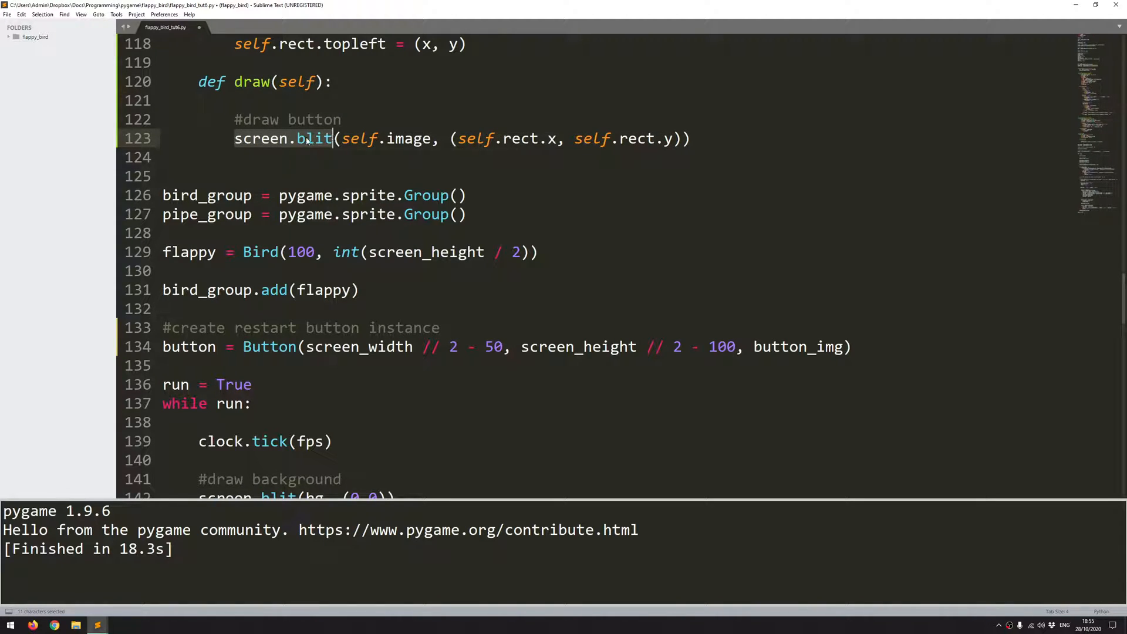
left_click(298, 138)
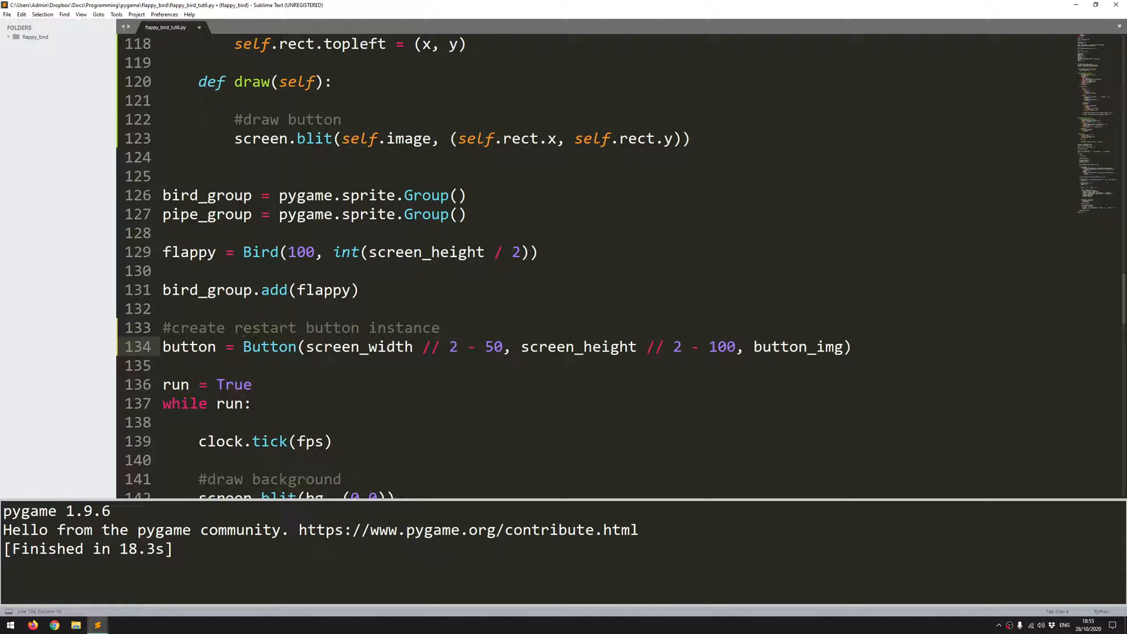
Step: Scroll down and place the cursor after pipe_group.update() in the main loop
scroll("down", 3)
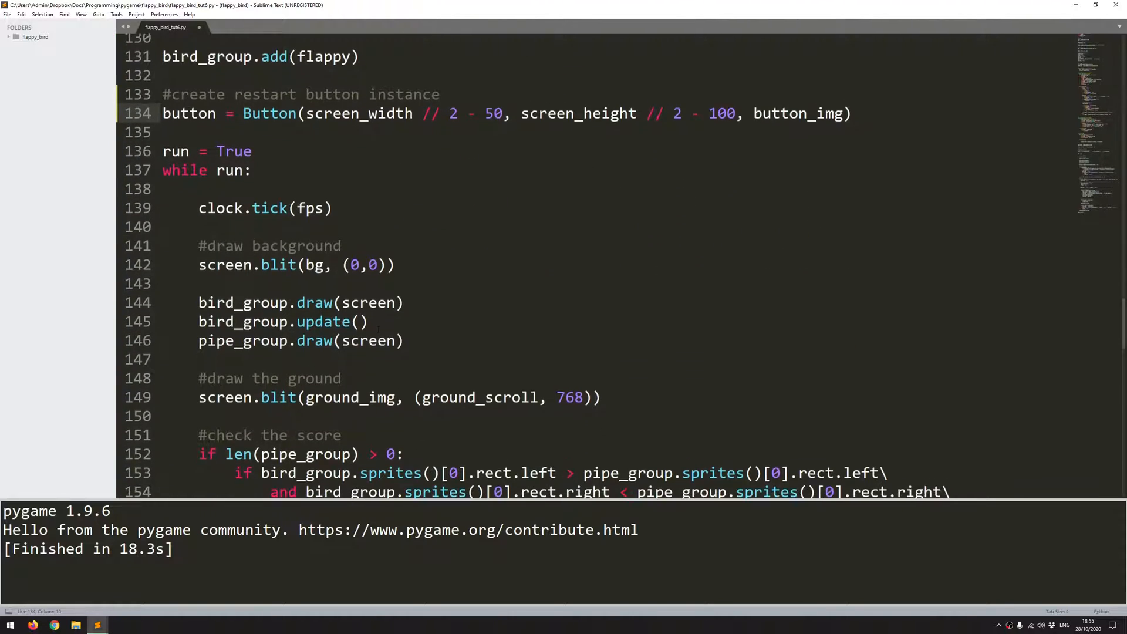
scroll("down", 3)
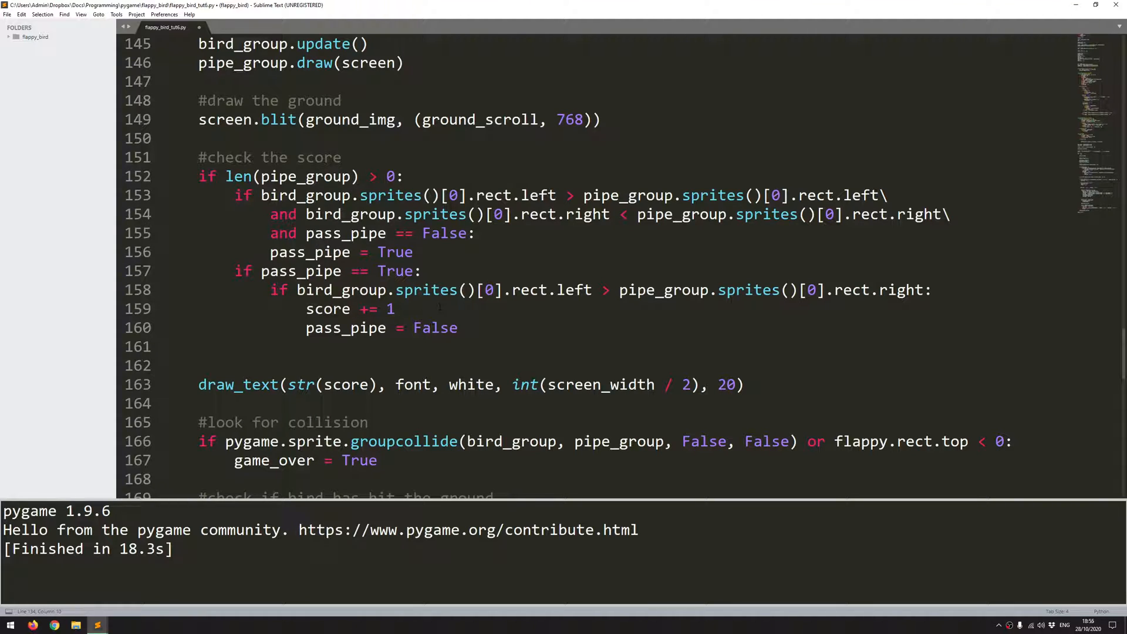
scroll("down", 3)
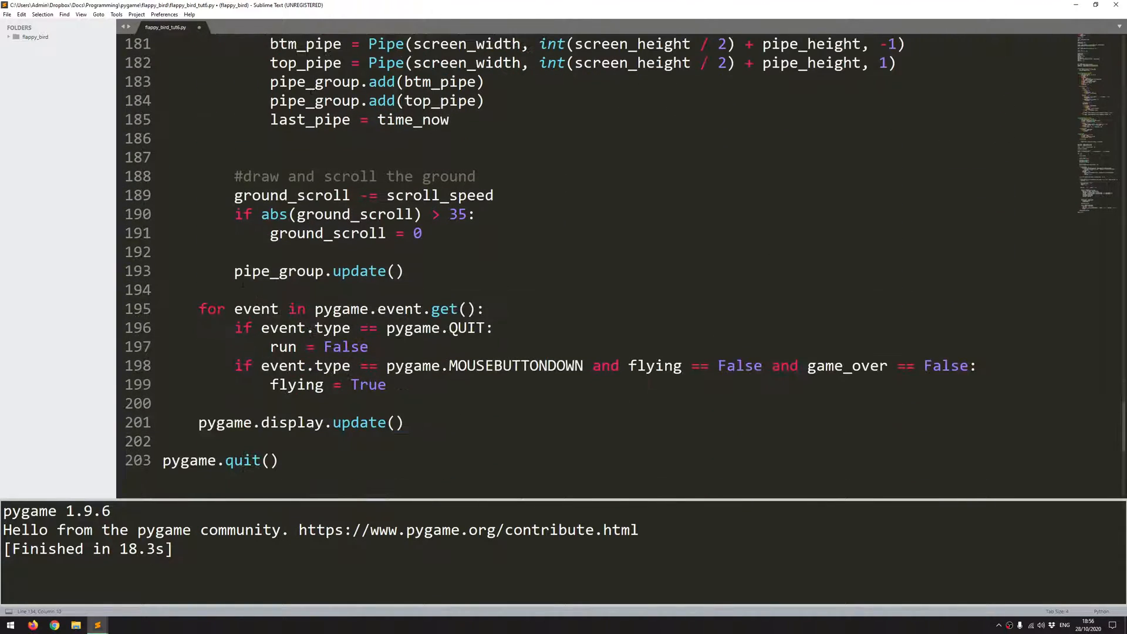
double_click(255, 309)
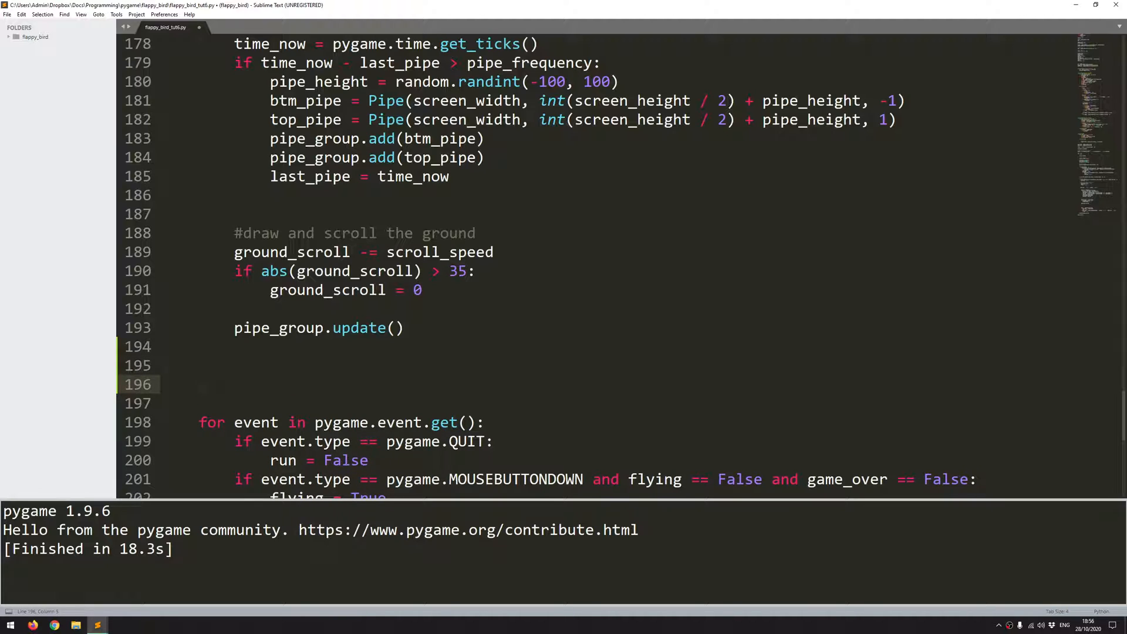
Step: Add a #check for game over and reset comment and if game_over == True:
type("#")
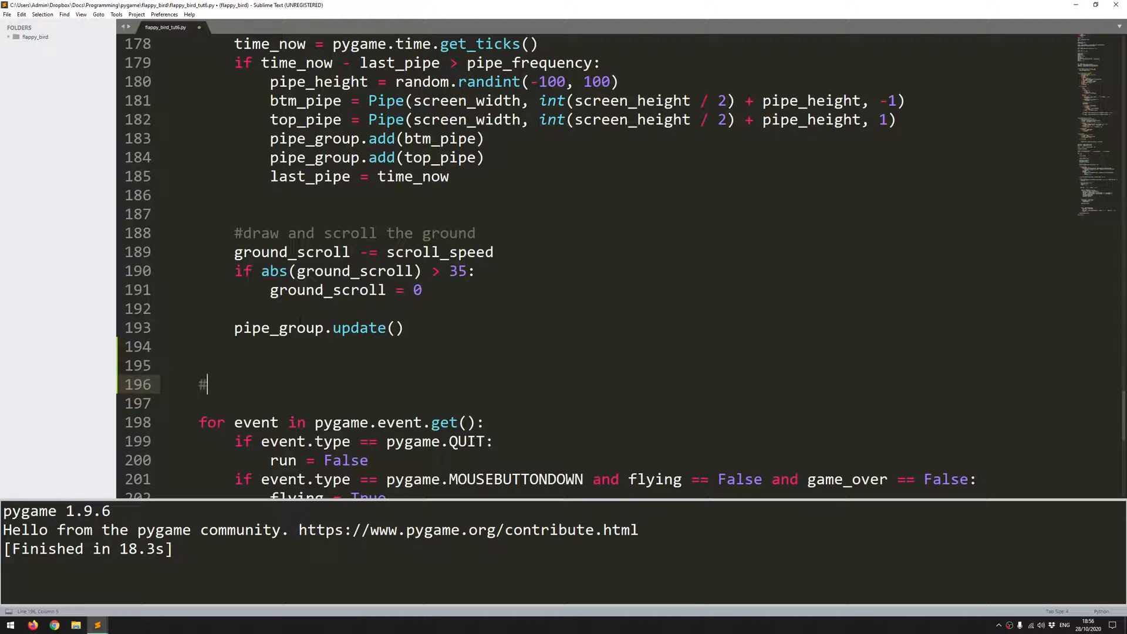
type("check for game over and")
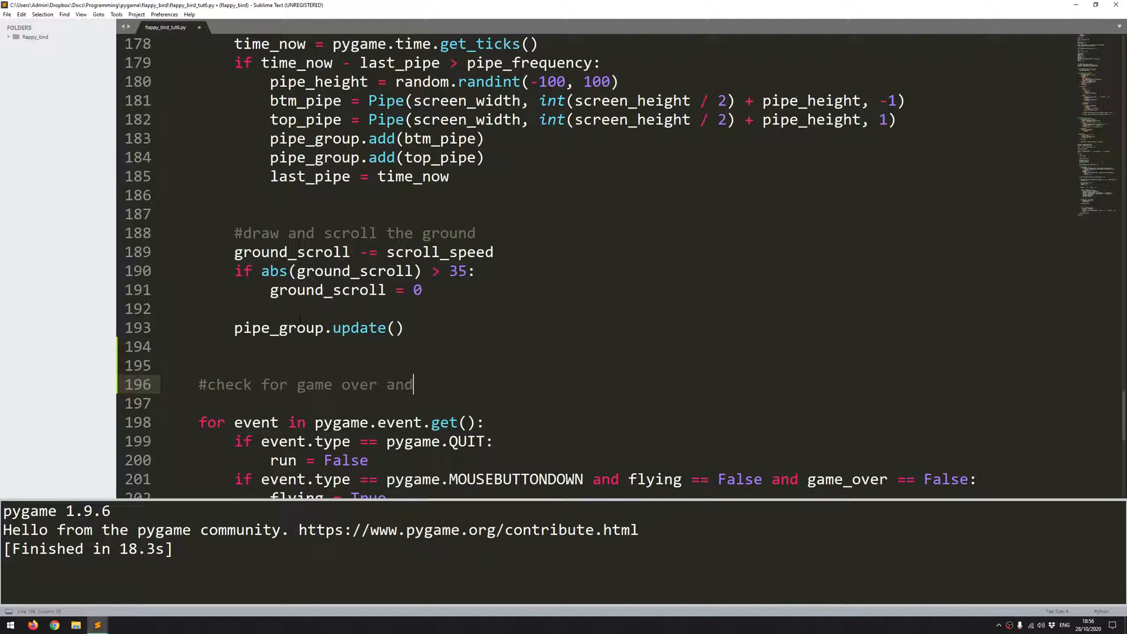
type("reset")
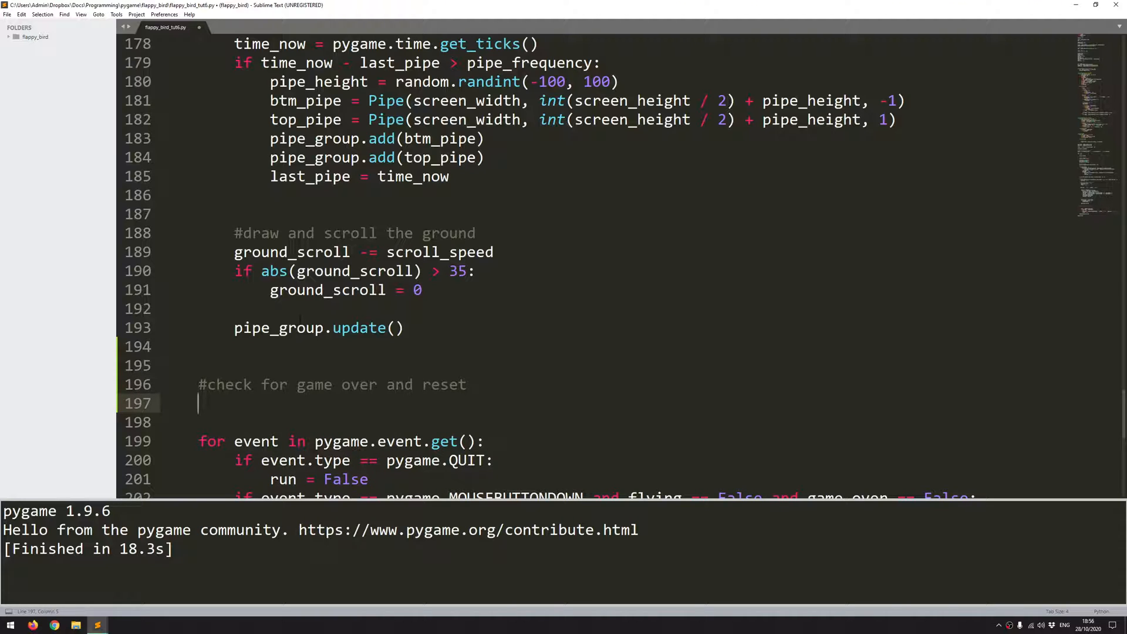
type("if gam")
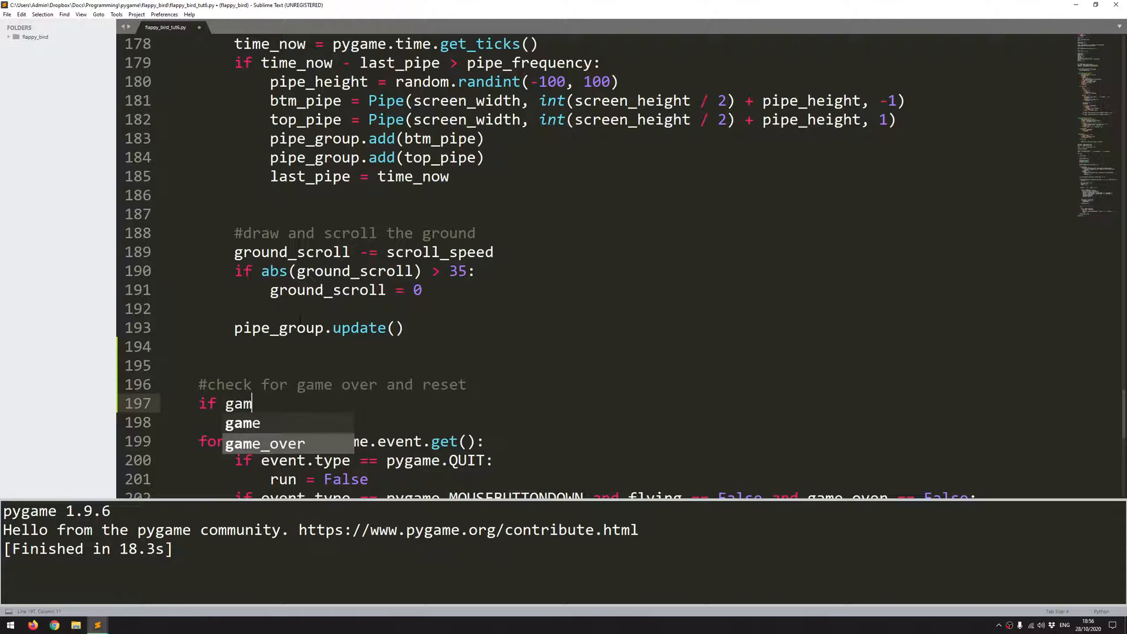
type("_over =")
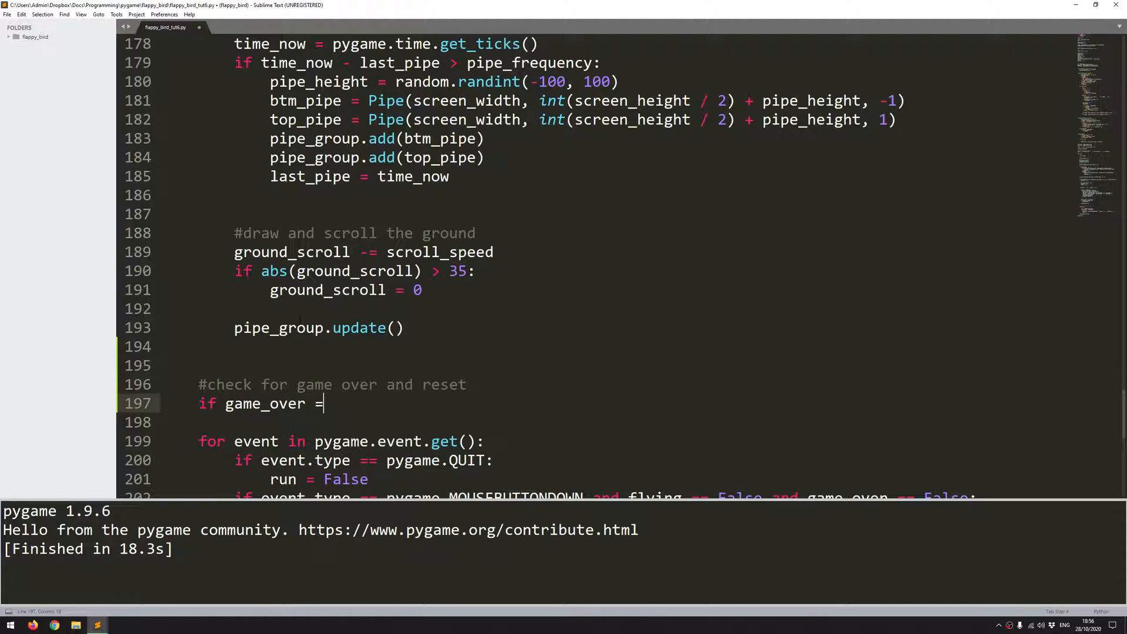
type("= True:")
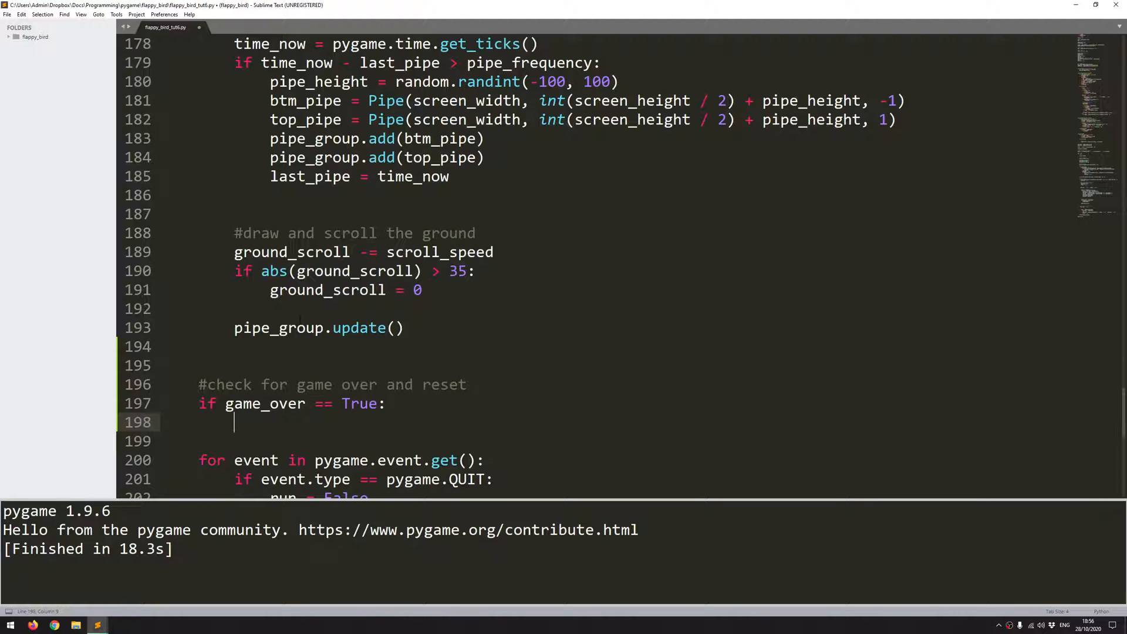
type("button")
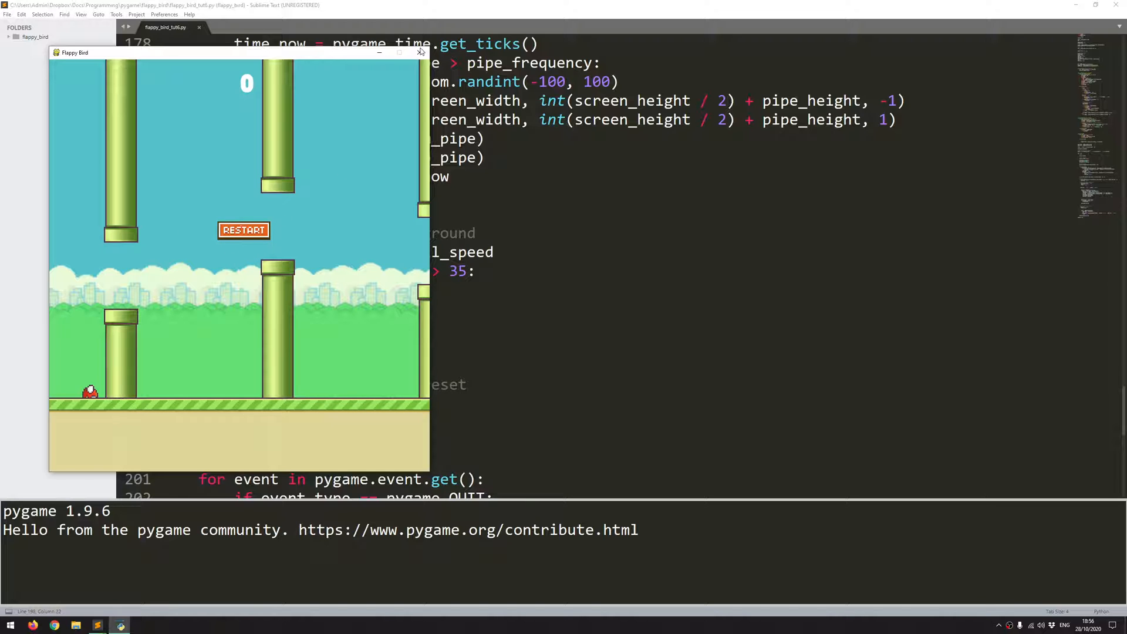
Step: Close the Flappy Bird window after seeing the RESTART button
left_click(420, 52)
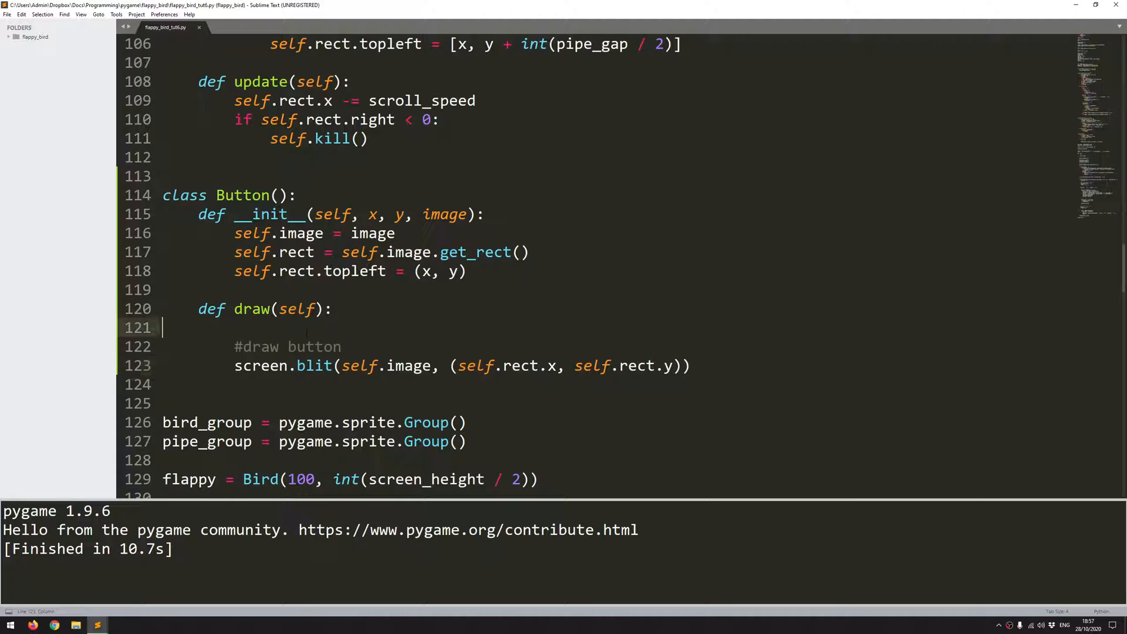
Step: Add #get mouse position and pos = pygame.mouse.get_pos() in the draw method
key("enter")
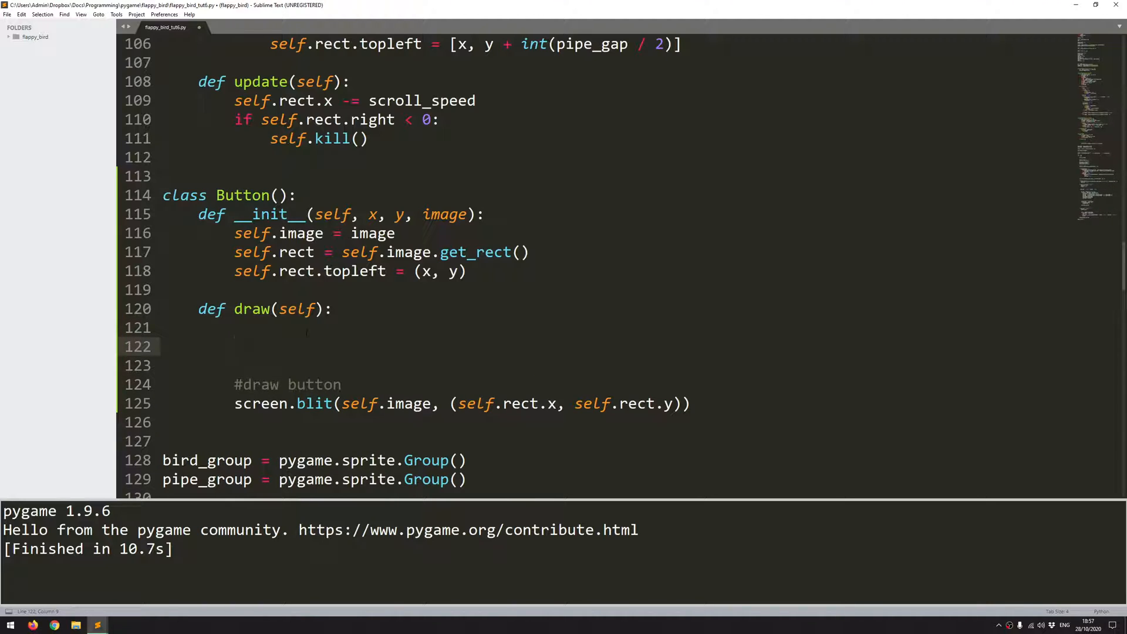
type("#get mouse position")
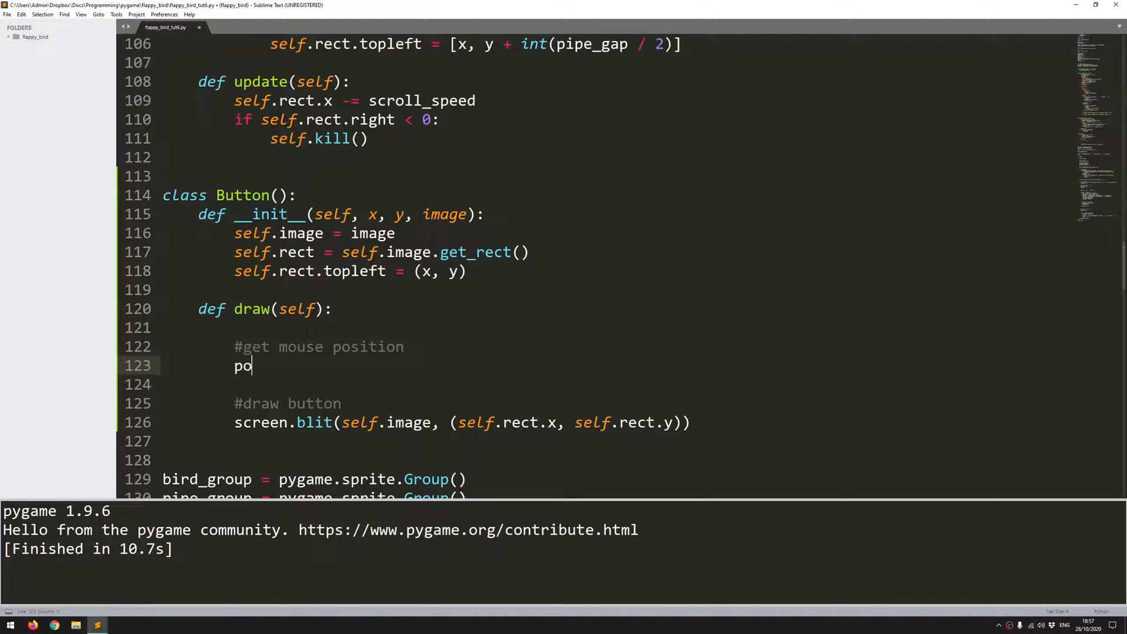
type("s =")
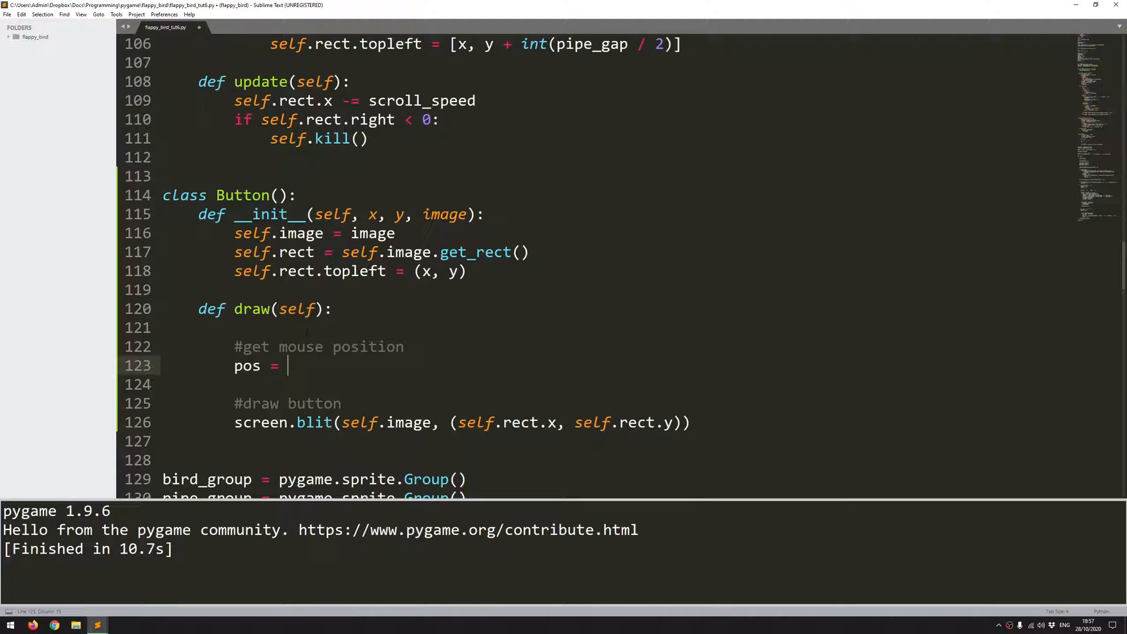
type("pygame")
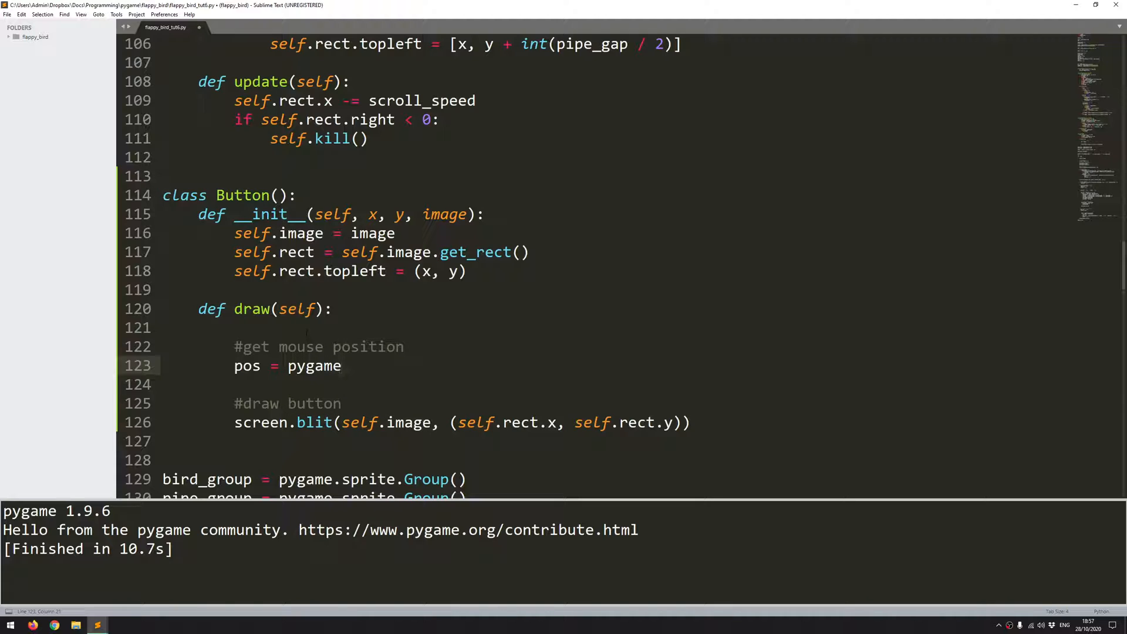
type(".mouse.get_pos(")
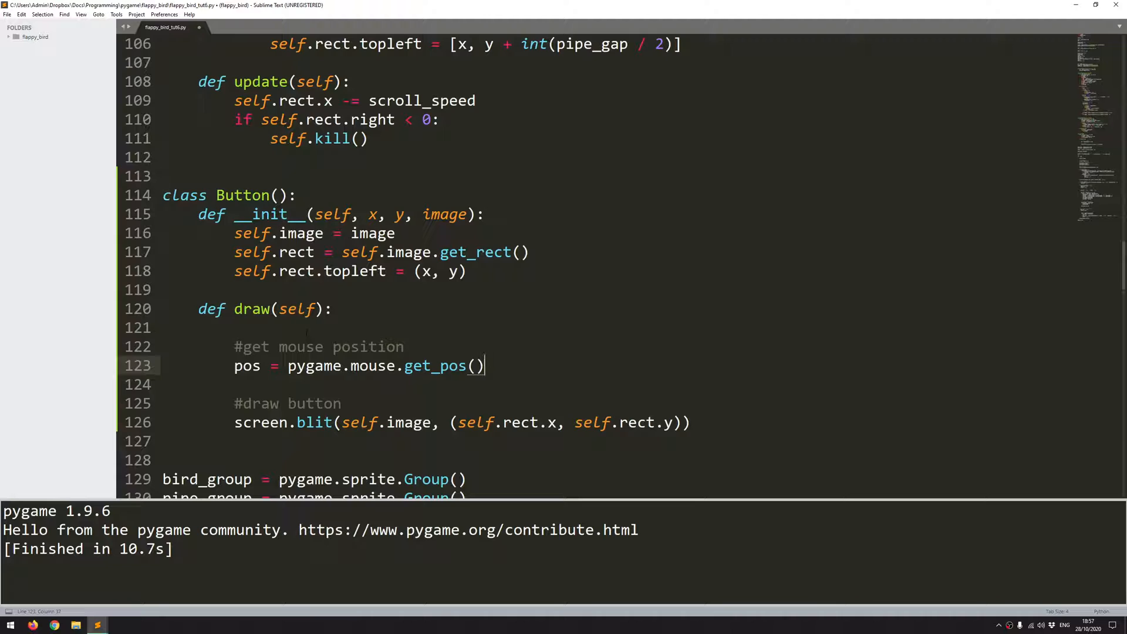
type("[0]")
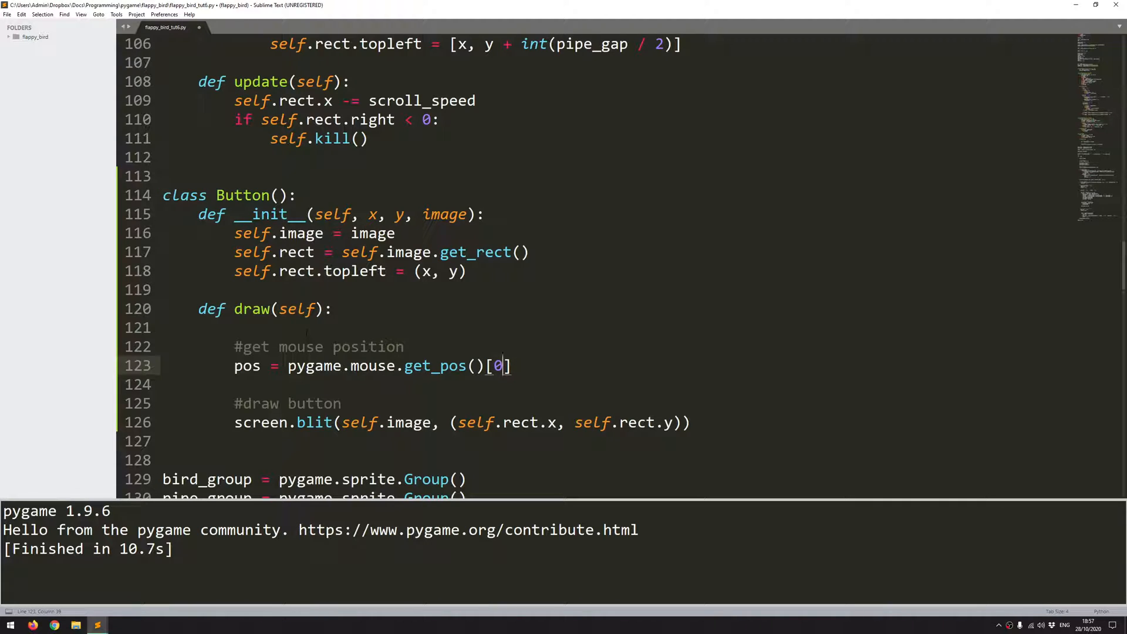
key("Backspace")
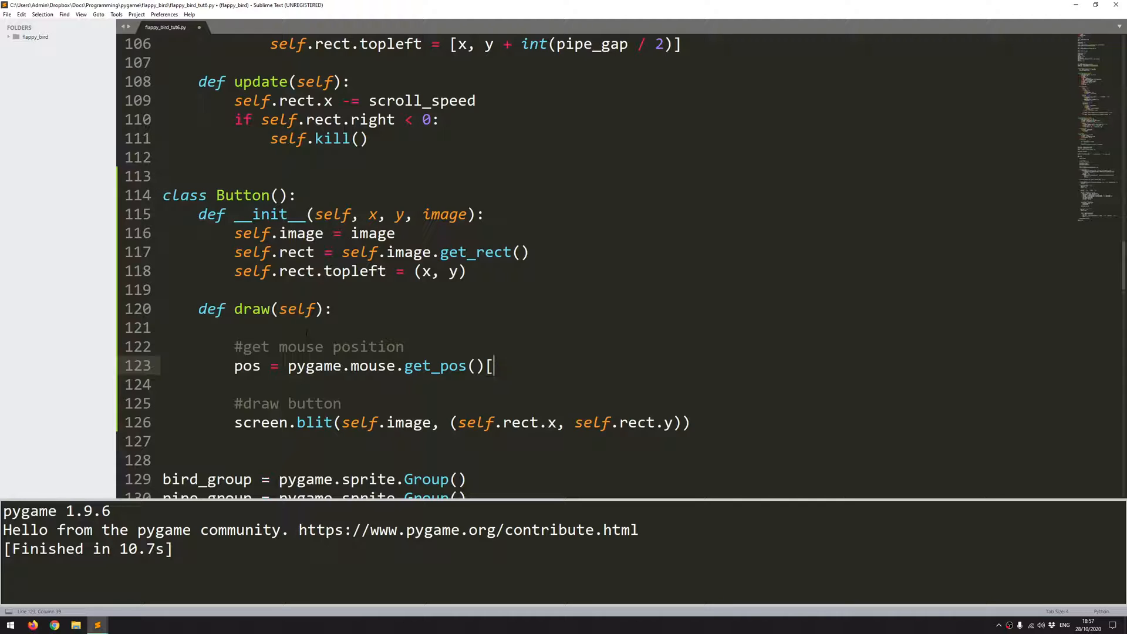
key("BackSpace")
type("#")
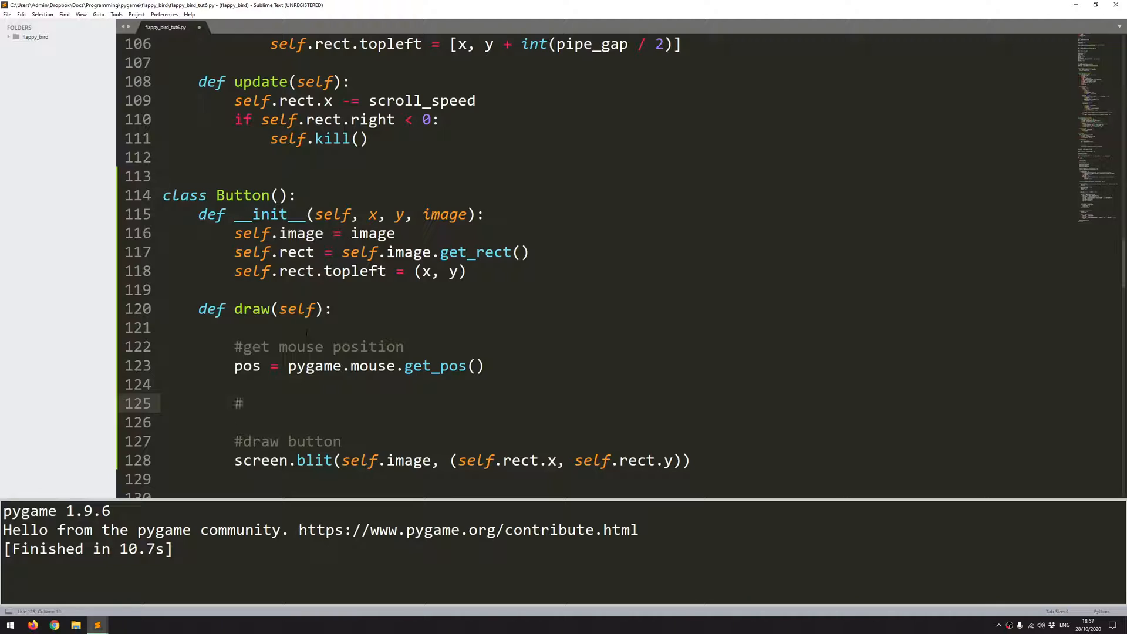
Step: Add comments about checking mouseover and click and whether the mouse is over the button
type("check")
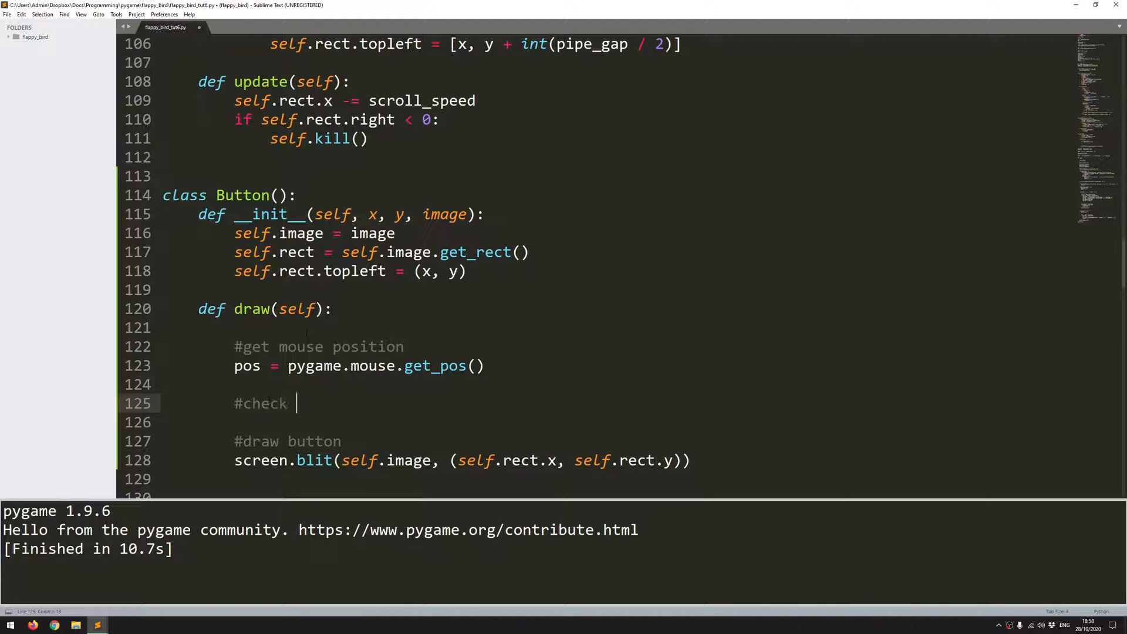
type("mouseover and click")
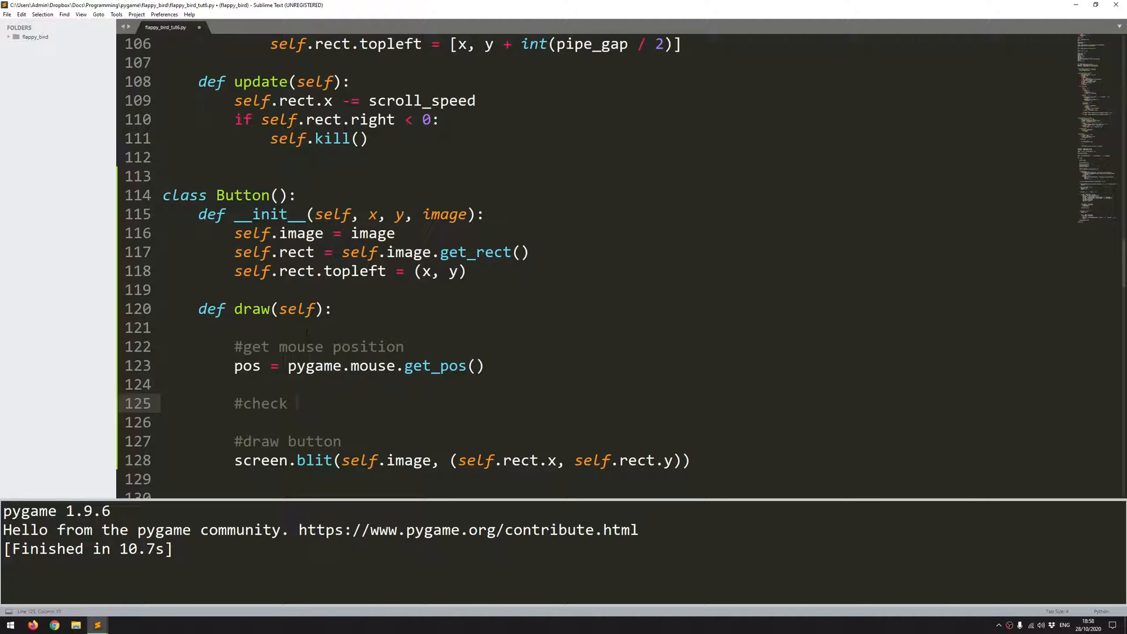
type("if m")
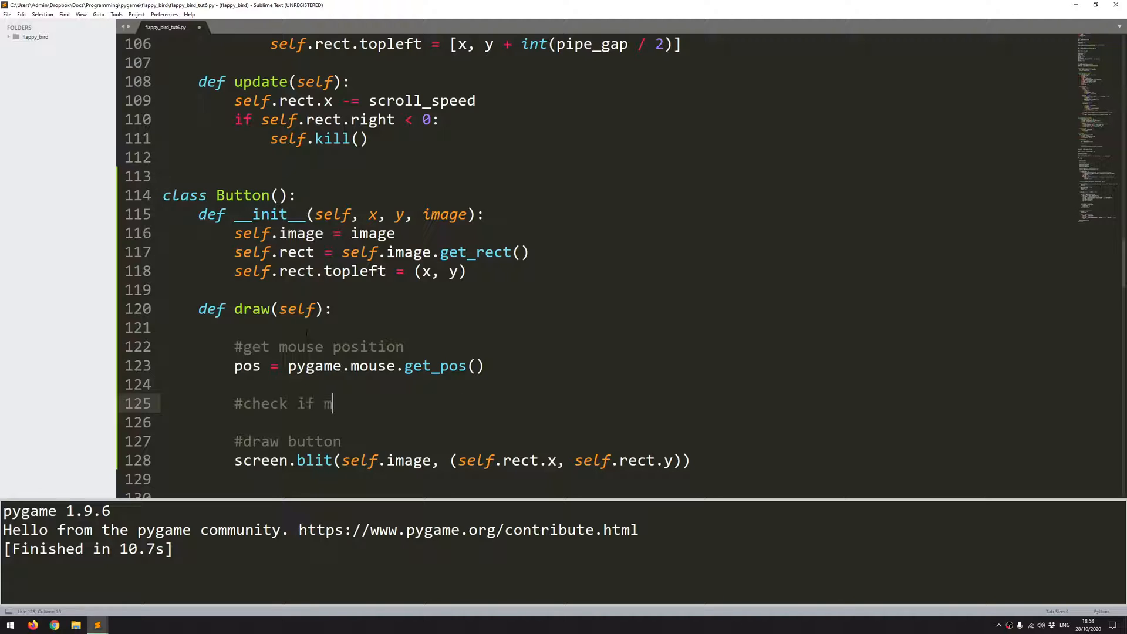
type("ouse is over the button")
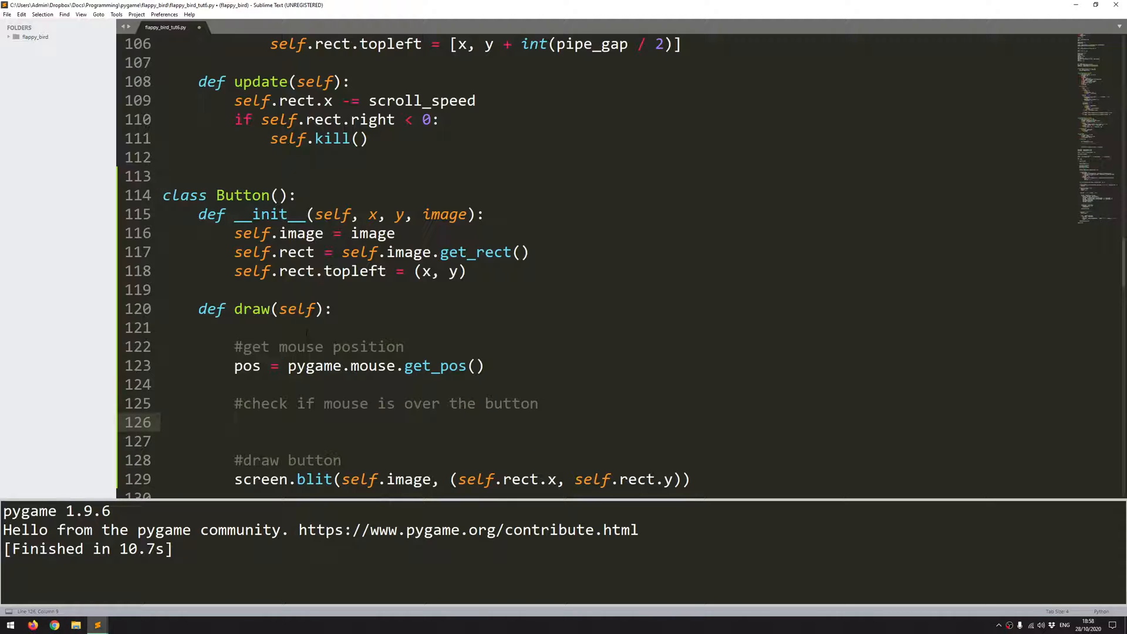
Step: Write the condition if self.rect.collidepoint(pos):
type("if")
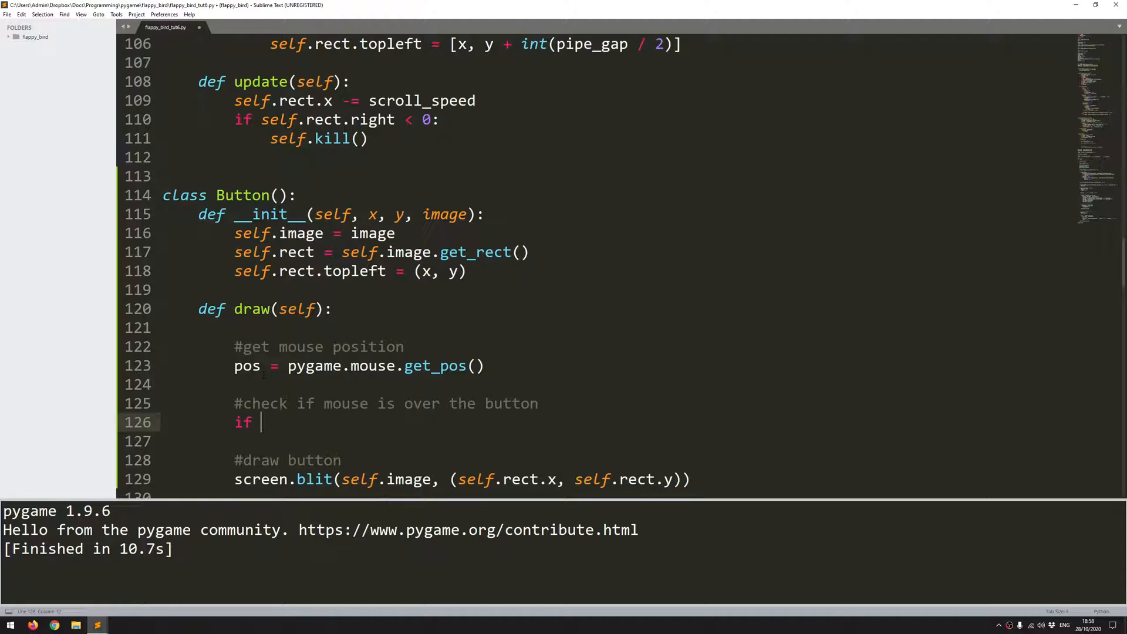
type("self.rect")
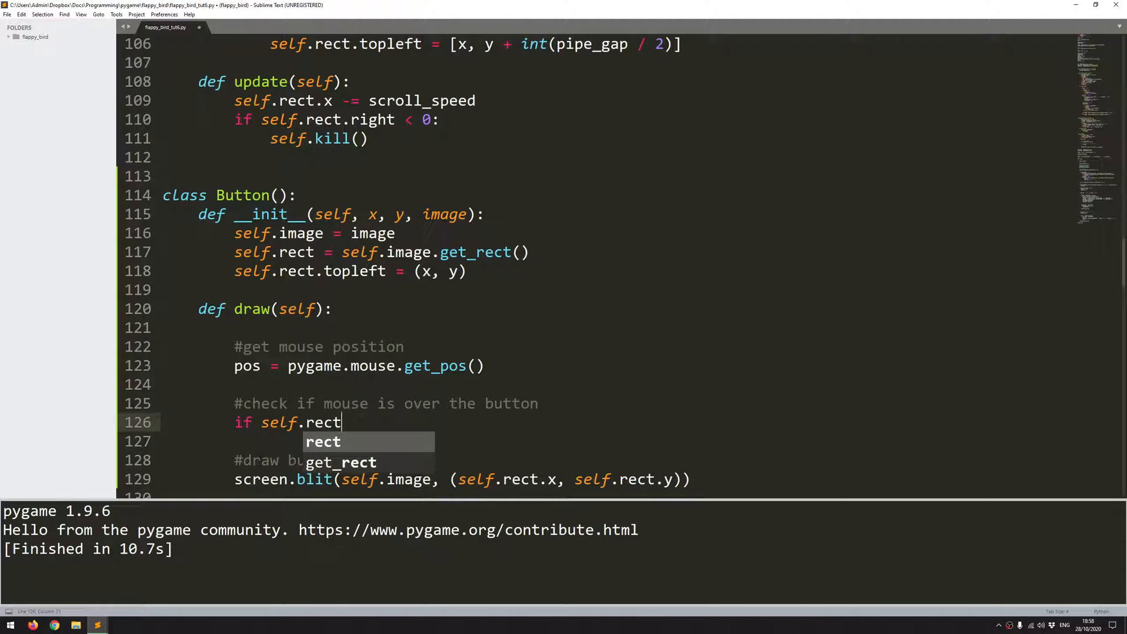
type(".")
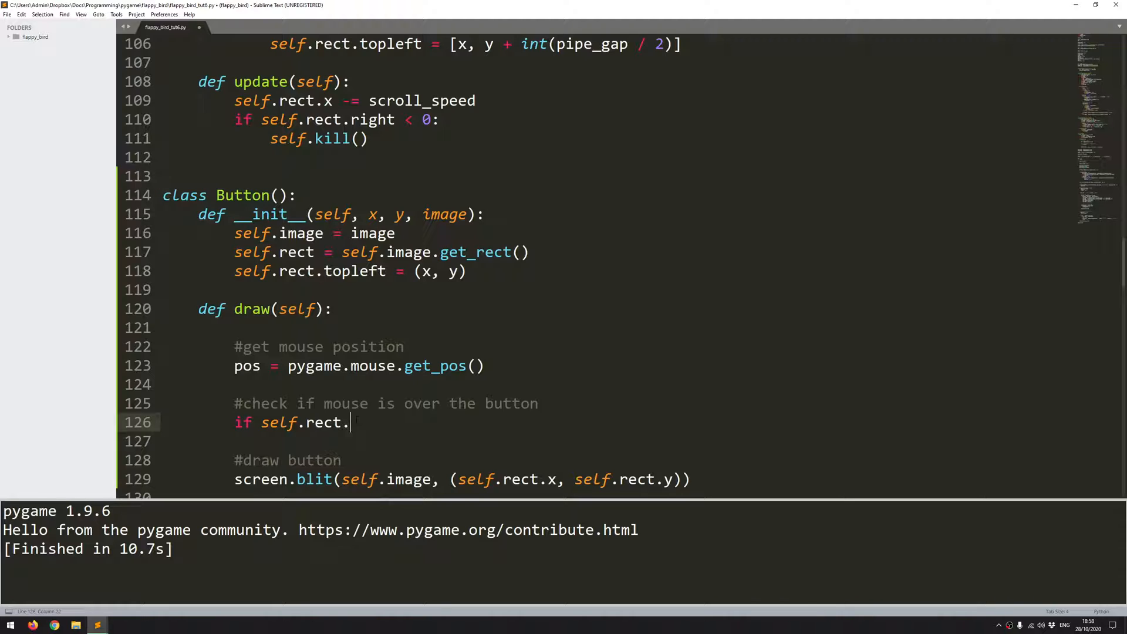
type("collidepoint")
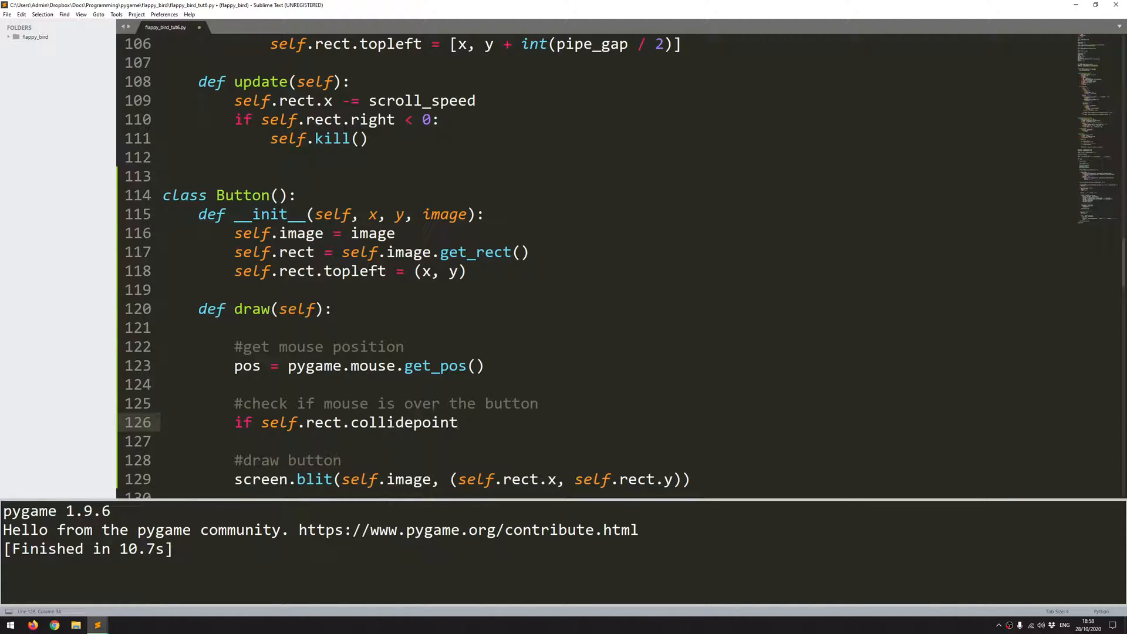
type("()")
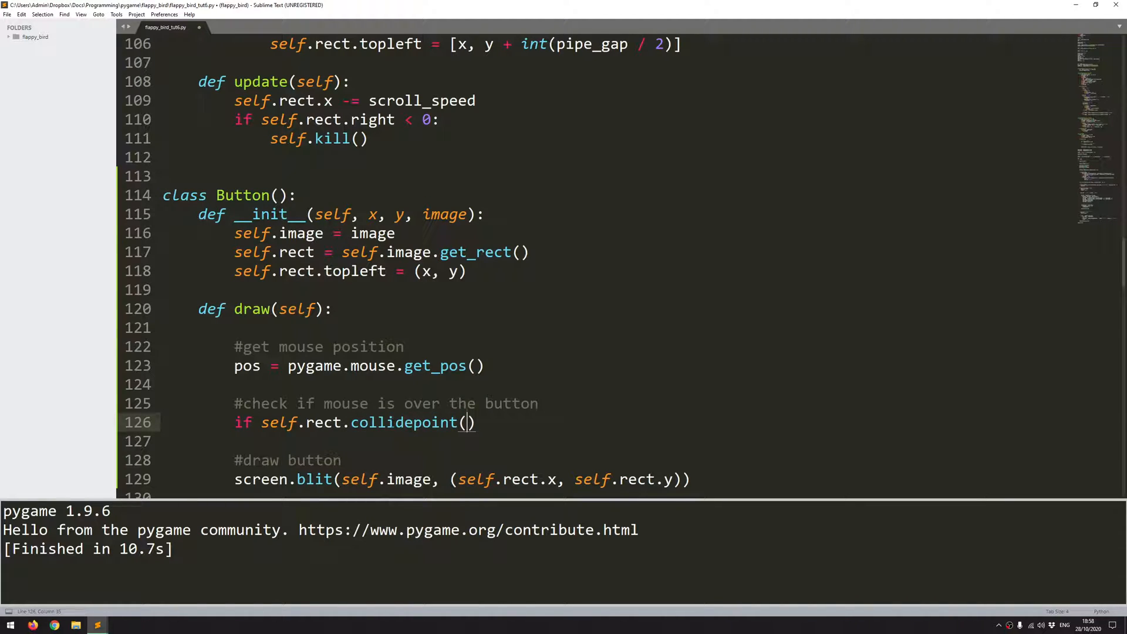
type("pos")
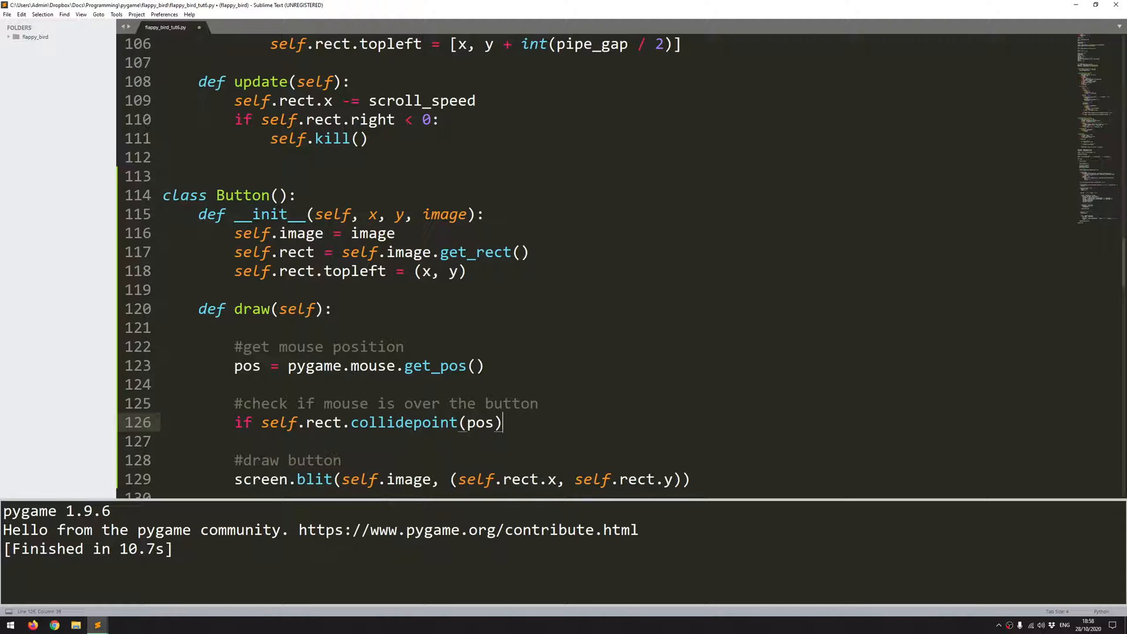
double_click(403, 422)
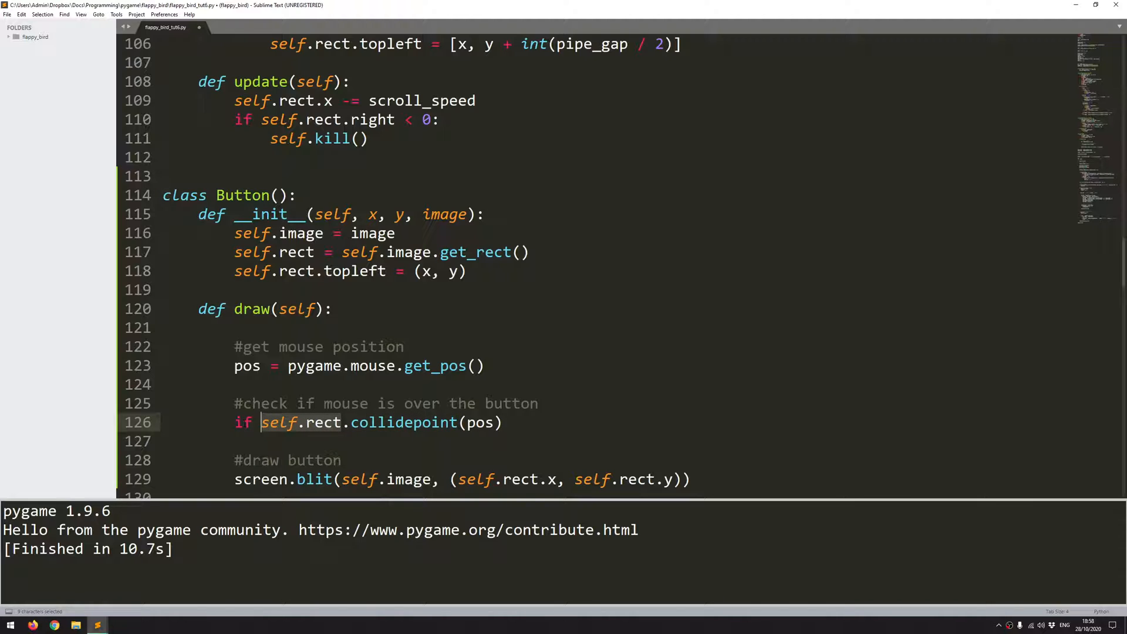
left_click(503, 422)
type(":")
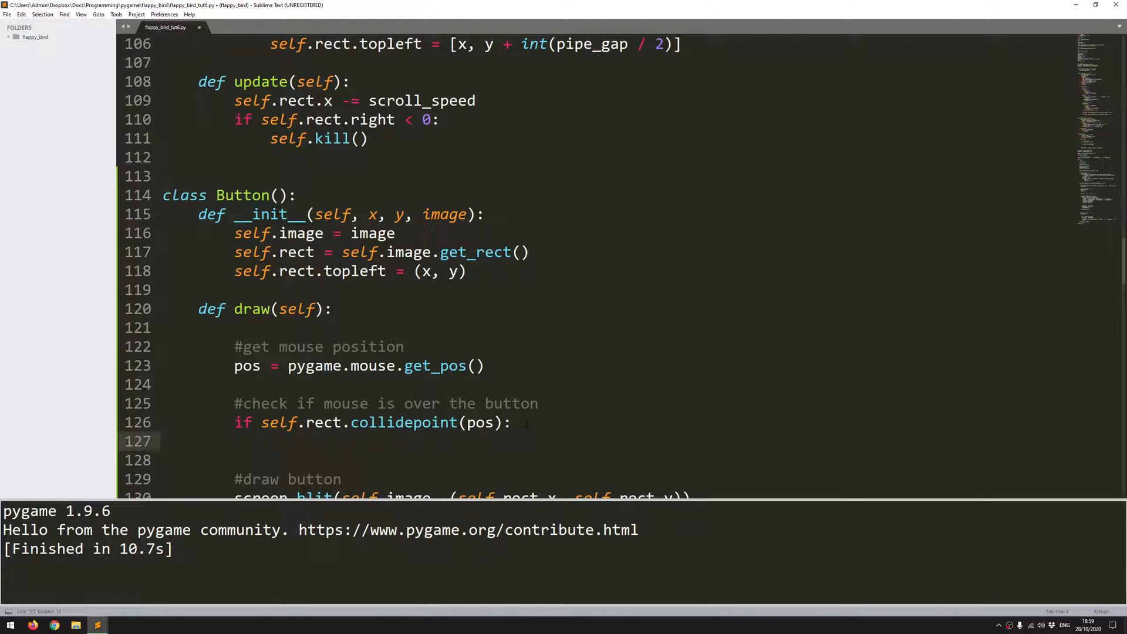
Step: Type the nested condition if pygame.mouse.get_pressed()[0] == 1: under the hover check
left_click(269, 442)
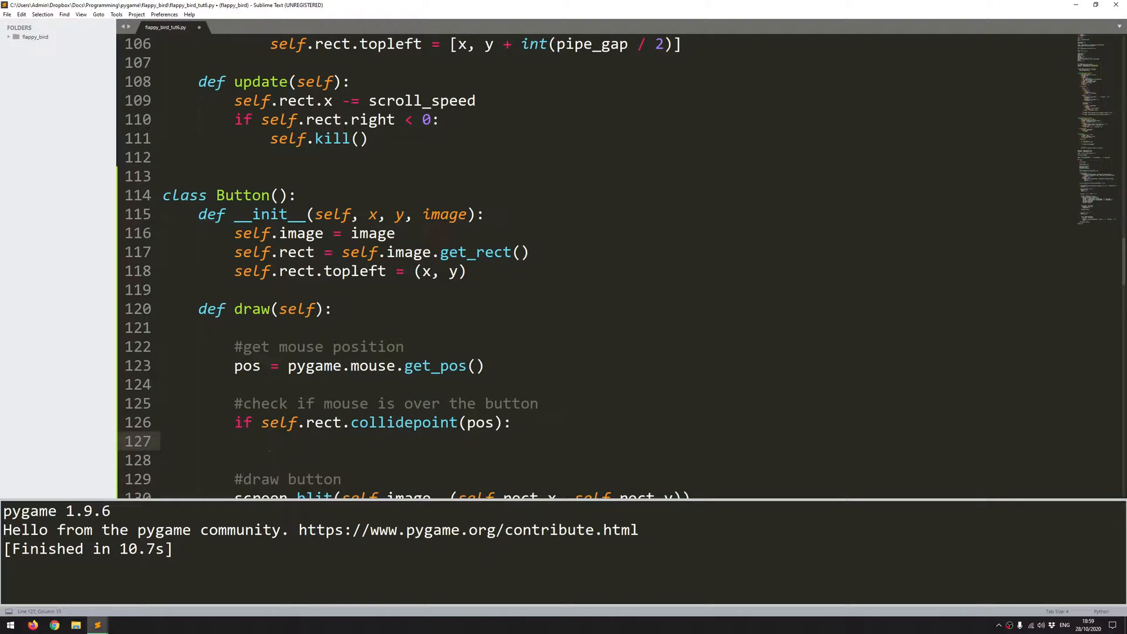
type("if p")
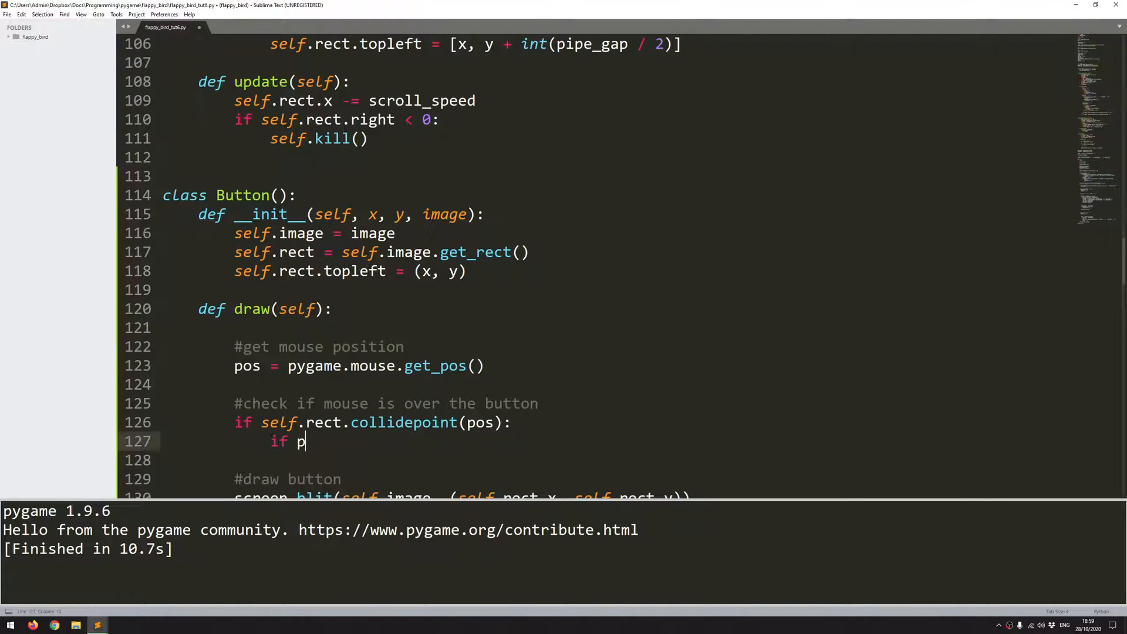
type("ygame.m")
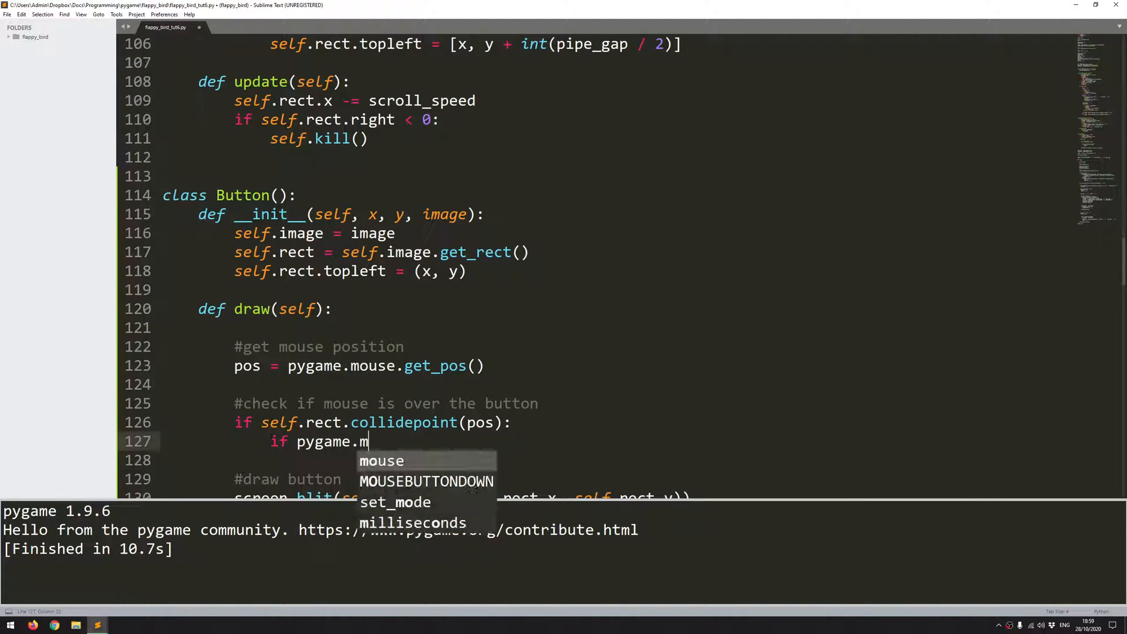
type("ouse.")
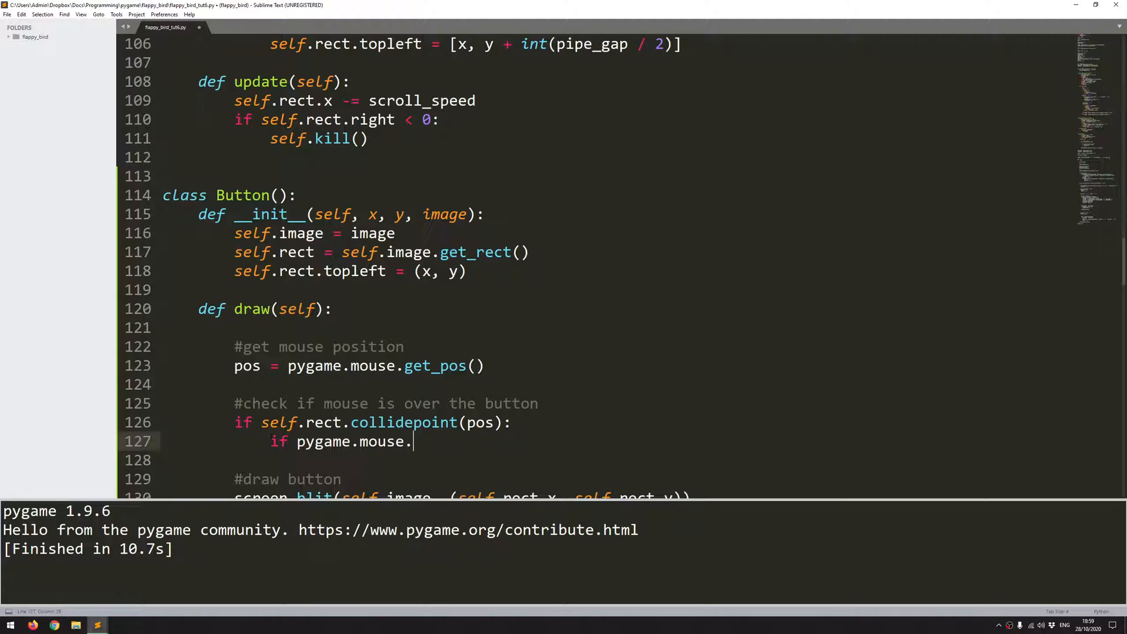
type("get_pressed(")
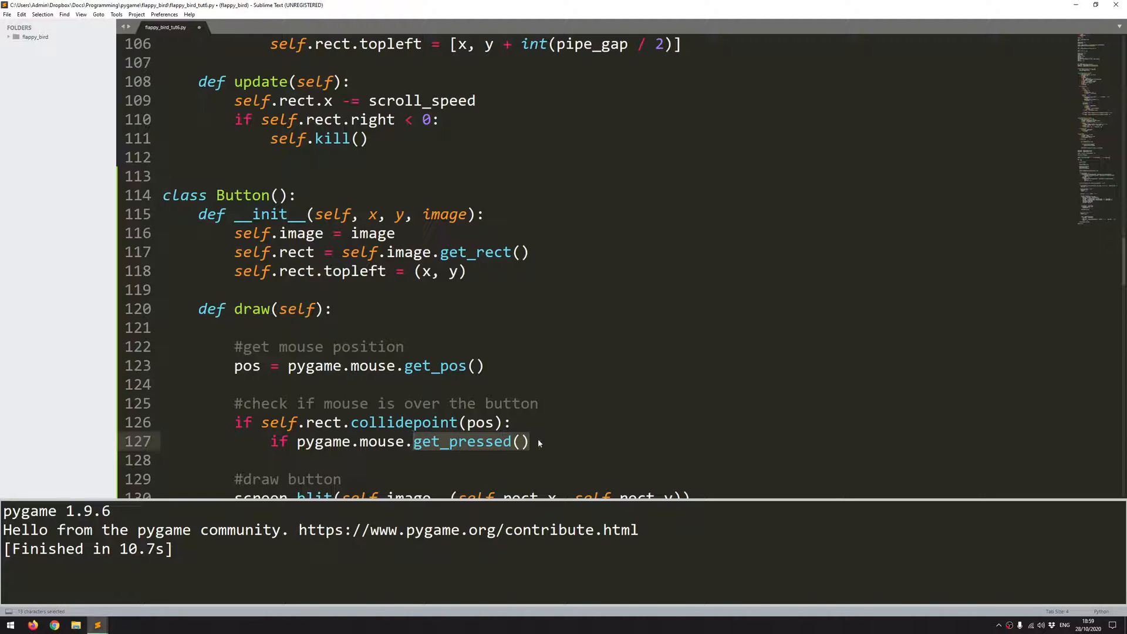
left_click(532, 441)
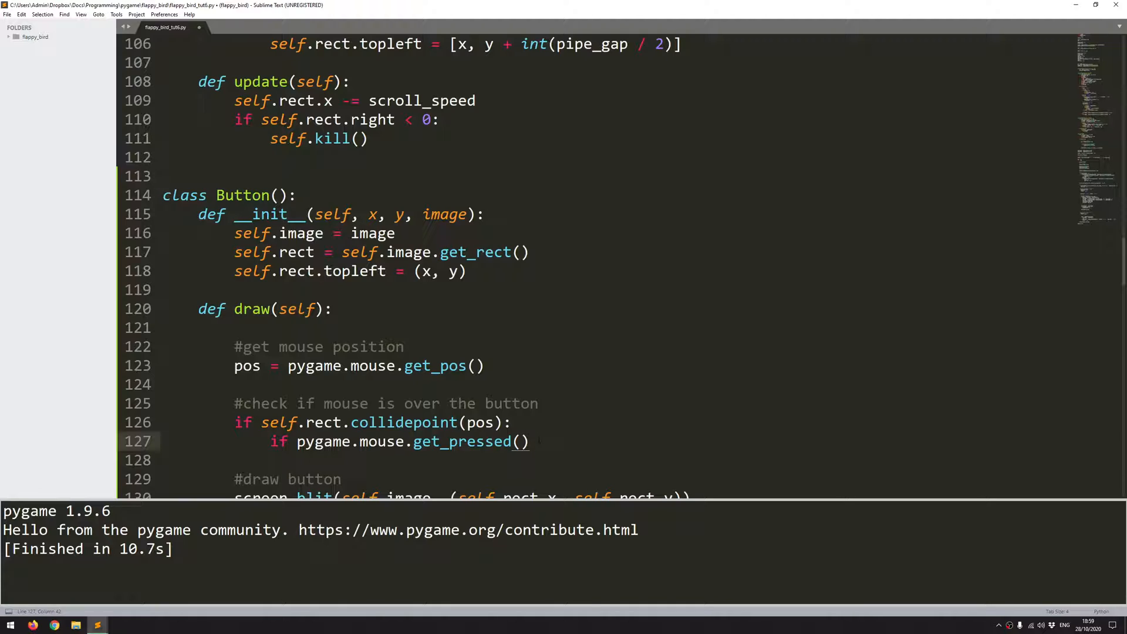
type("[]")
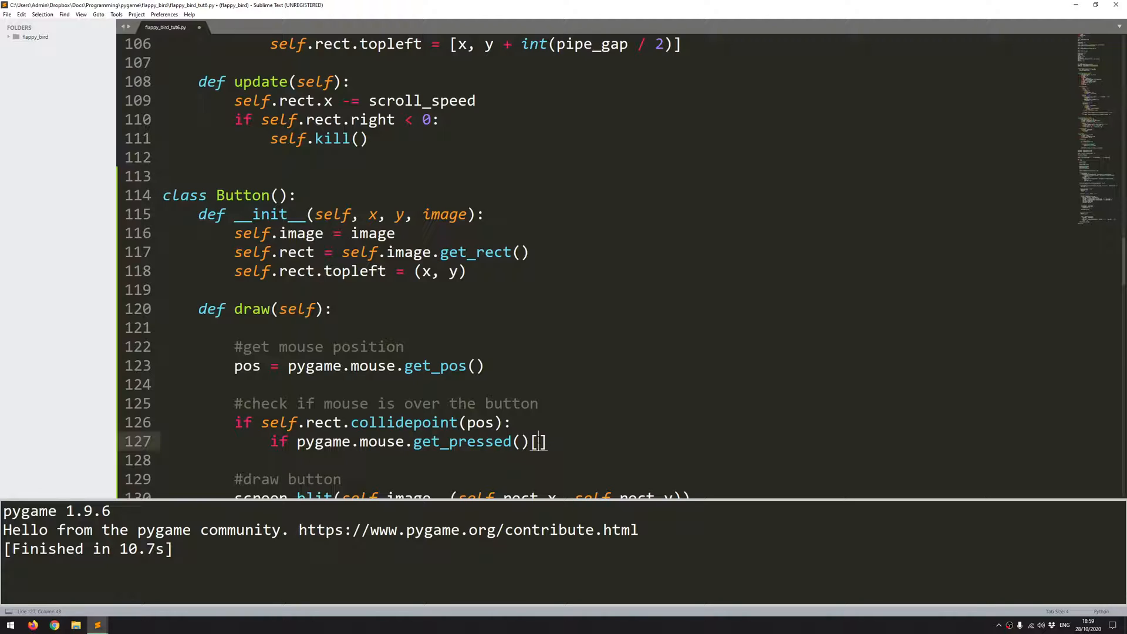
type("0")
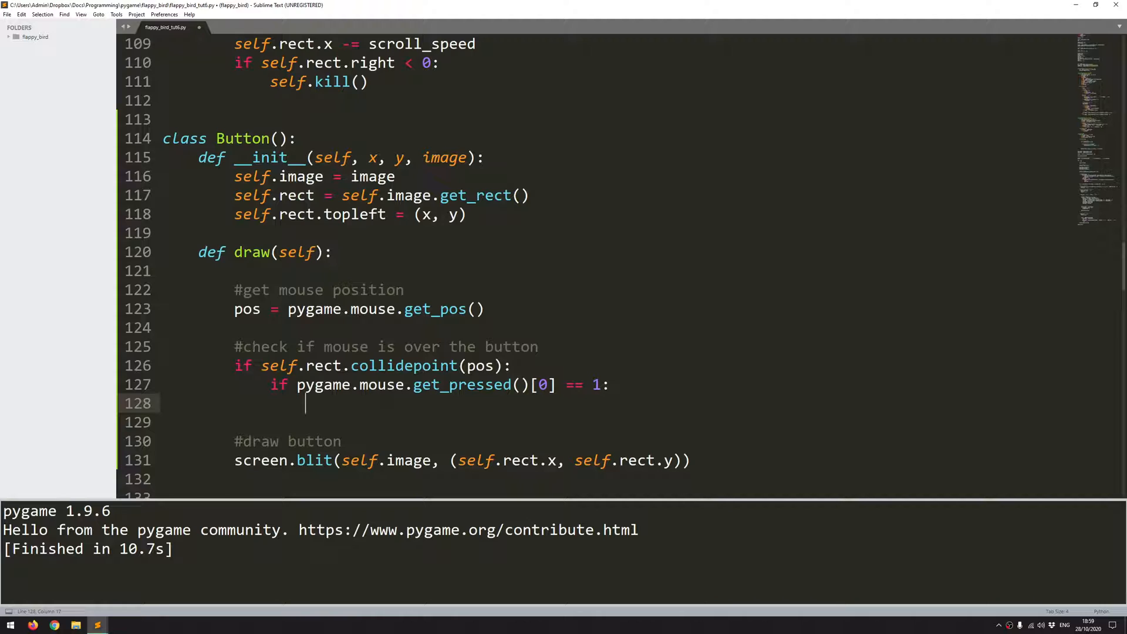
Step: In Button.draw(), initialise action = False, set it True on click, and return action
scroll("down", 3)
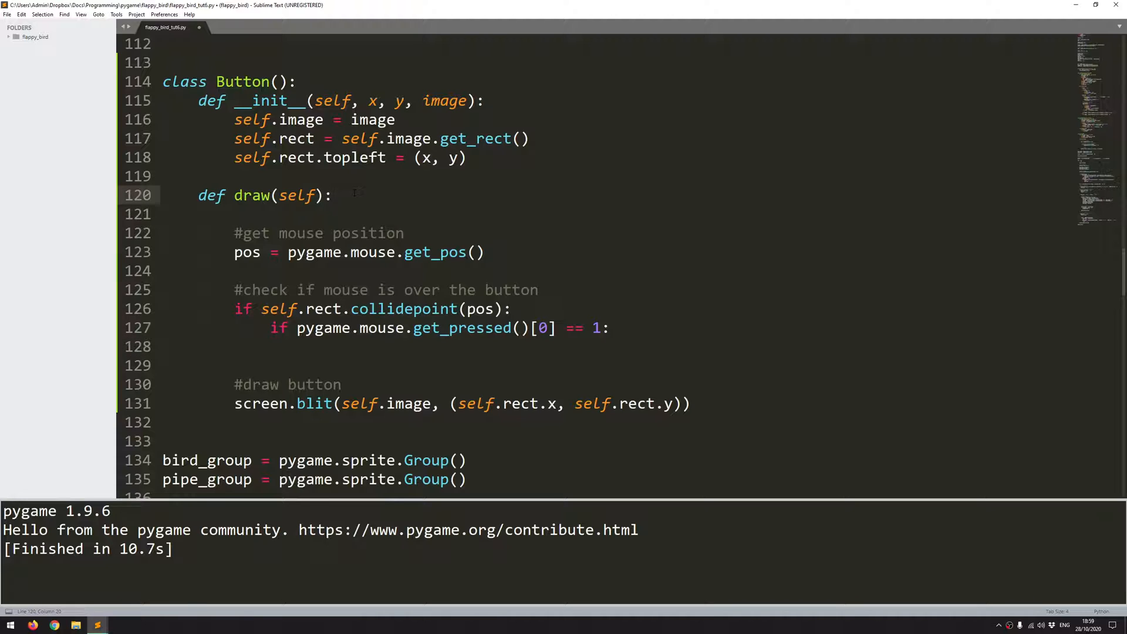
type("action")
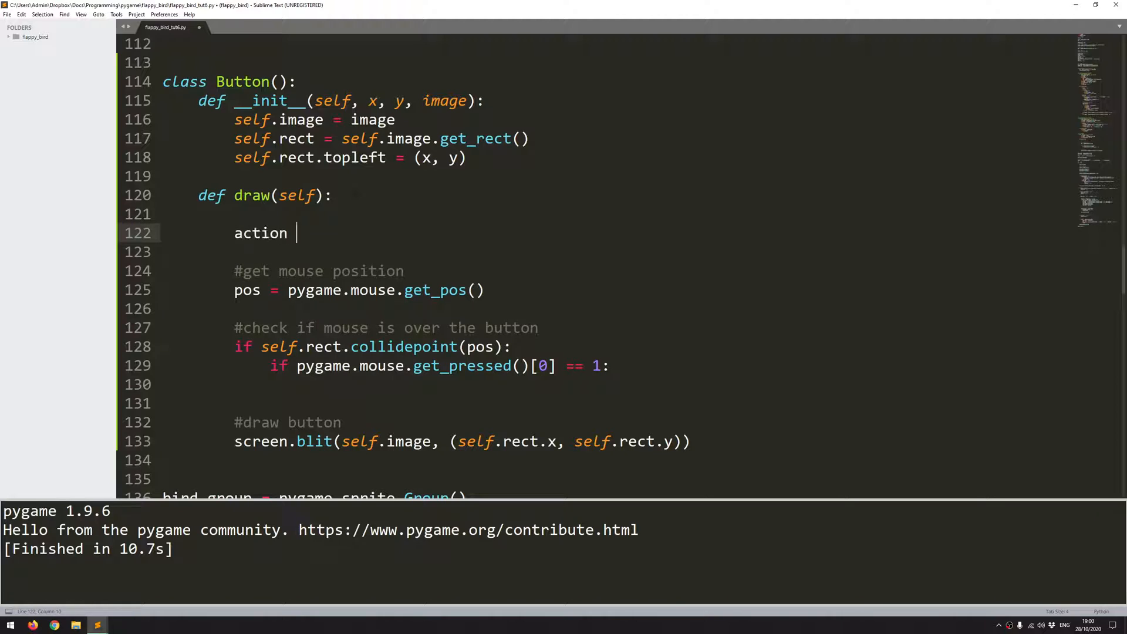
type("= False")
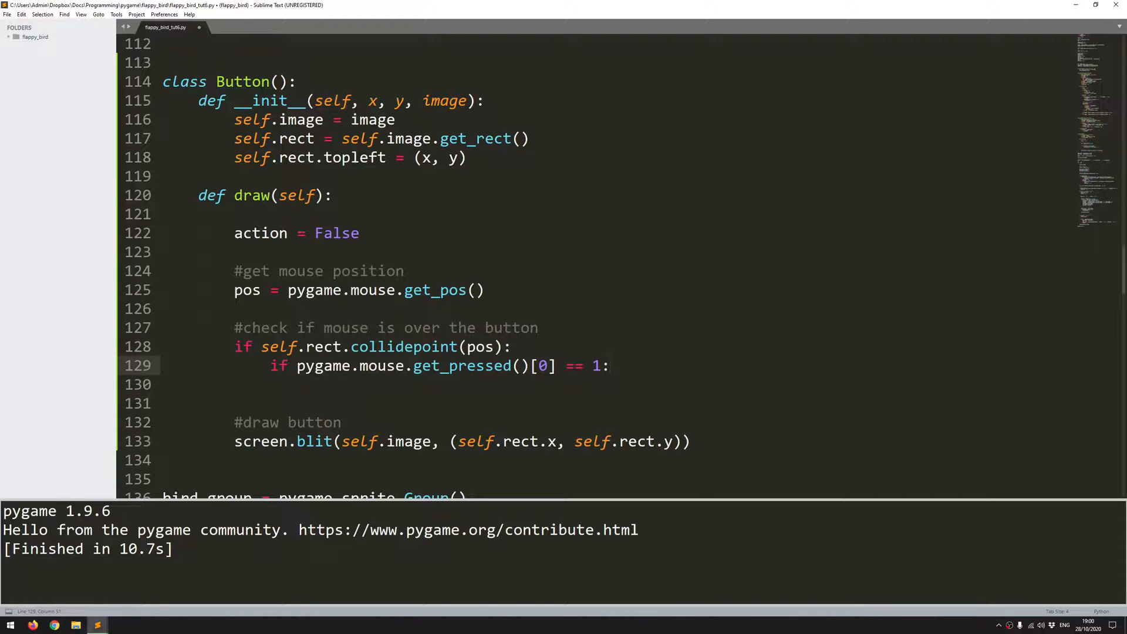
type("action =")
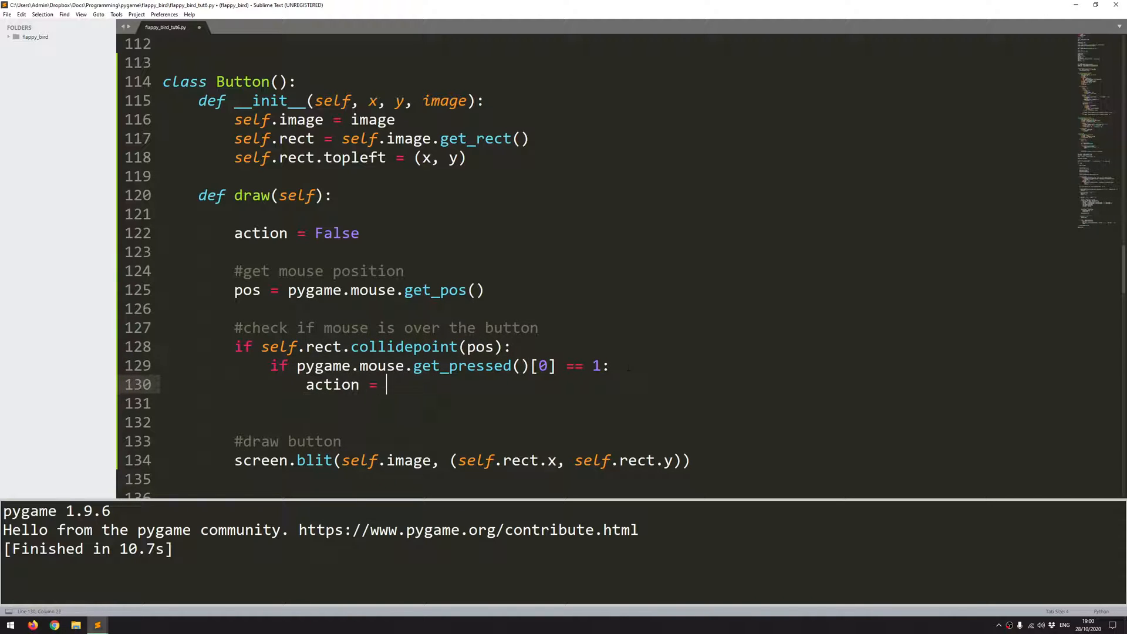
type("True")
left_click(598, 479)
type("return")
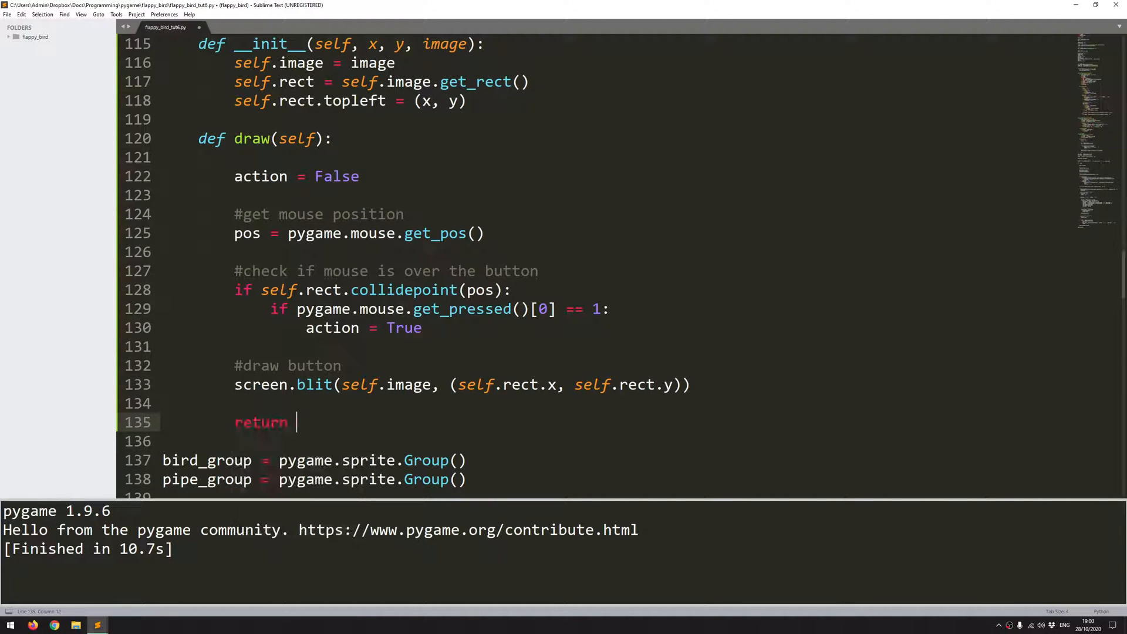
type("action")
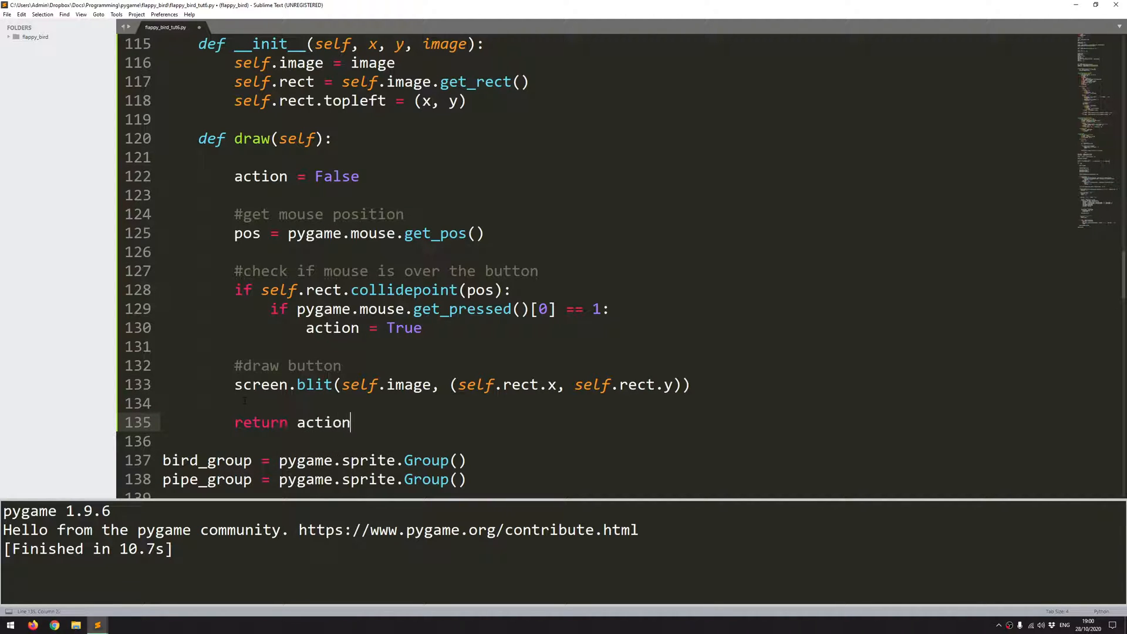
double_click(333, 328)
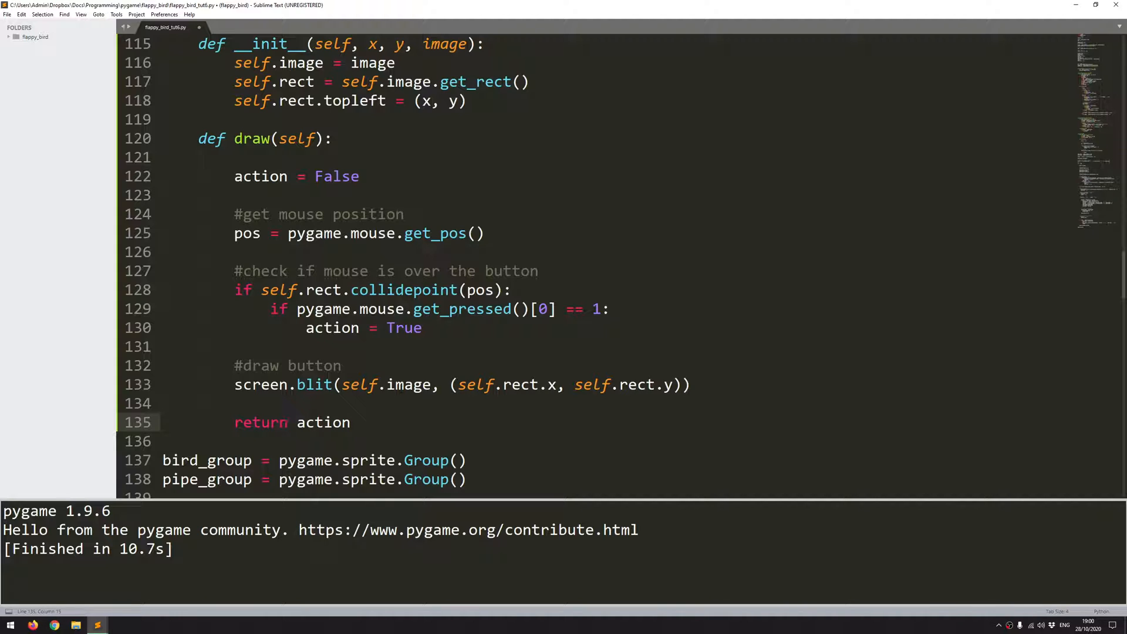
Step: Change the game-over check line to 'if button.draw() == True:'
scroll("down", 3)
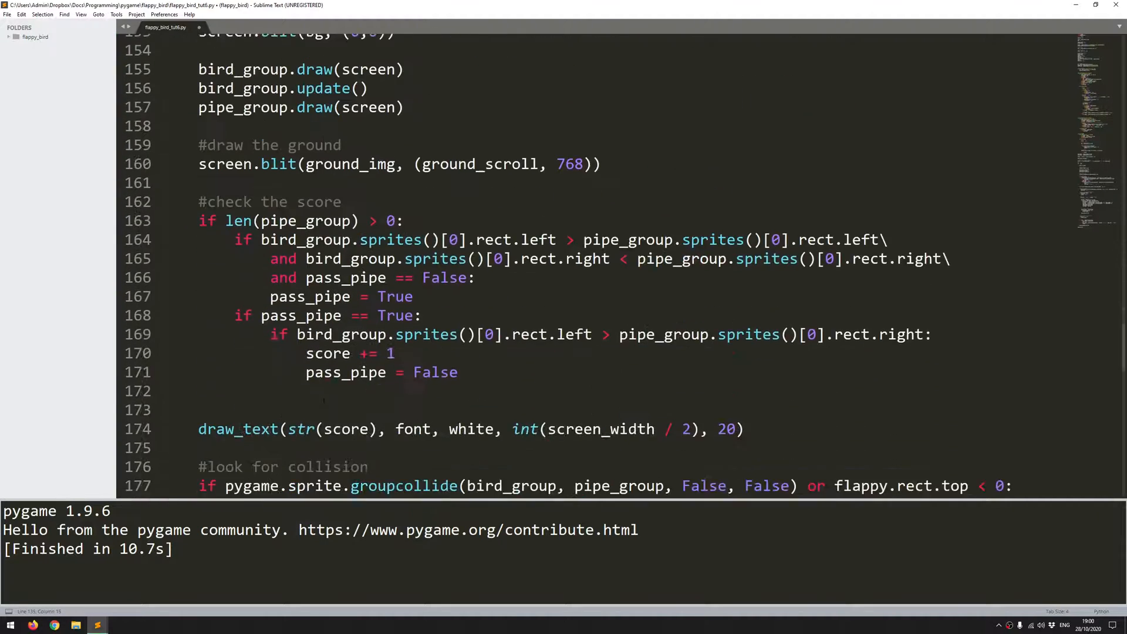
scroll("down", 3)
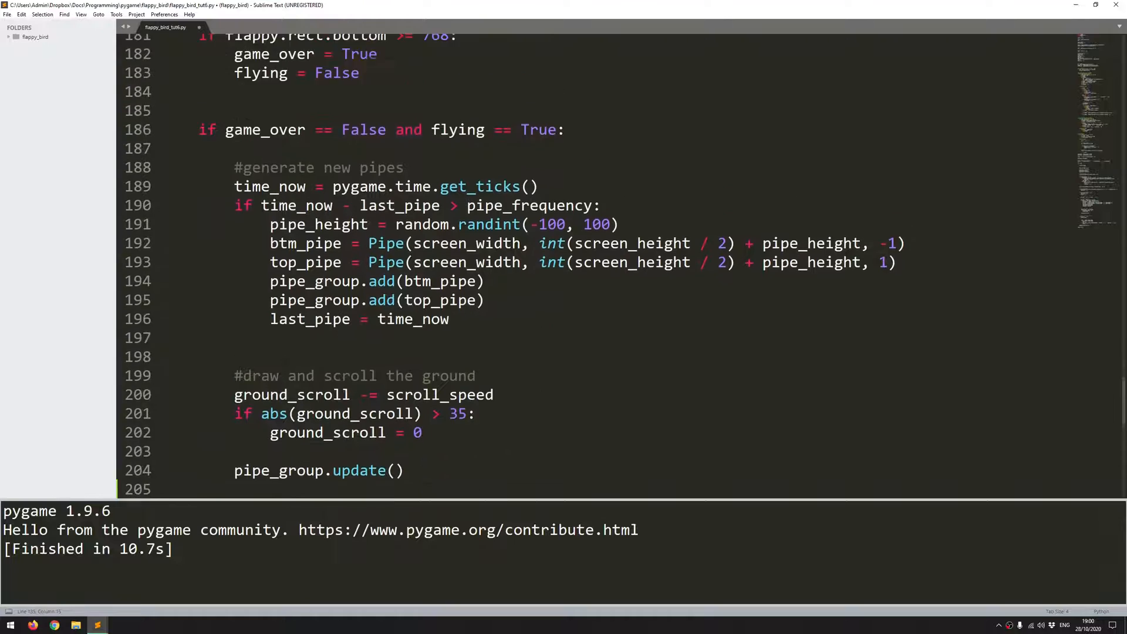
scroll("down", 3)
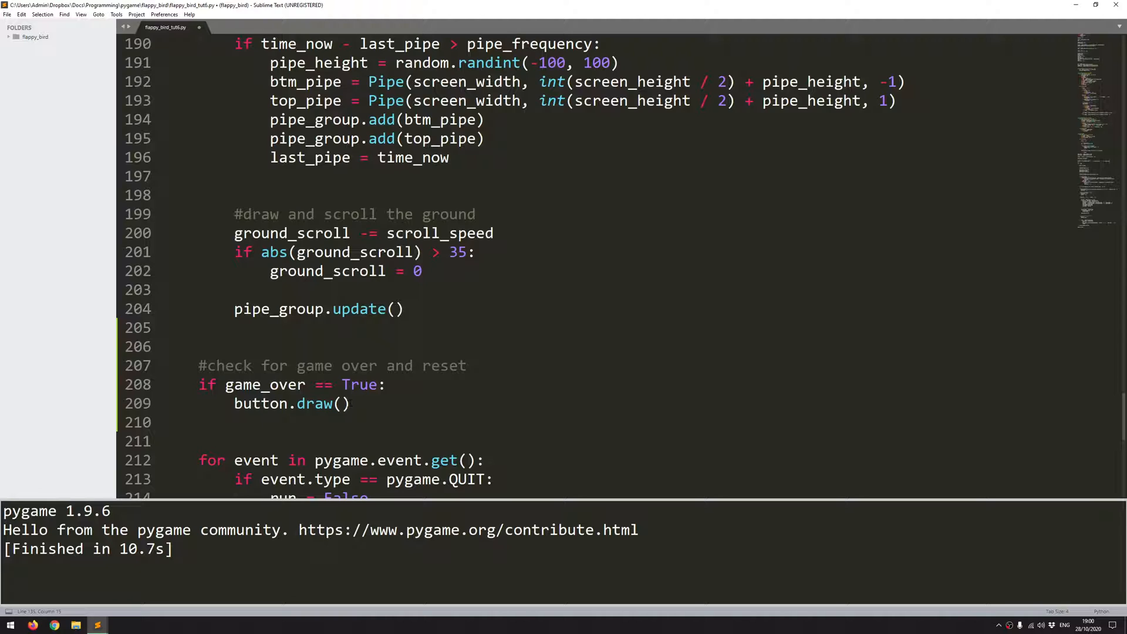
double_click(315, 403)
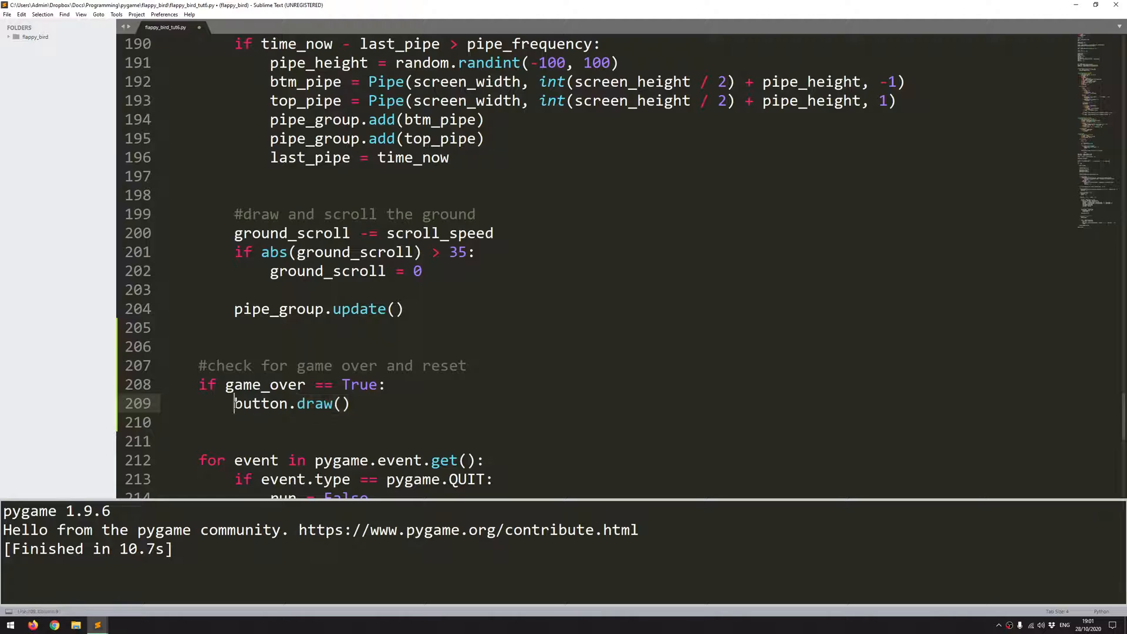
type("if")
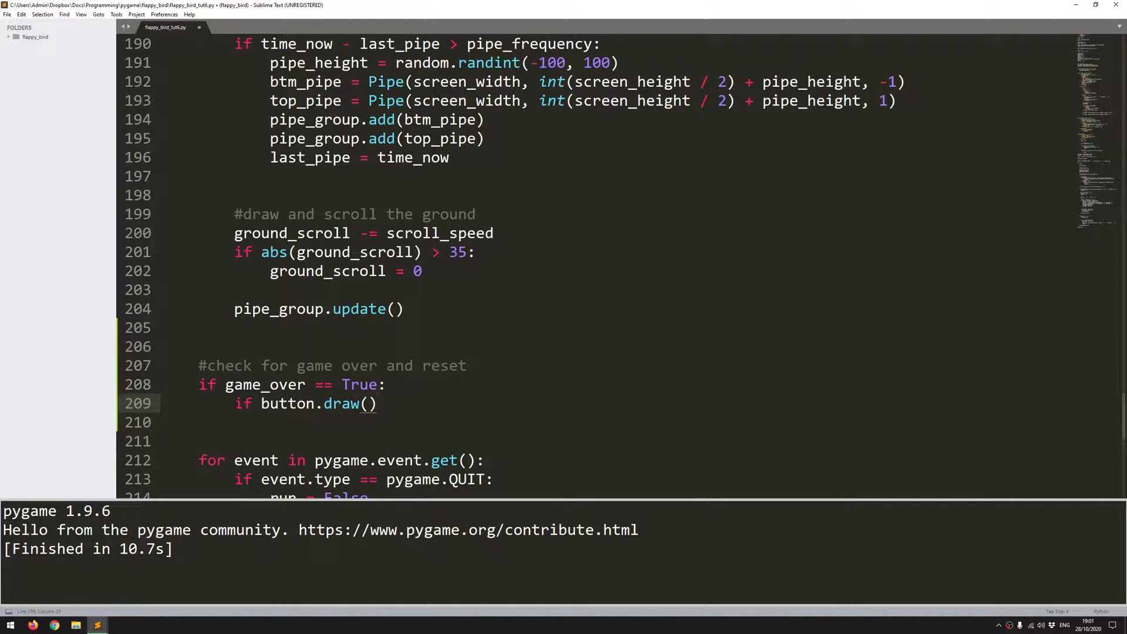
left_click(374, 404)
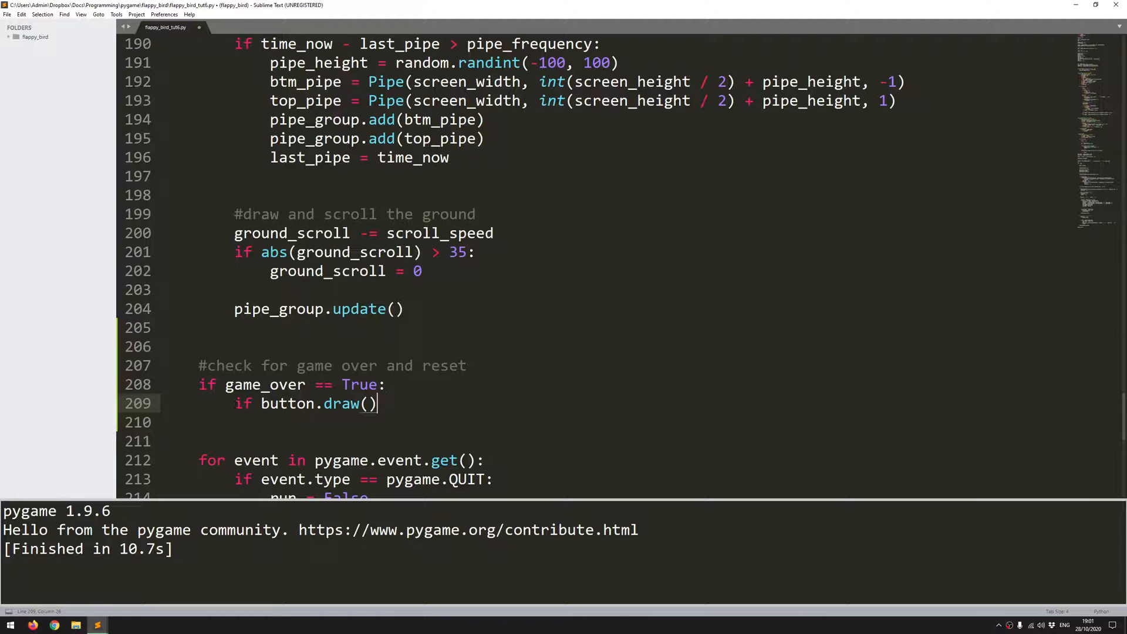
type("== True:")
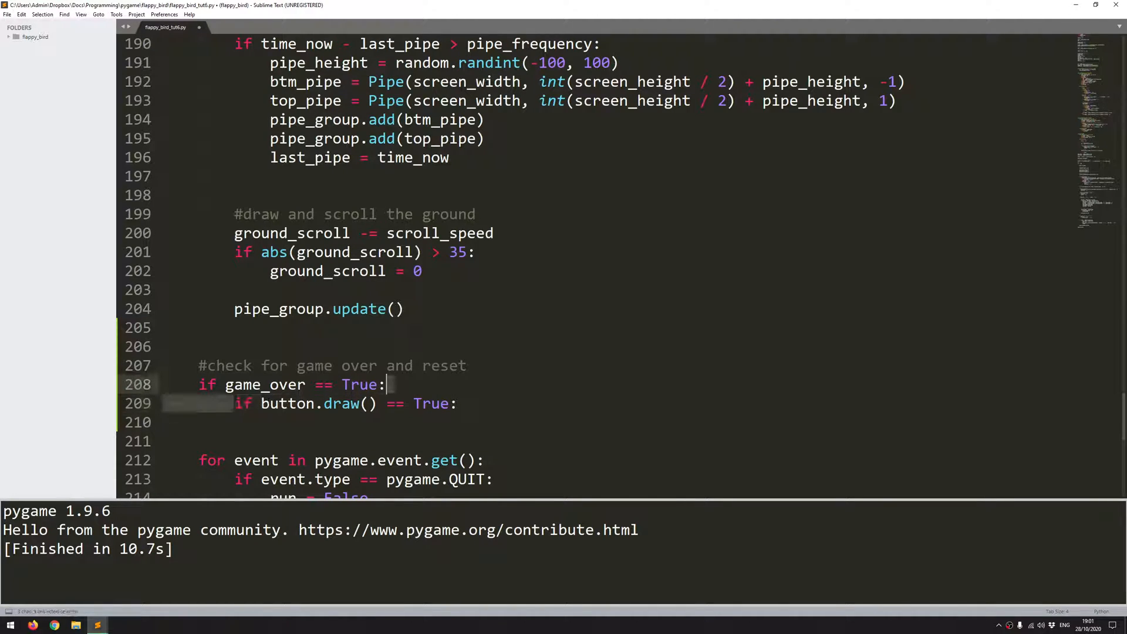
Step: Add print("Clicked") on a new indented line under the restart condition
key("enter")
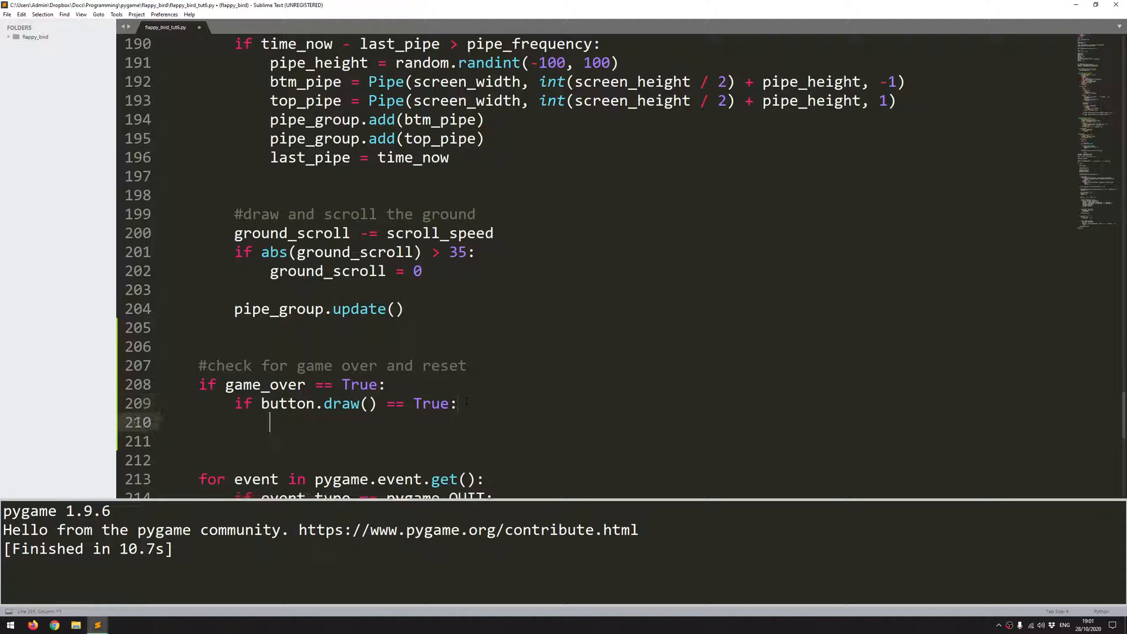
type("print")
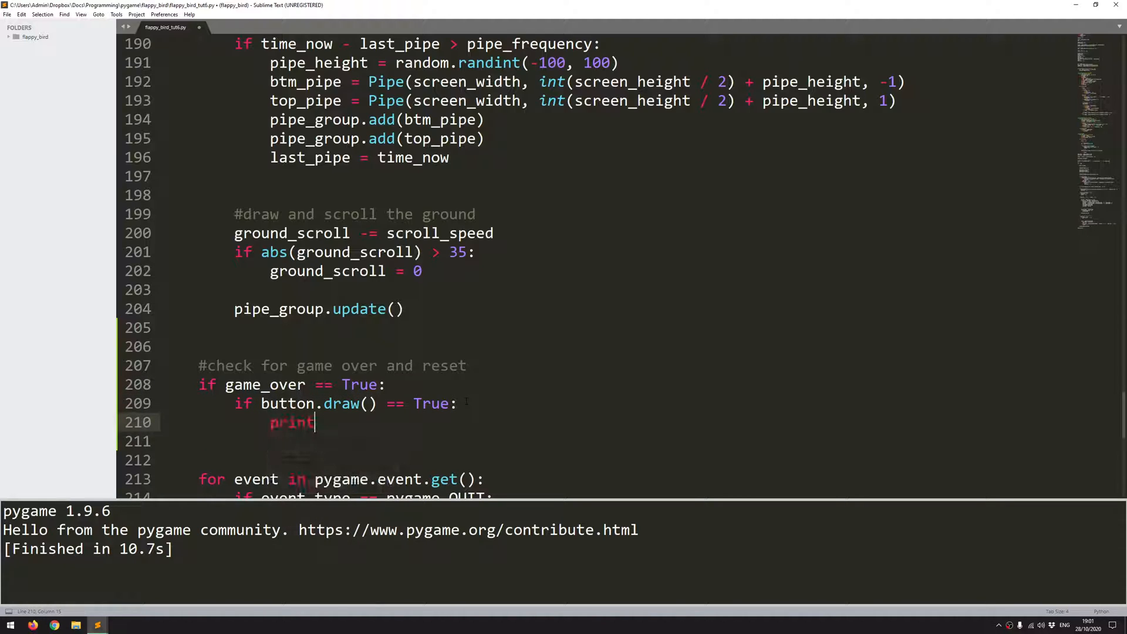
type("()")
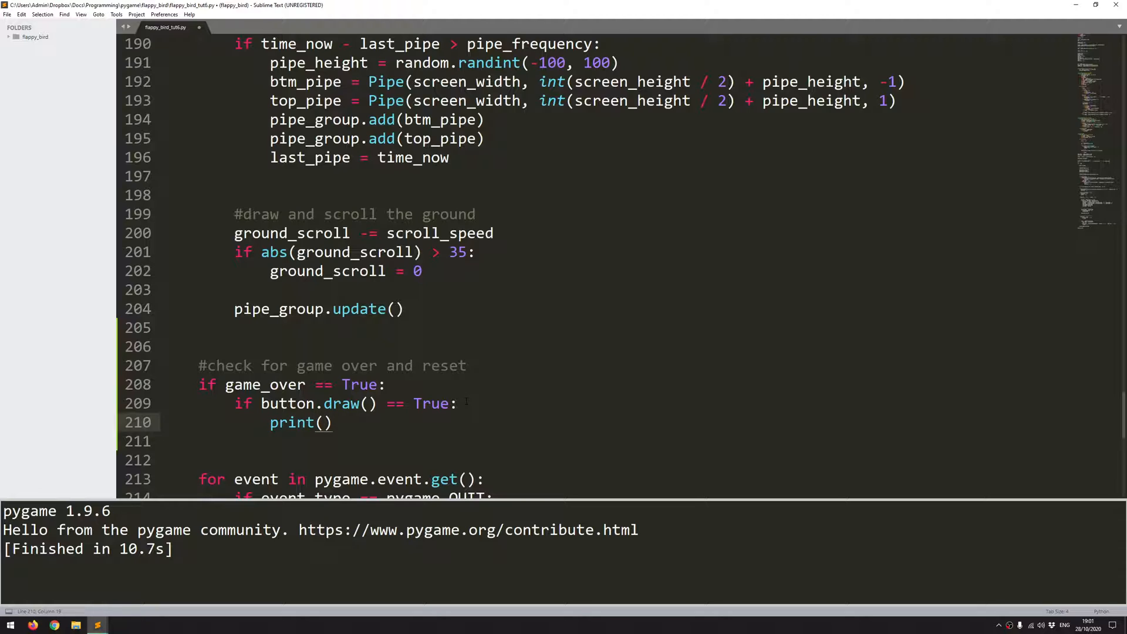
type("\"Clicked\"")
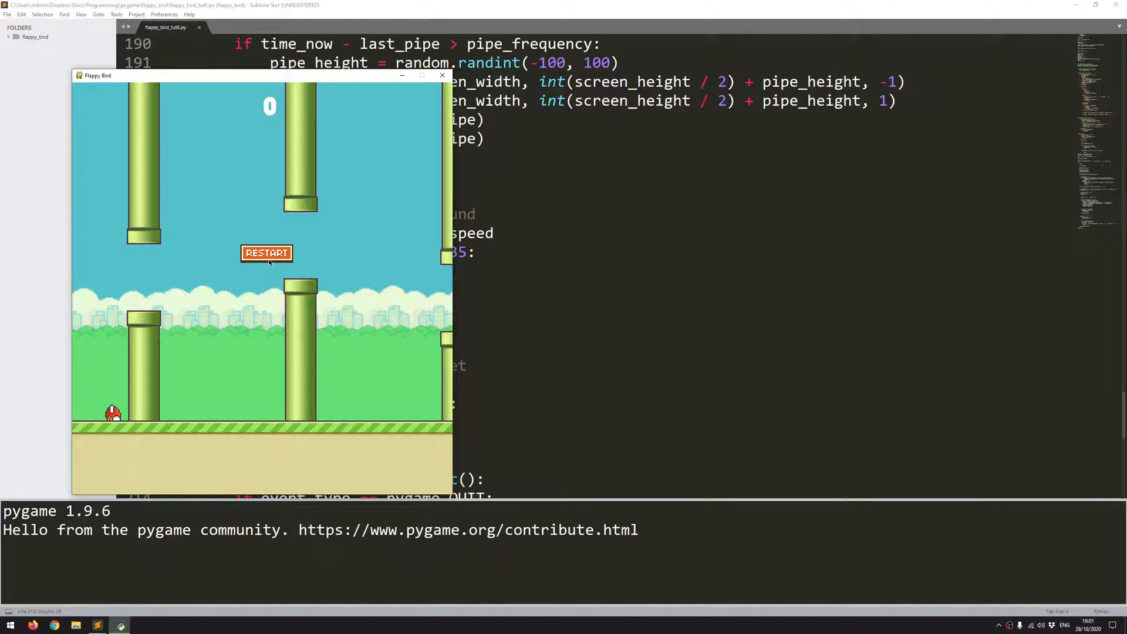
Step: Click RESTART on the game-over screen to test it, then close the game window
left_click(266, 253)
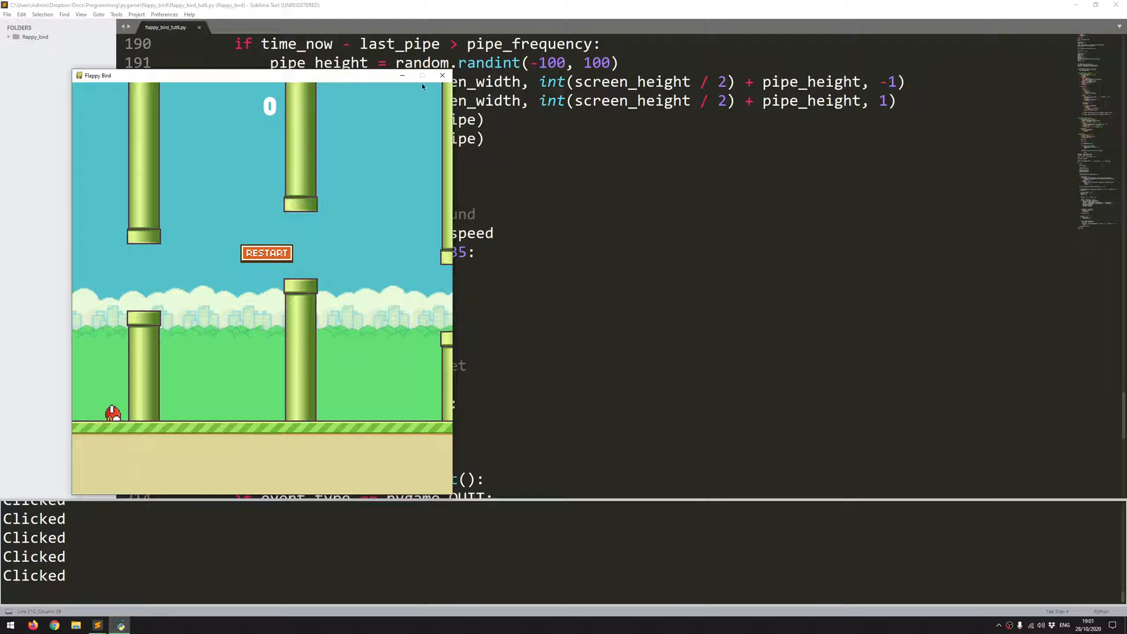
left_click(442, 74)
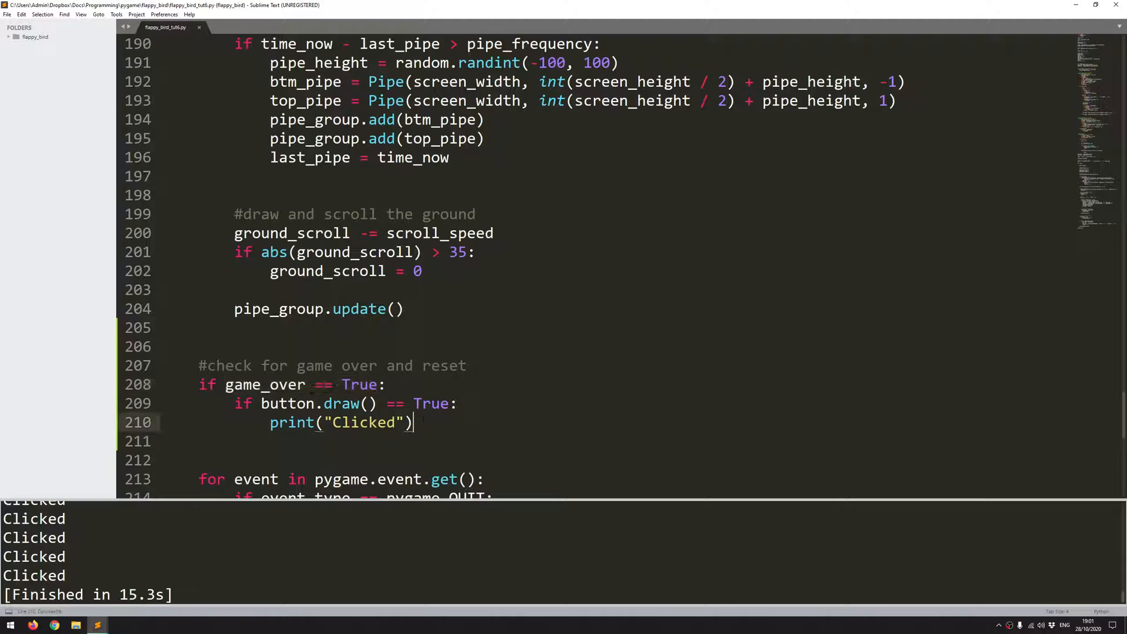
Step: Replace print("Clicked") with game_over = False
type("game_over =")
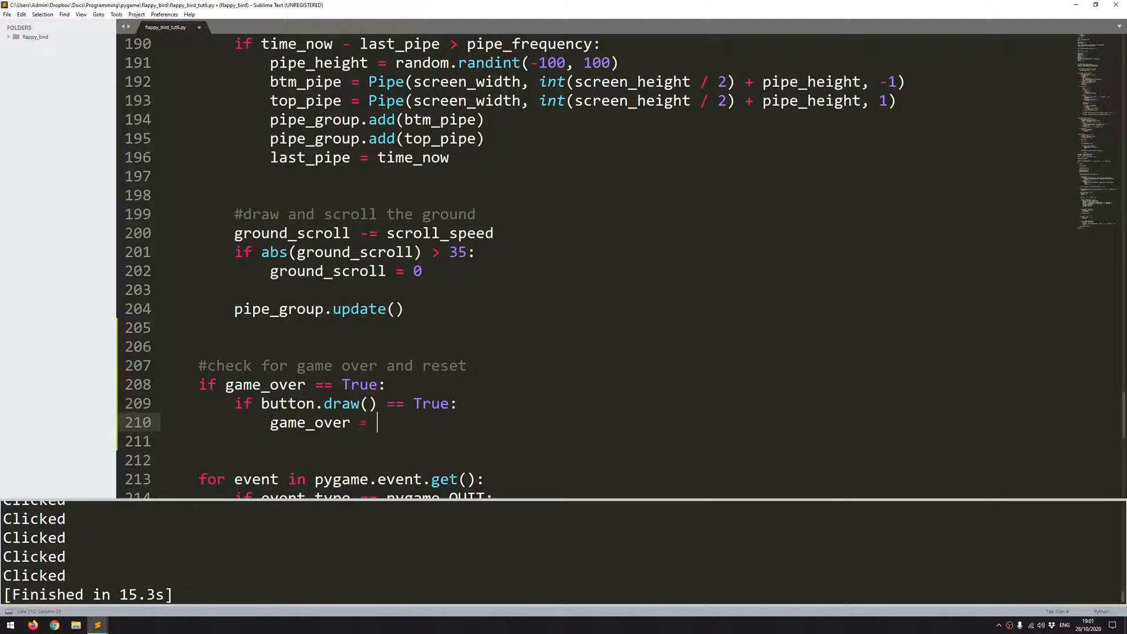
type("False")
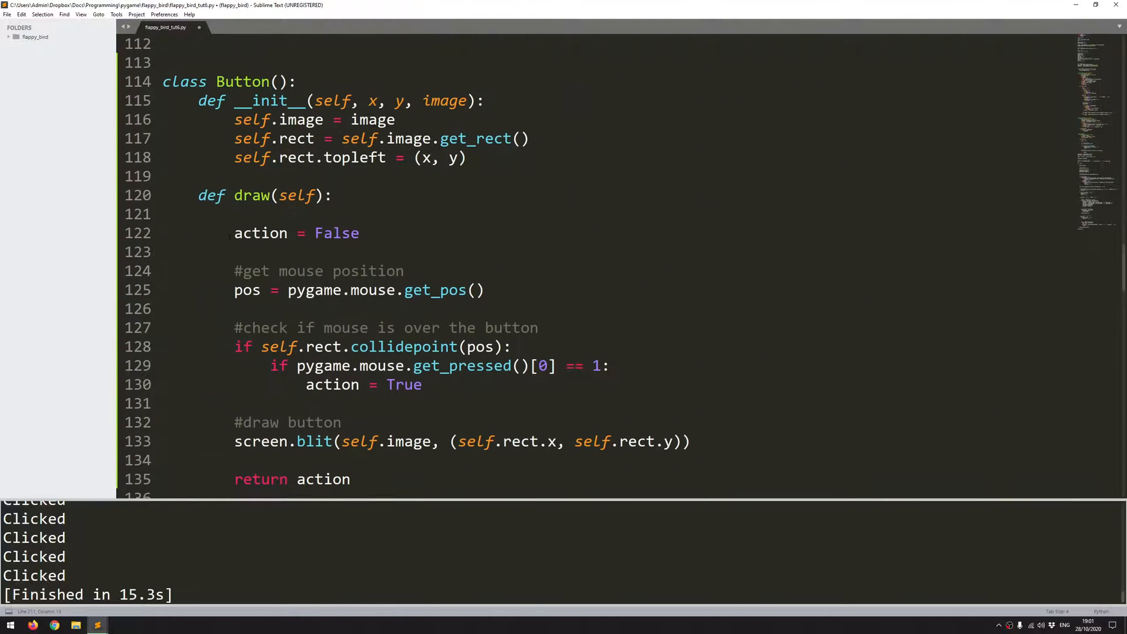
scroll("down", 3)
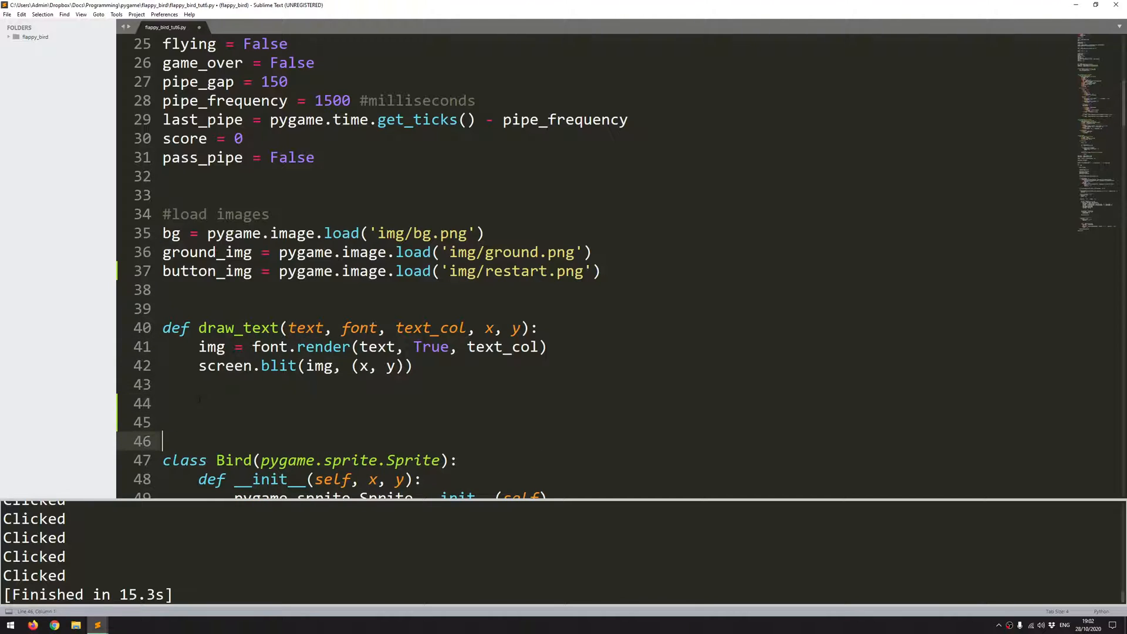
Step: Define reset_game() below draw_text with pipe_group.empty() as its body
key("backspace")
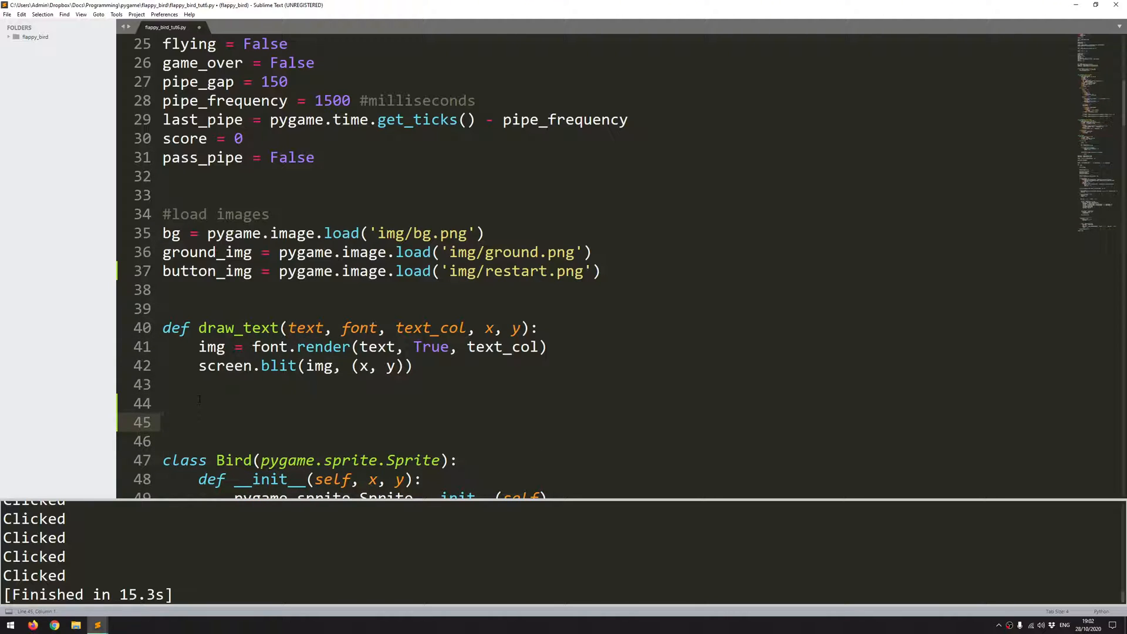
type("def")
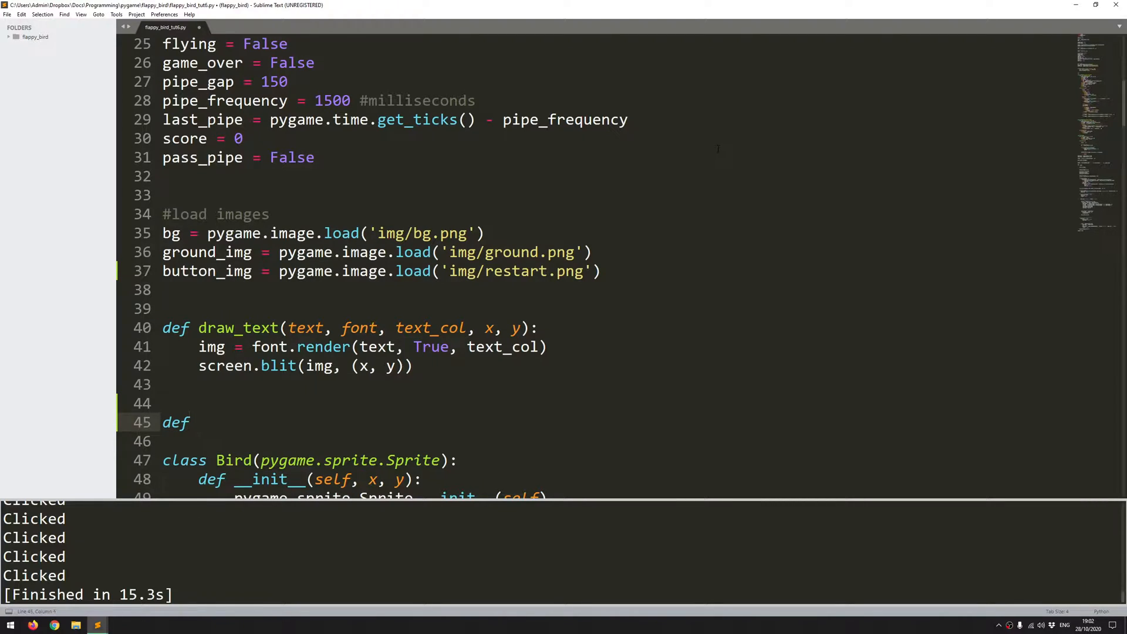
type("reset_game():")
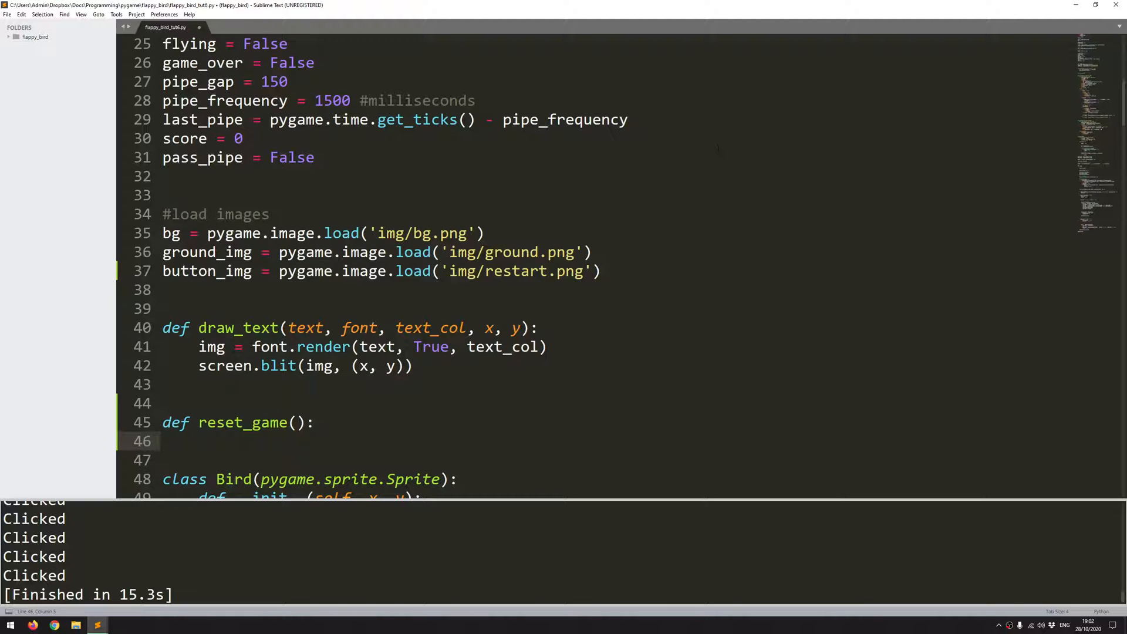
left_click(198, 442)
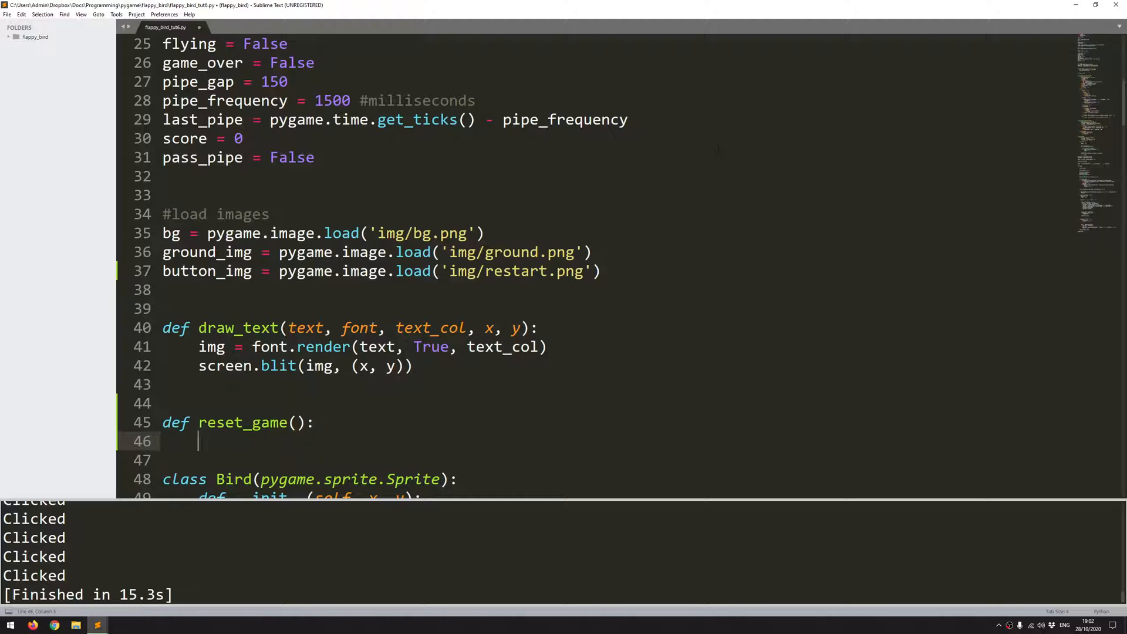
type("pipe_group")
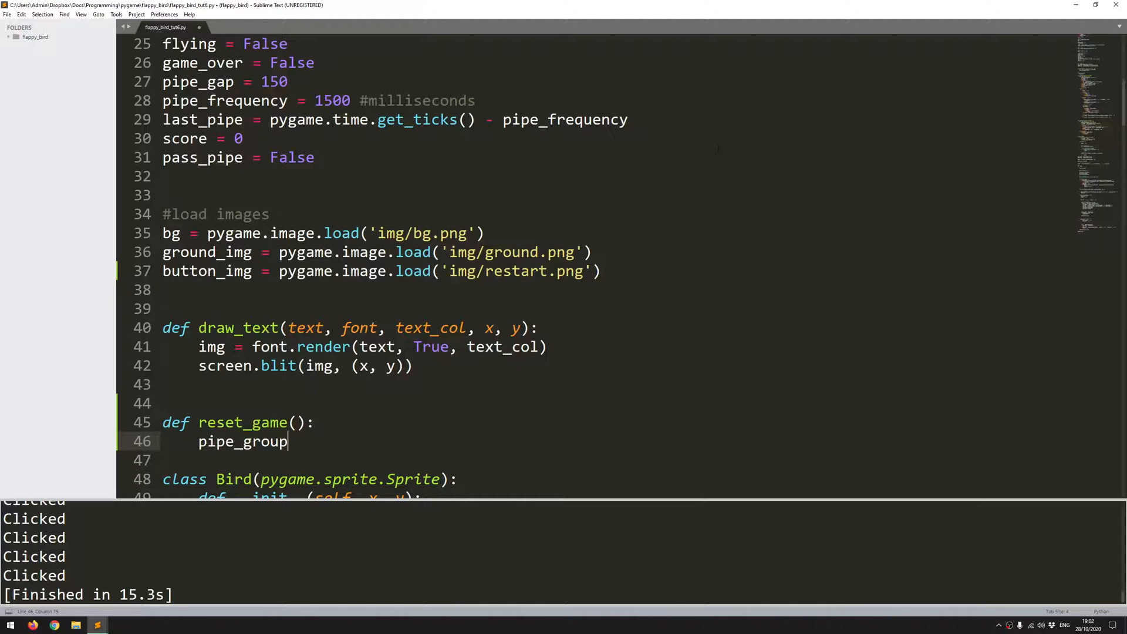
type(".emp")
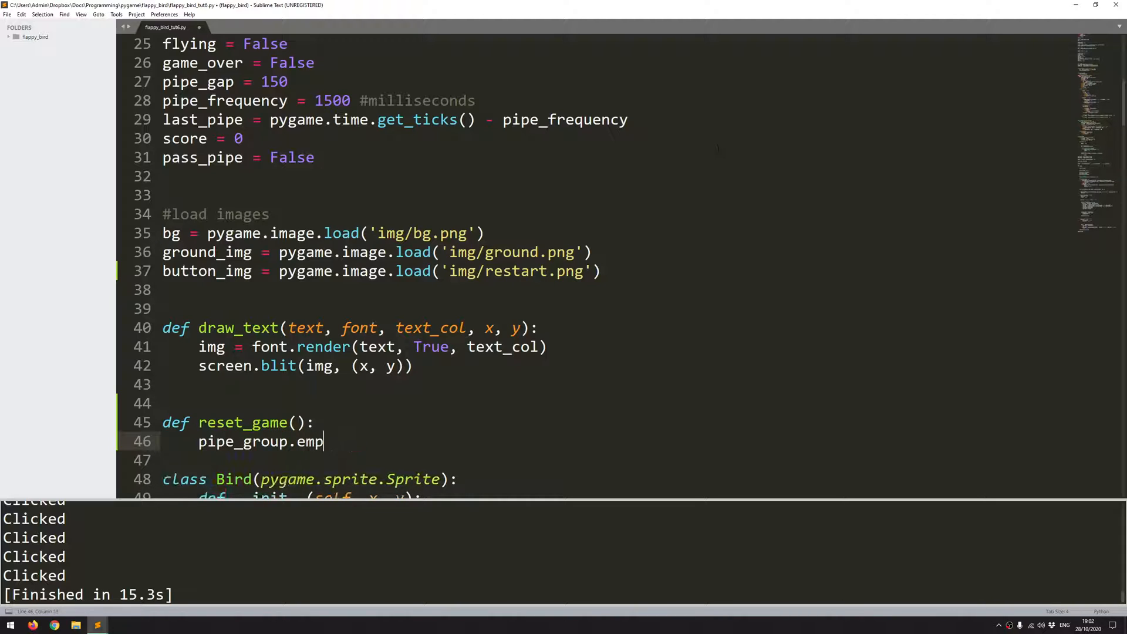
type("ty()")
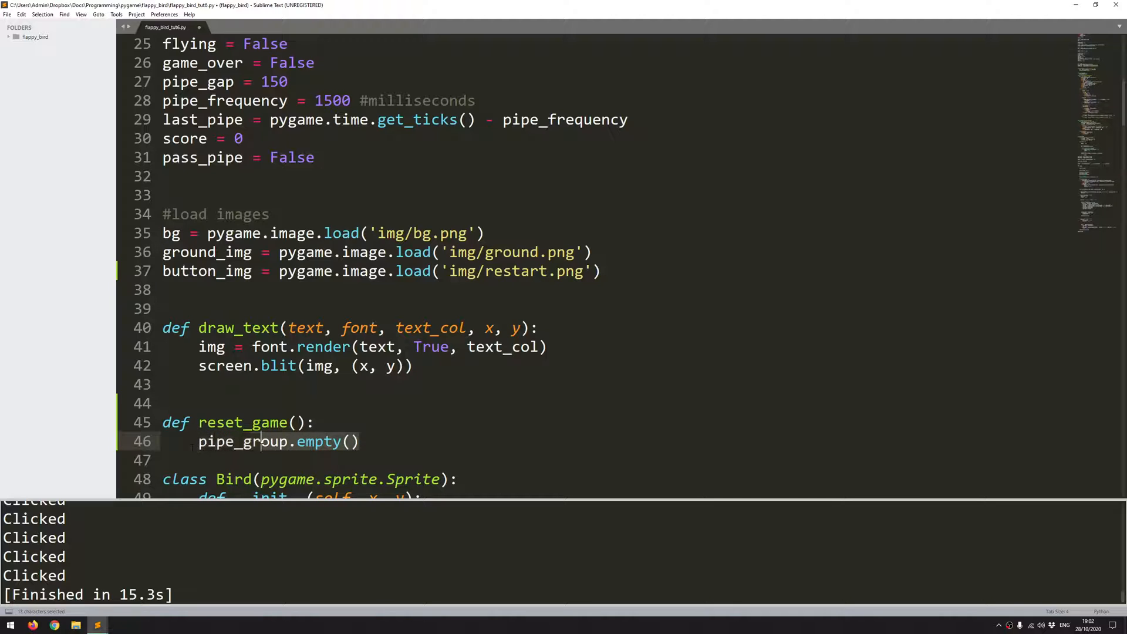
scroll("down", 3)
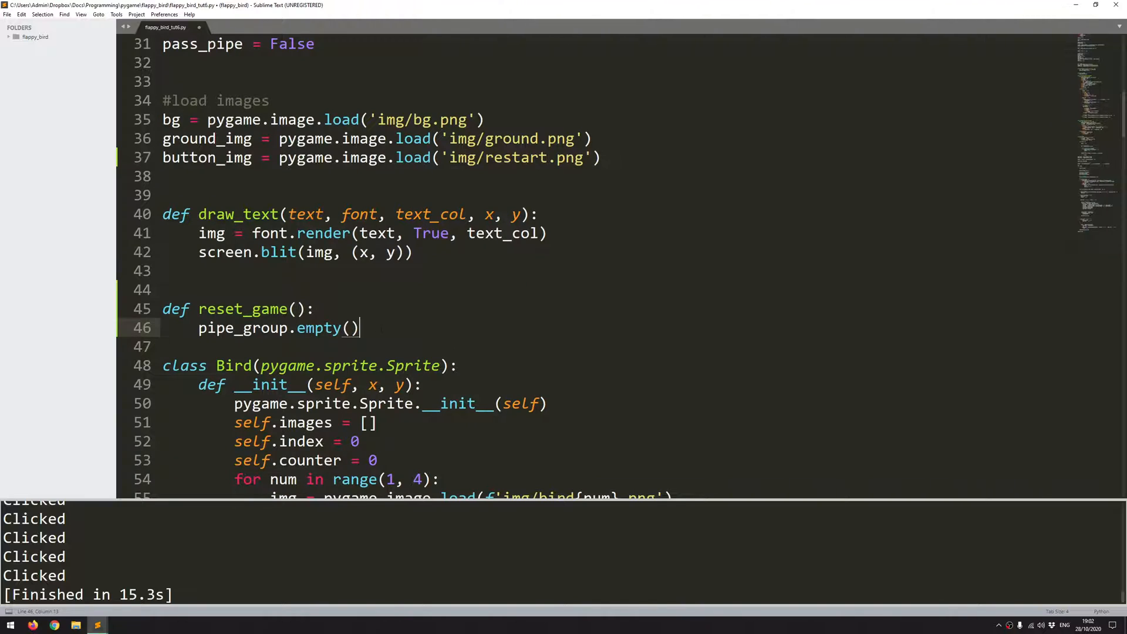
key("enter")
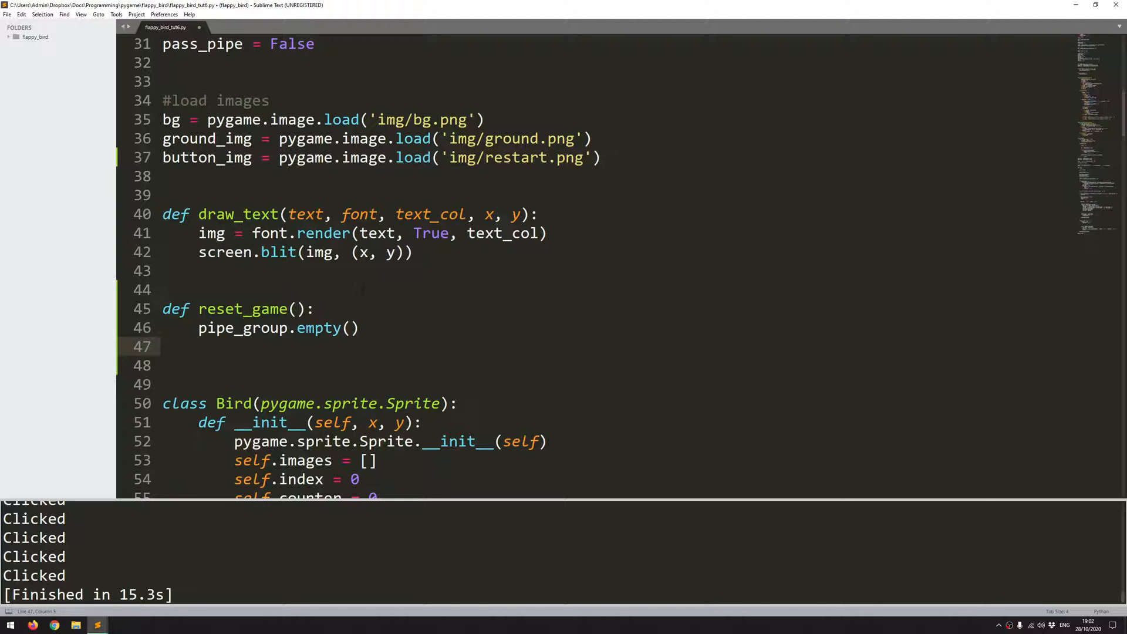
Step: Add flappy.rect.x = 100 and flappy.rect.y = int(screen_height / 2) to reset_game()
scroll("down", 3)
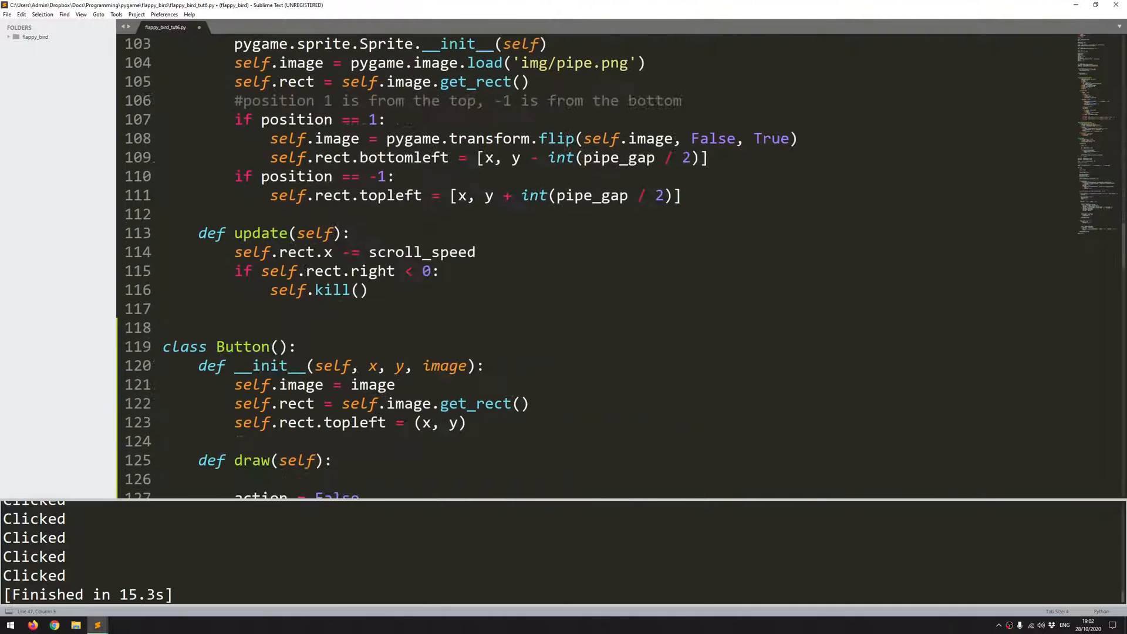
scroll("down", 3)
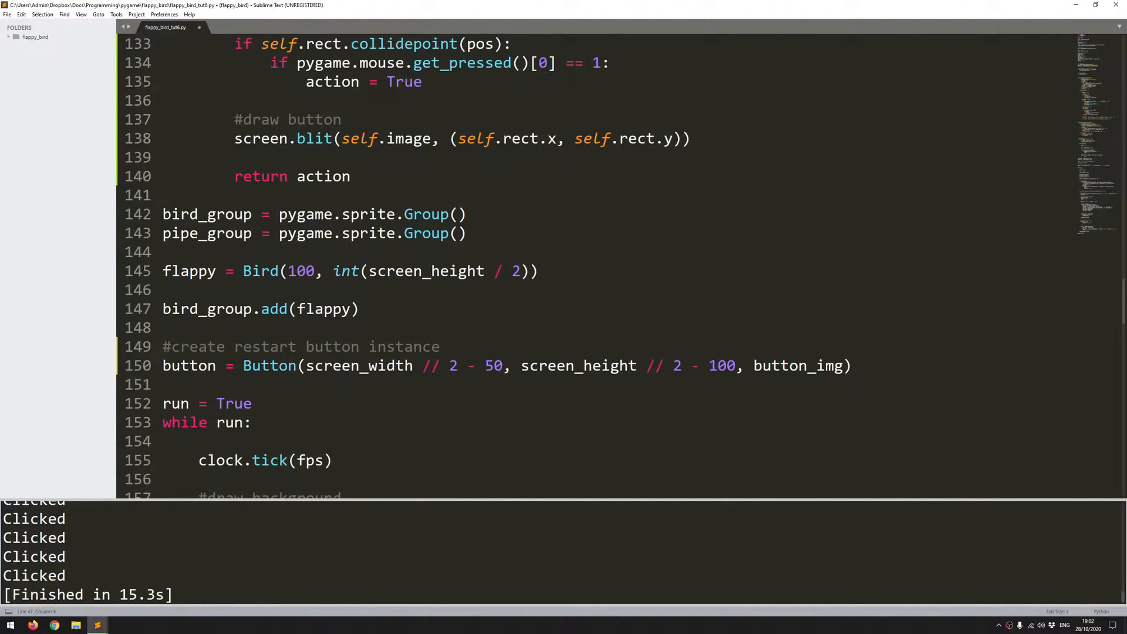
left_click_drag(287, 271, 395, 271)
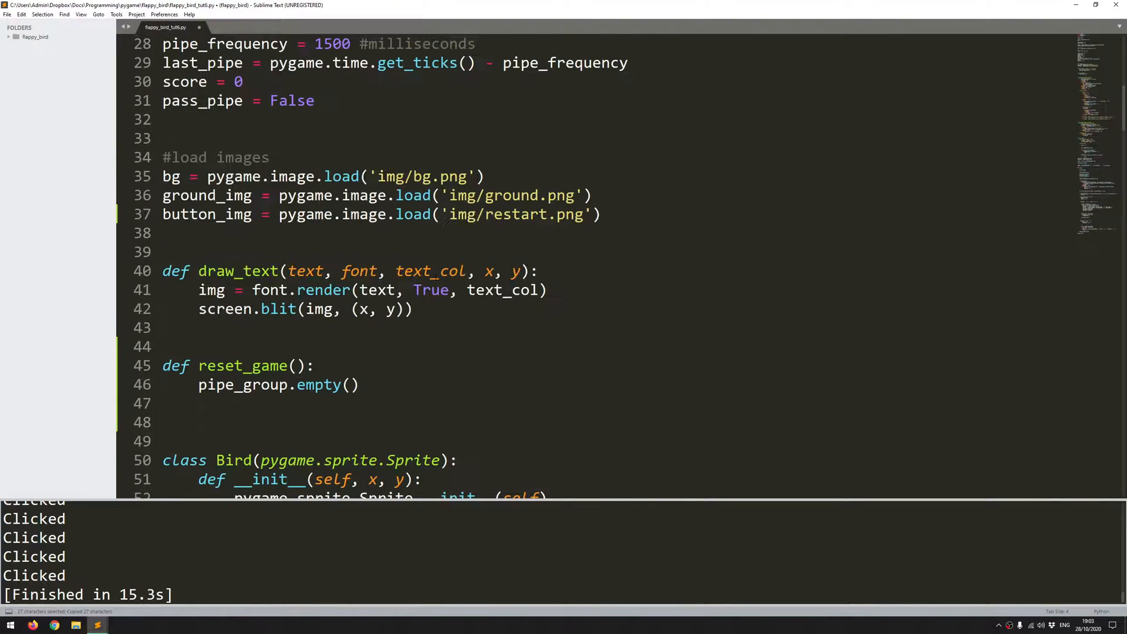
type("100, int(screen_height / 2)")
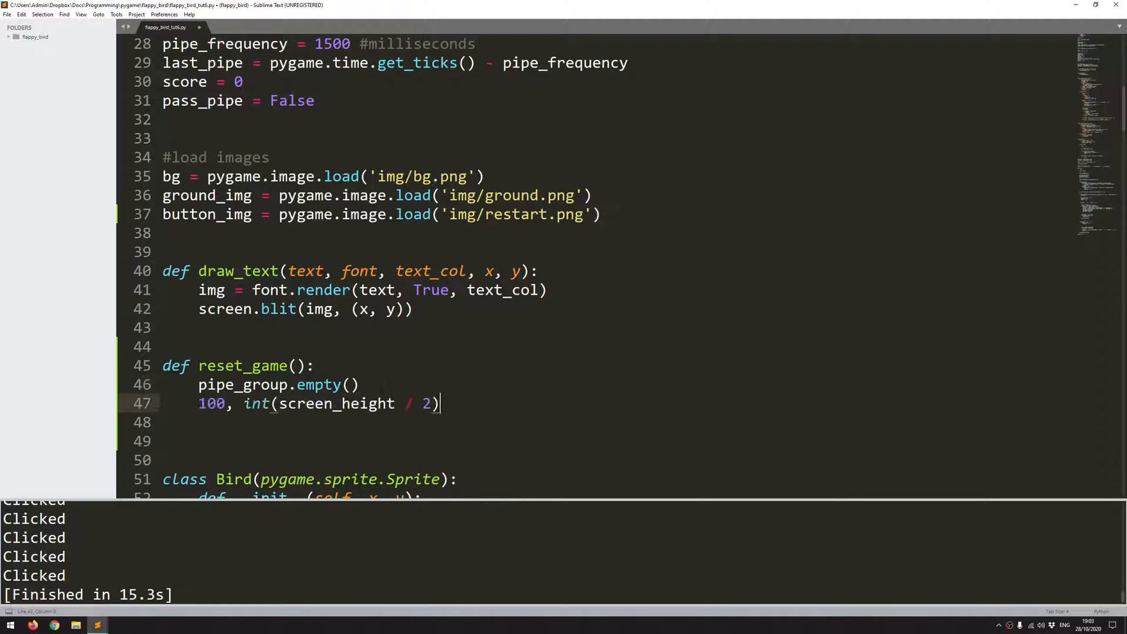
type("s")
type("flappy")
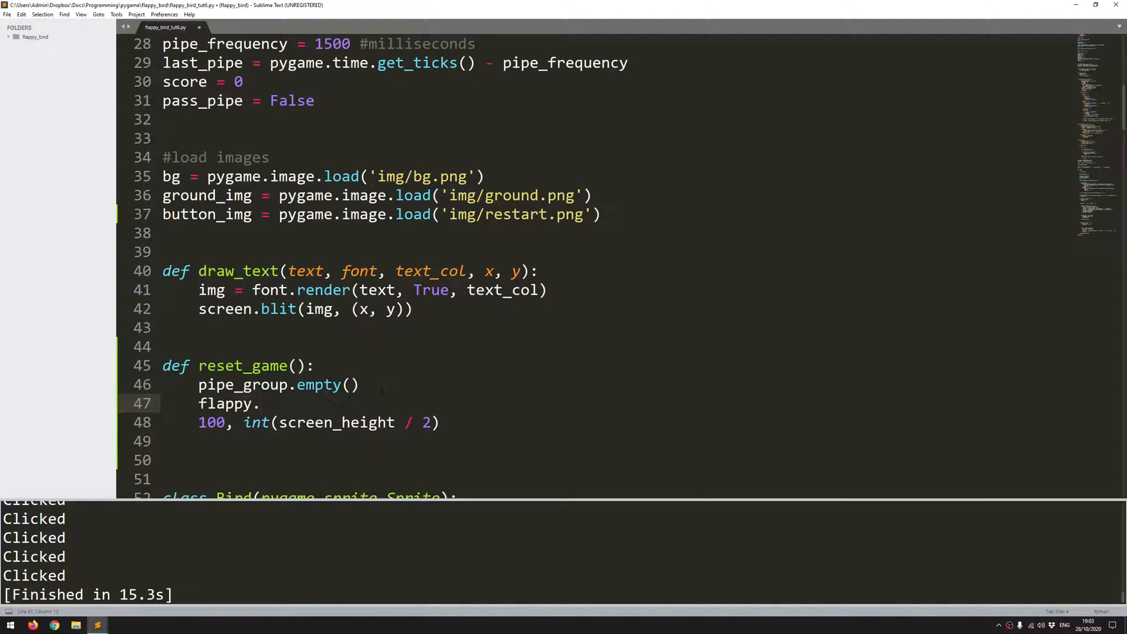
type(".rect")
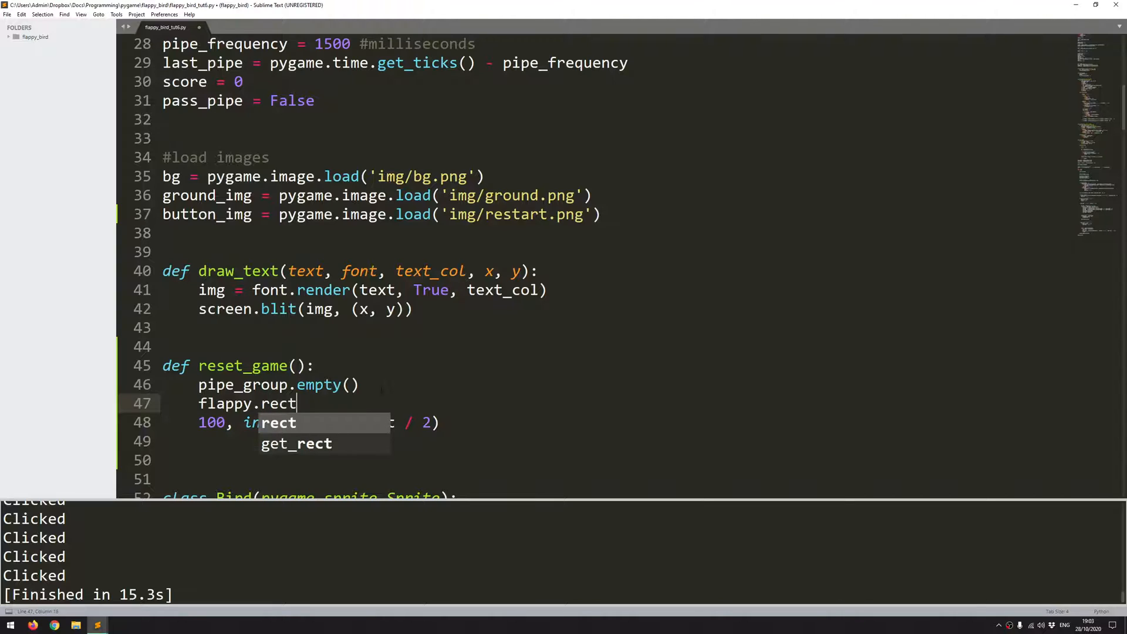
type(".x =")
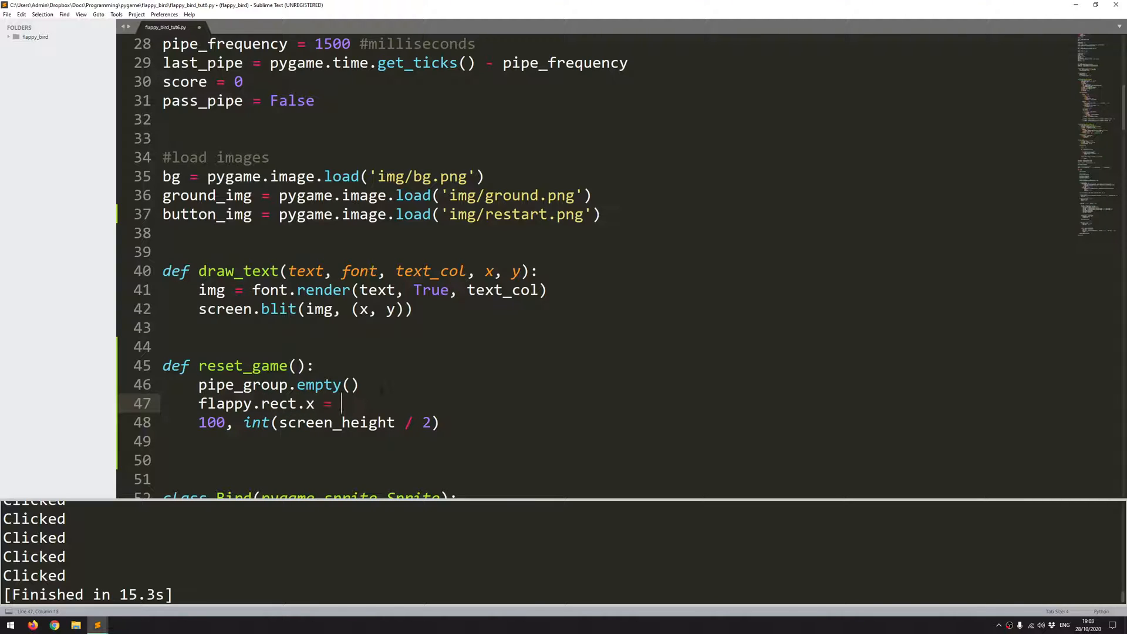
type("100")
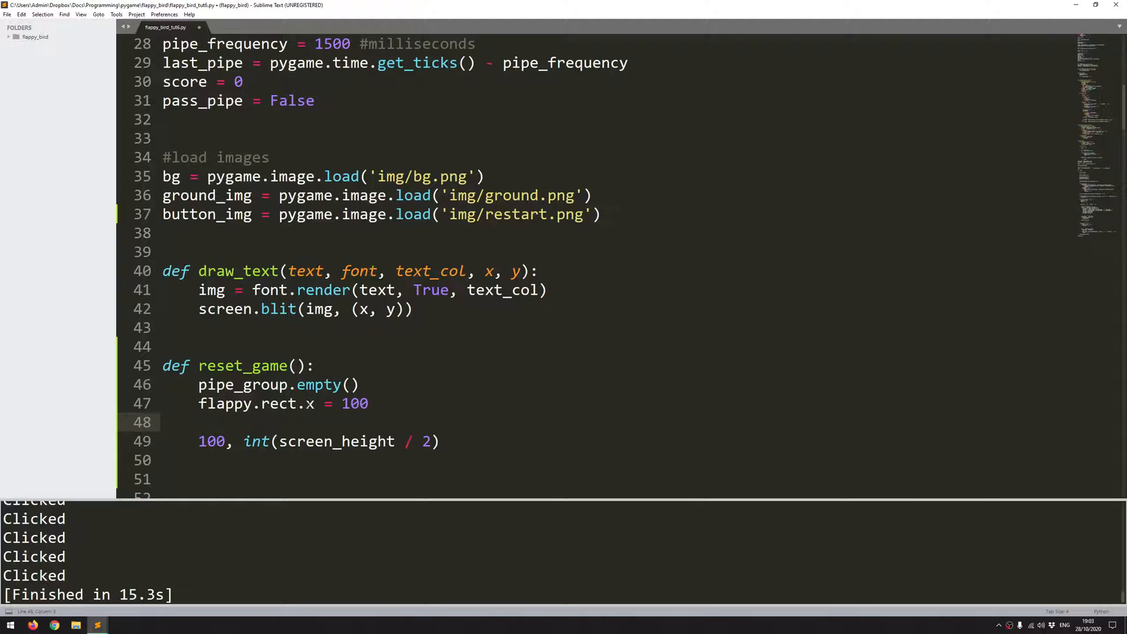
type("flappy.rect.y =")
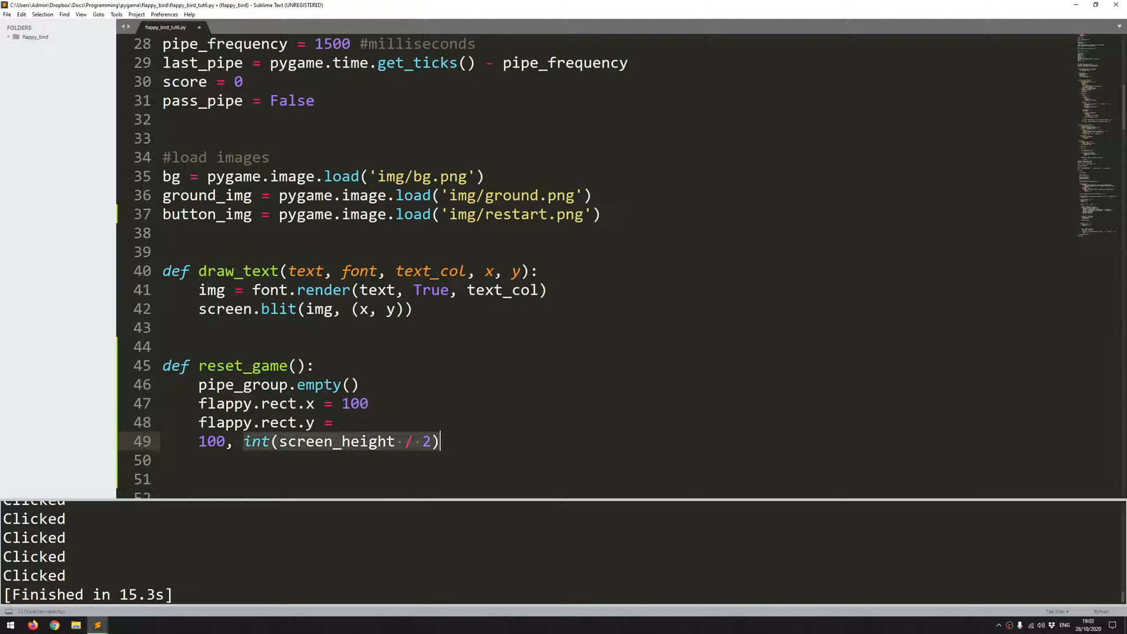
type("int(screen_height / 2)")
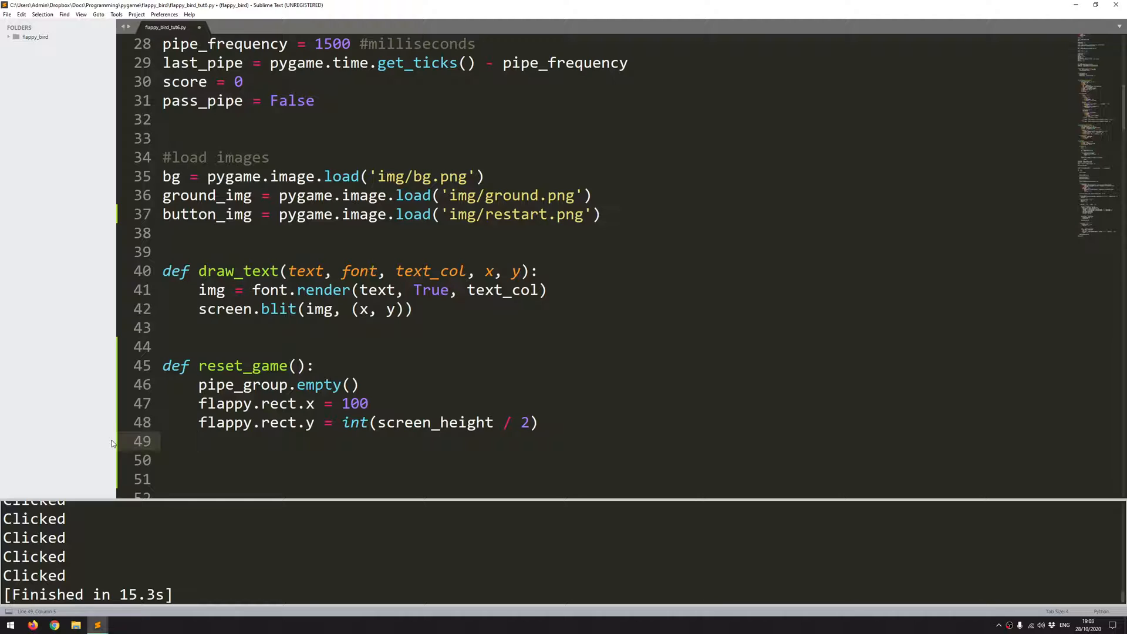
Step: Add score = 0 and a final return score line to reset_game()
type("score")
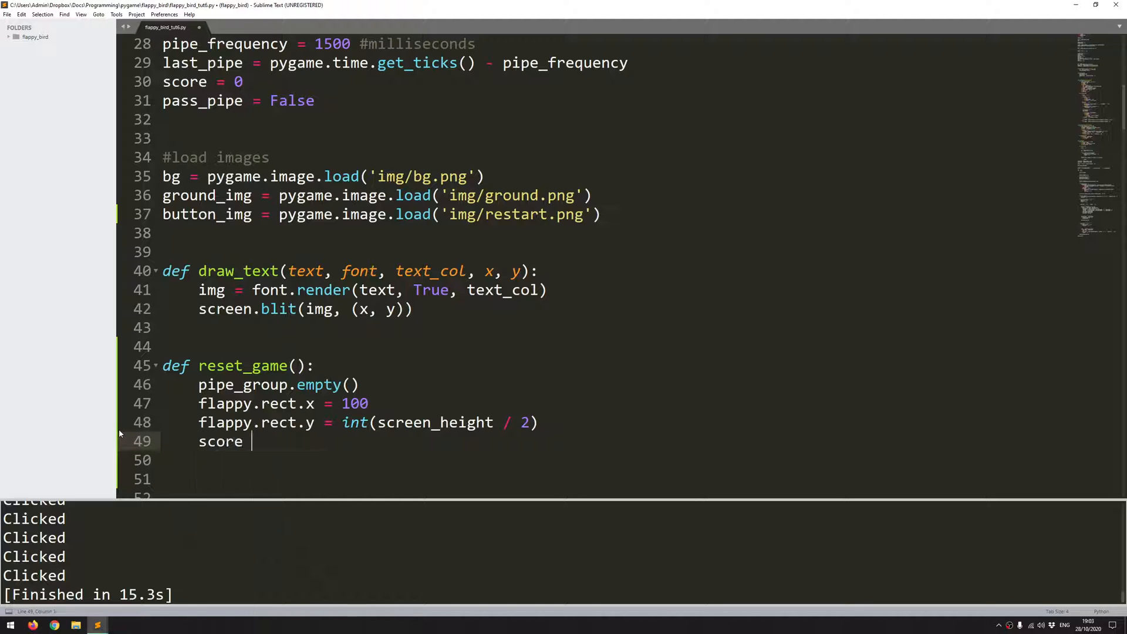
type("= 0")
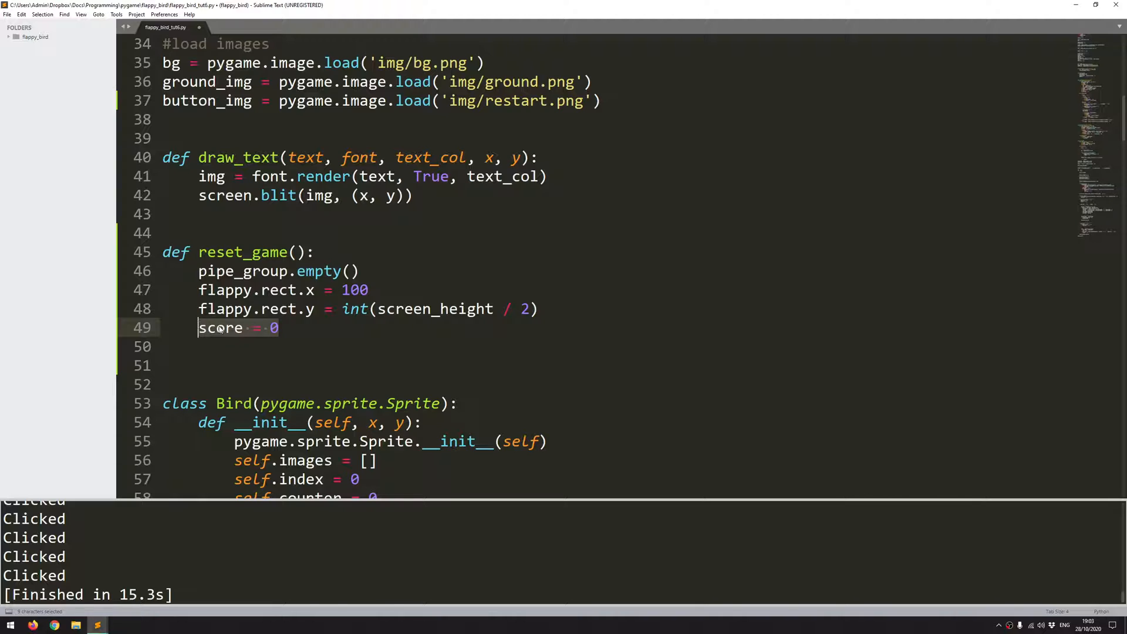
left_click(223, 328)
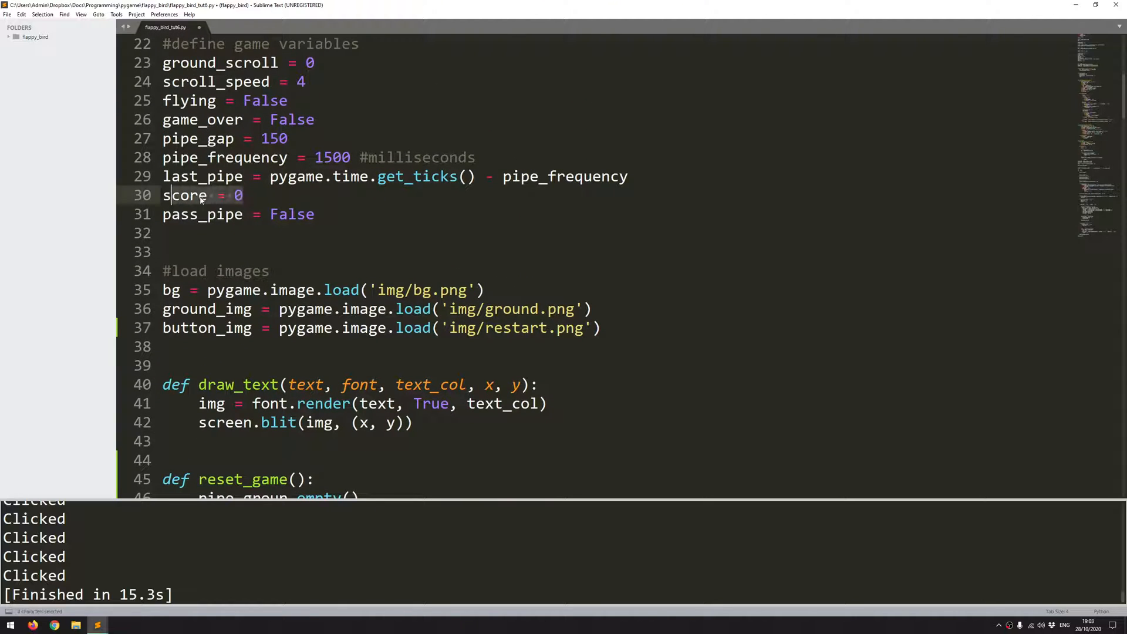
scroll("down", 3)
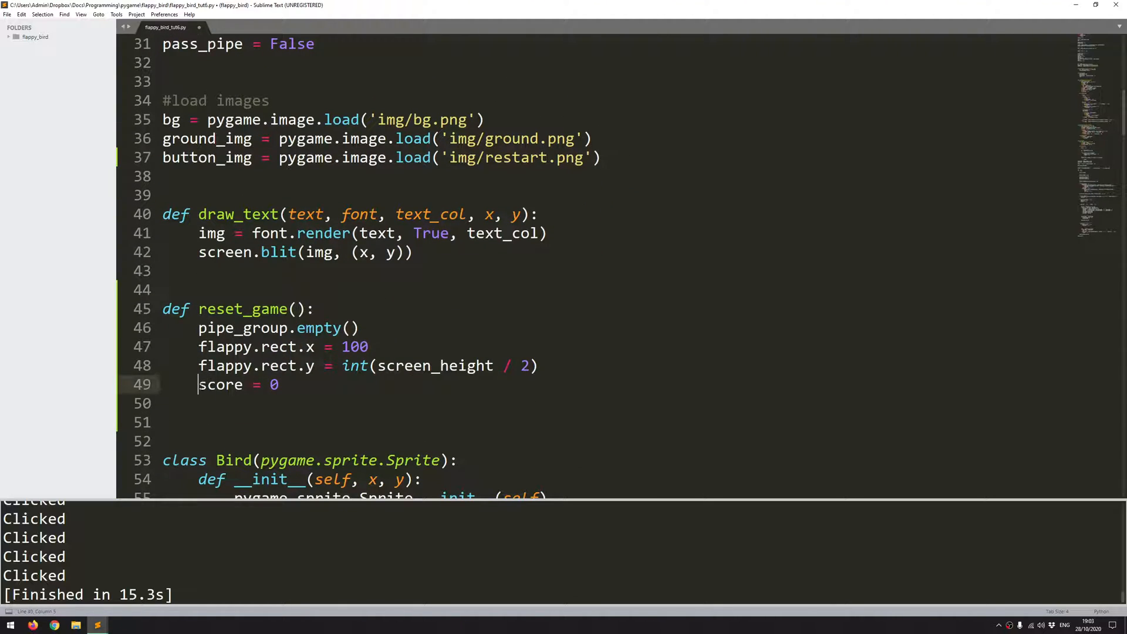
double_click(220, 385)
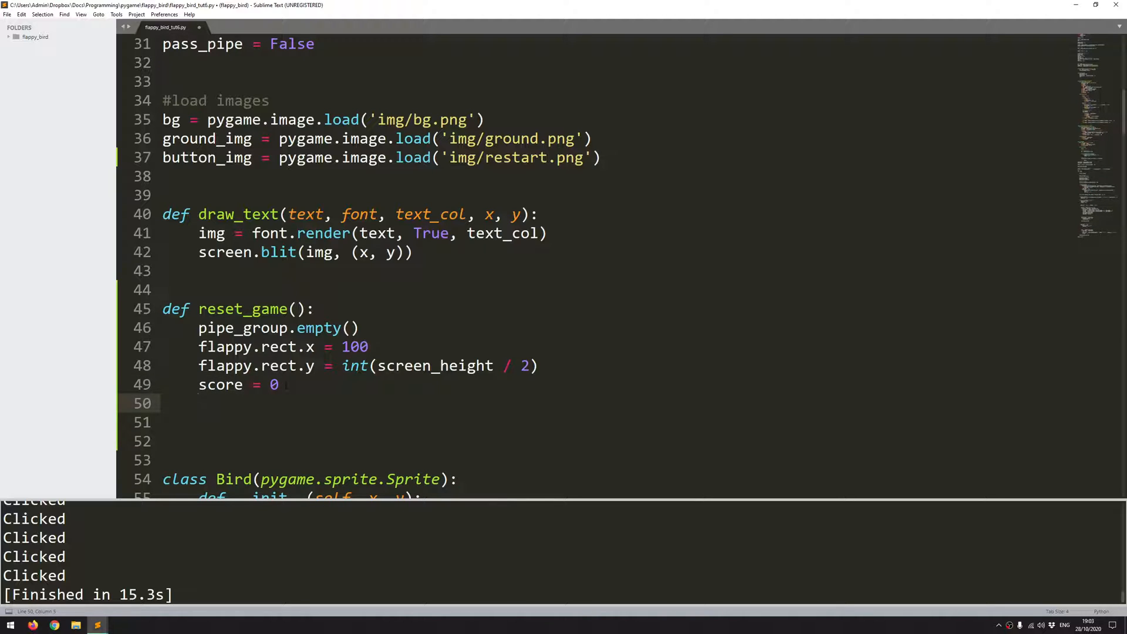
type("return scr")
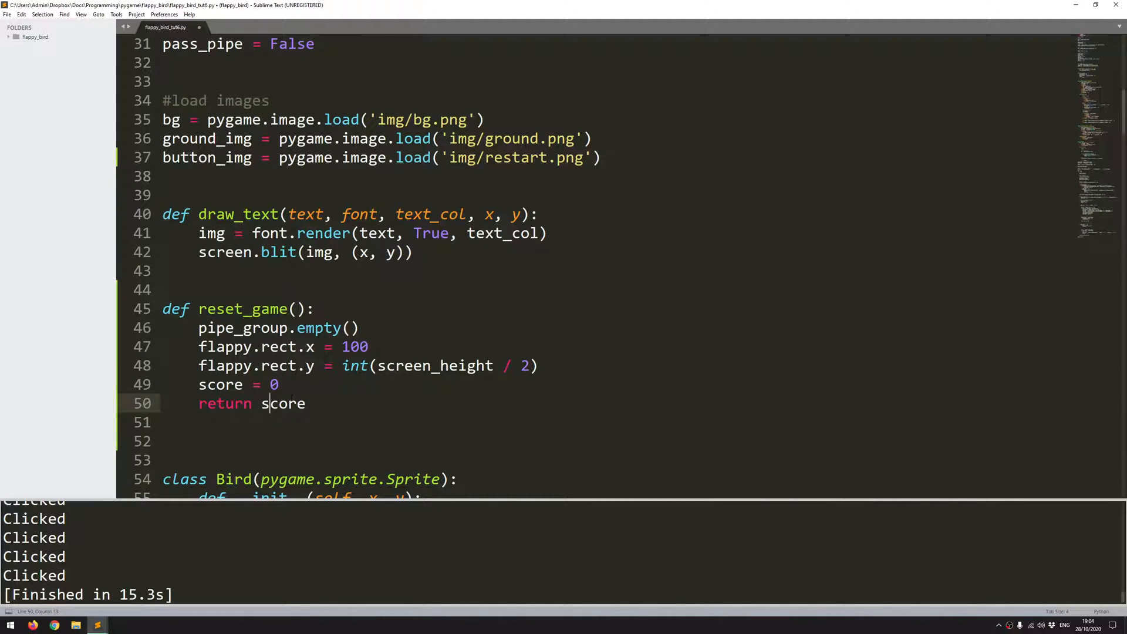
scroll("down", 3)
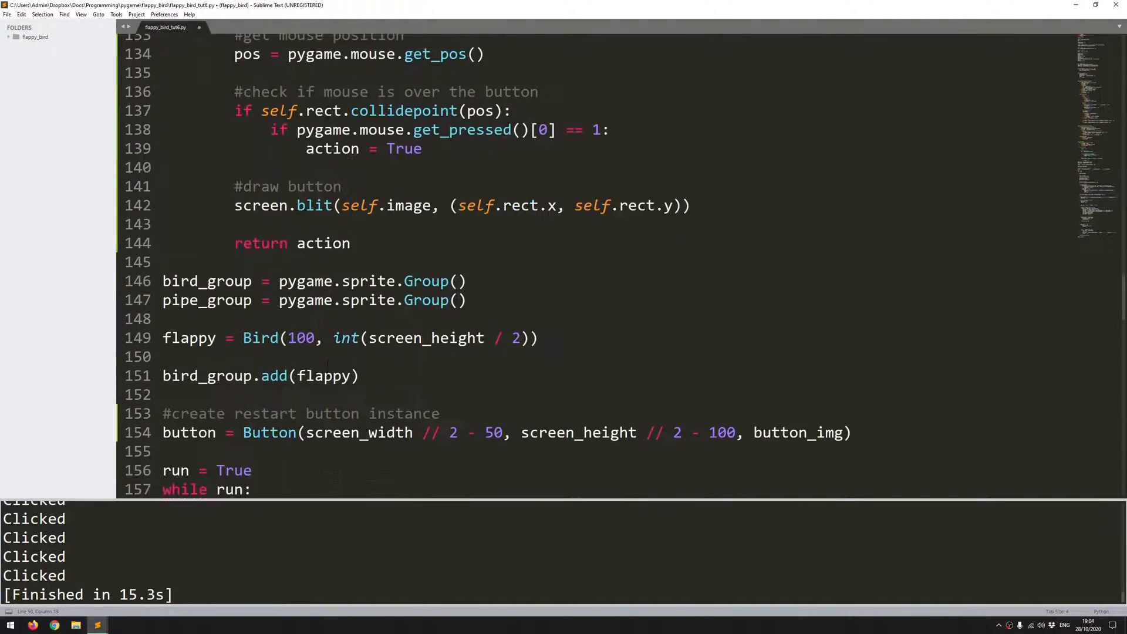
Step: Add score = reset_game() after game_over = False and run the script with Ctrl+B
scroll("down", 3)
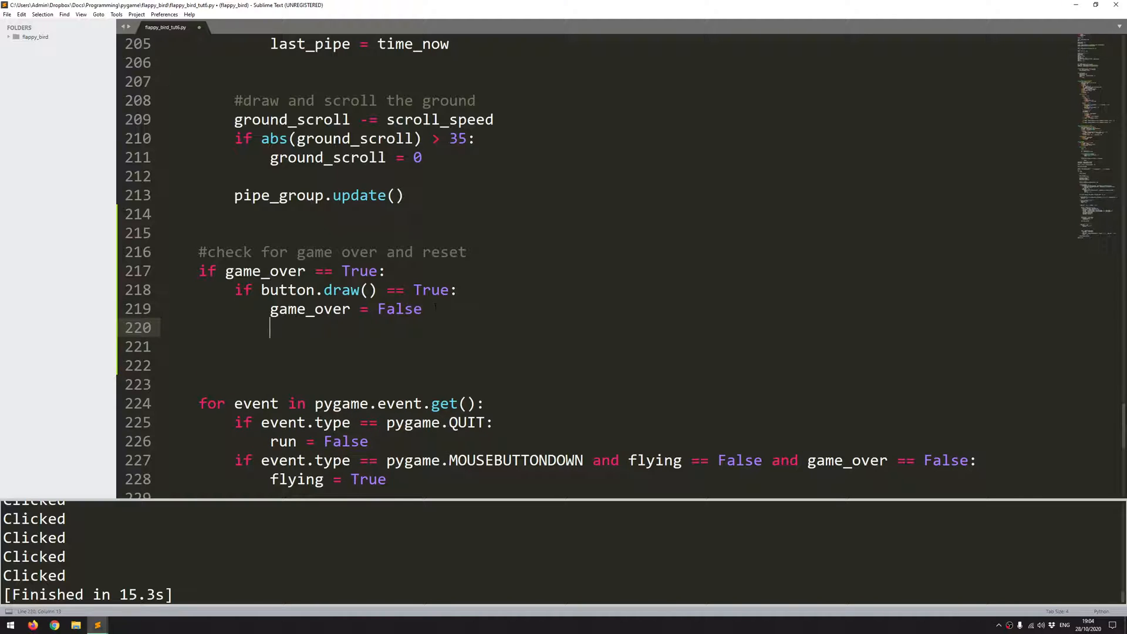
type("reset_ga")
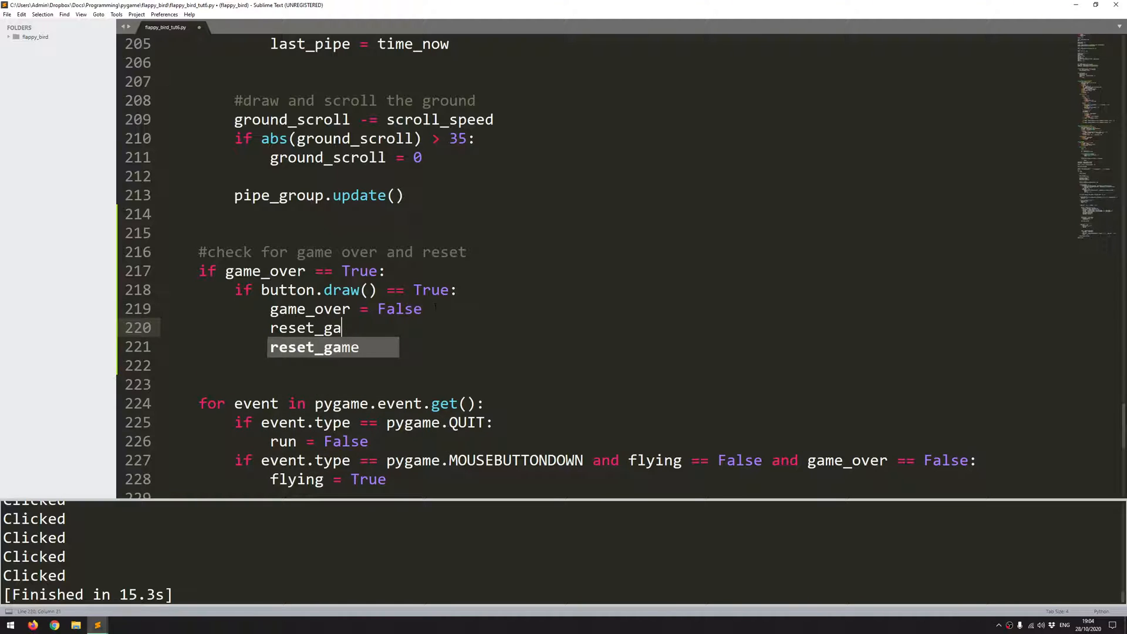
key("Tab")
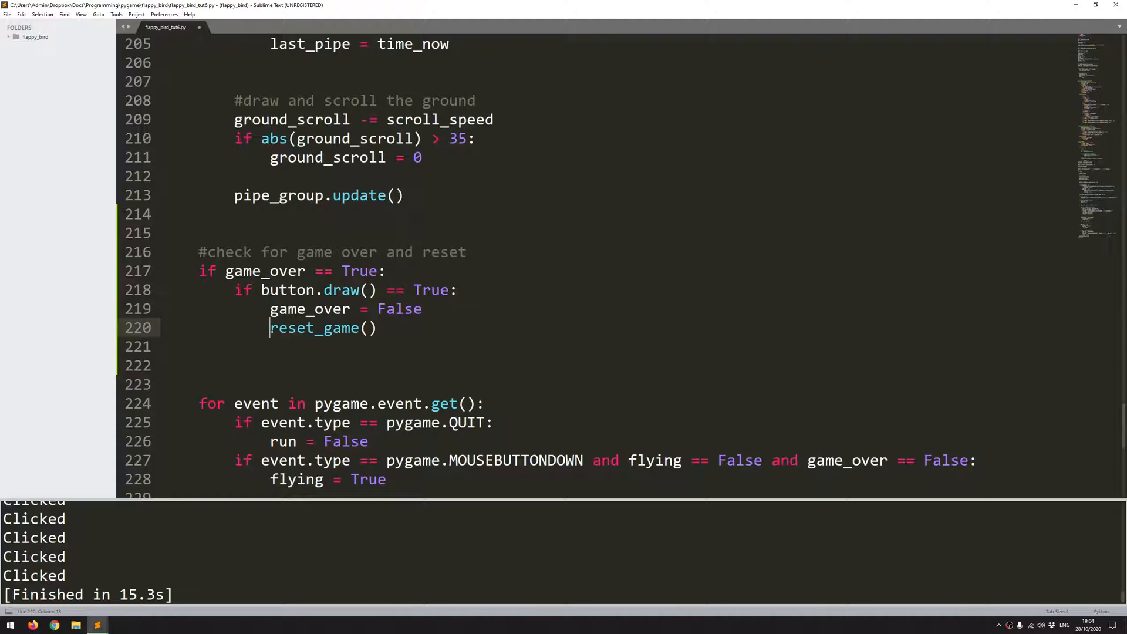
type("score =")
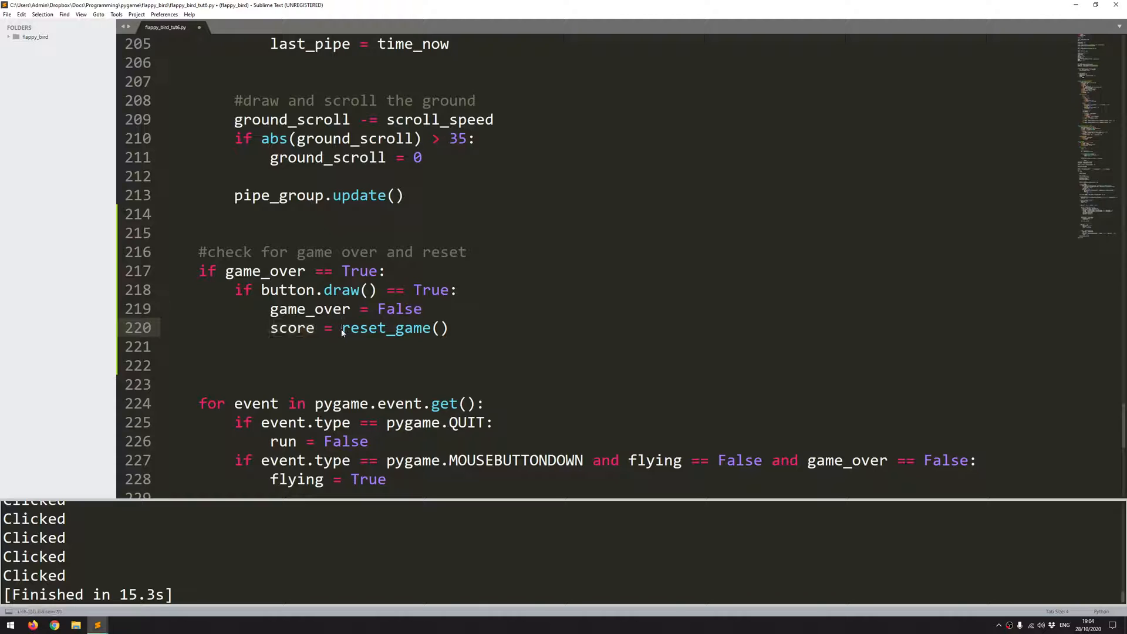
key("ctrl+b")
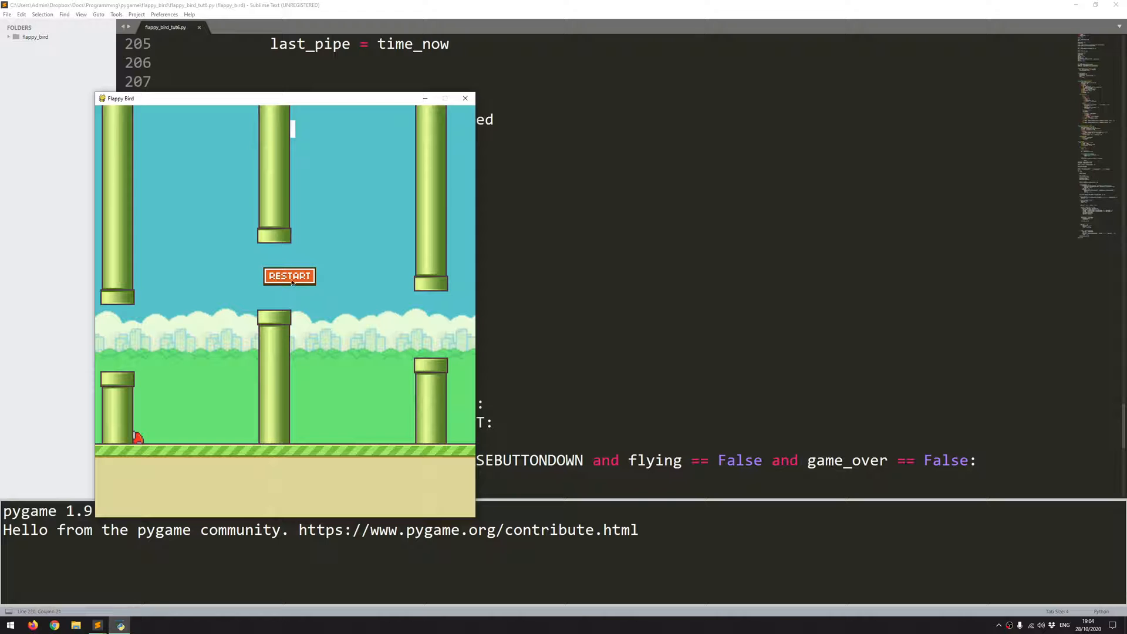
Step: Click RESTART twice after crashing to confirm the reset, then close the game
left_click(289, 276)
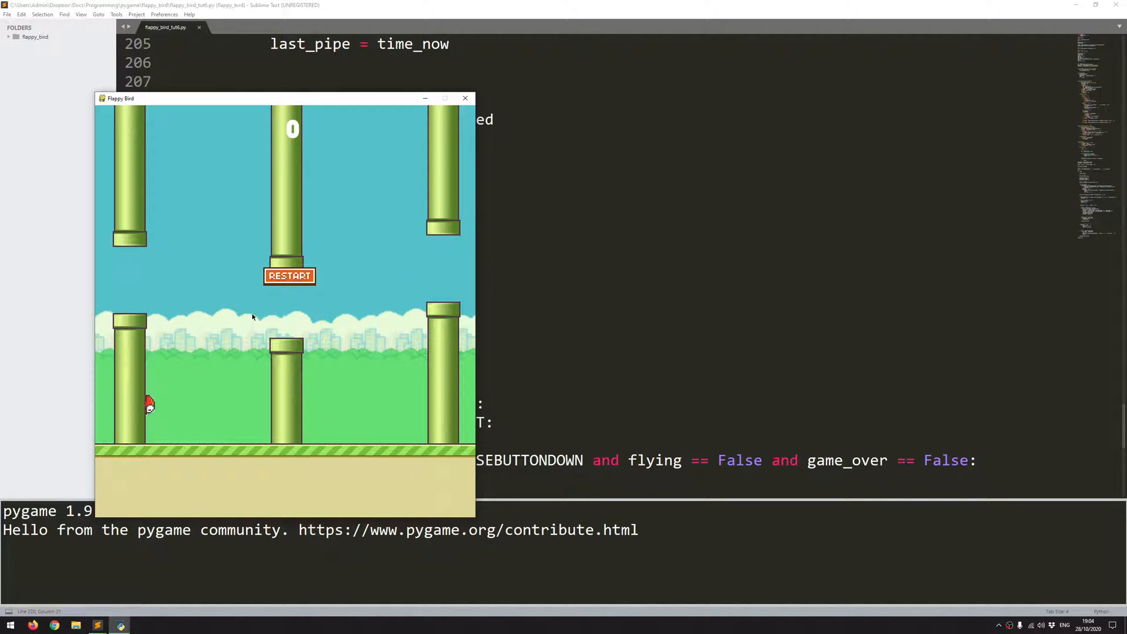
left_click(289, 275)
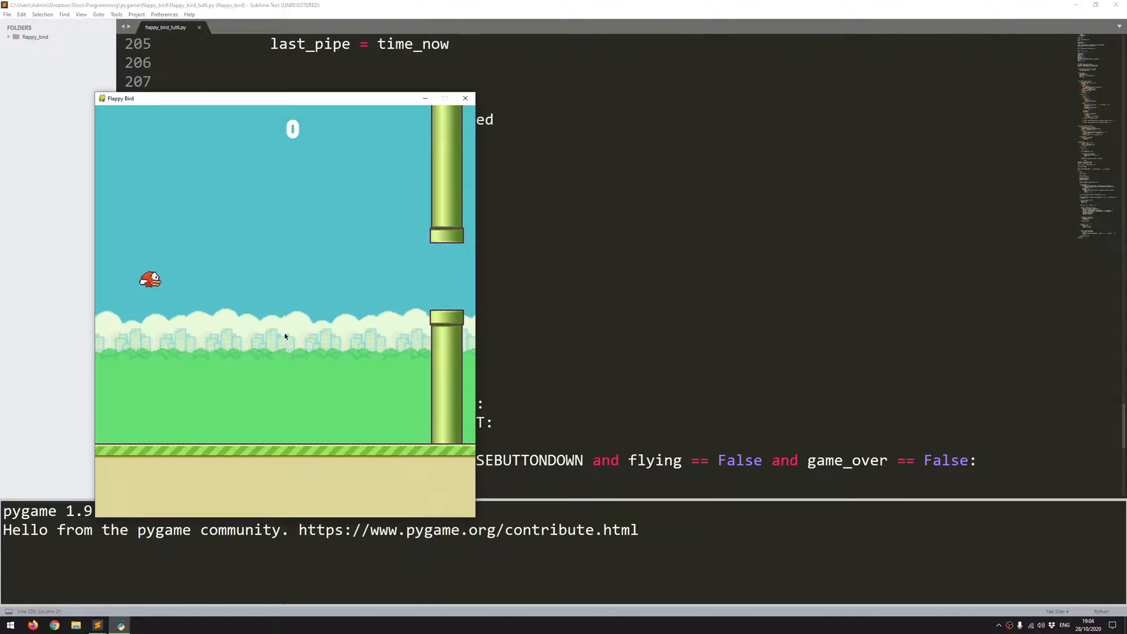
left_click(465, 98)
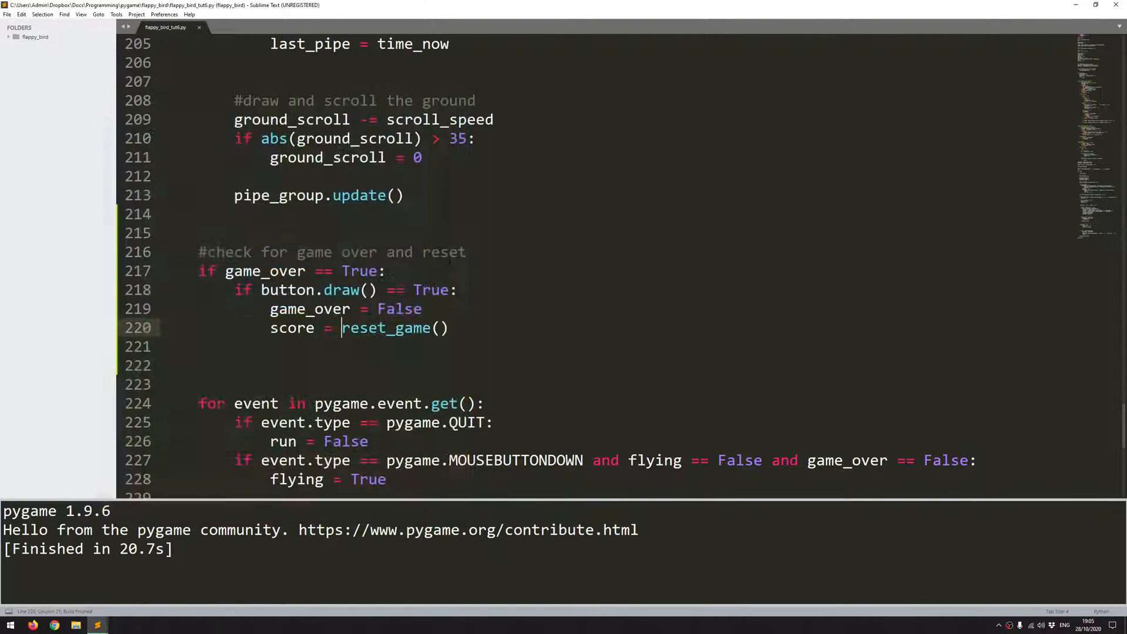
scroll("down", 3)
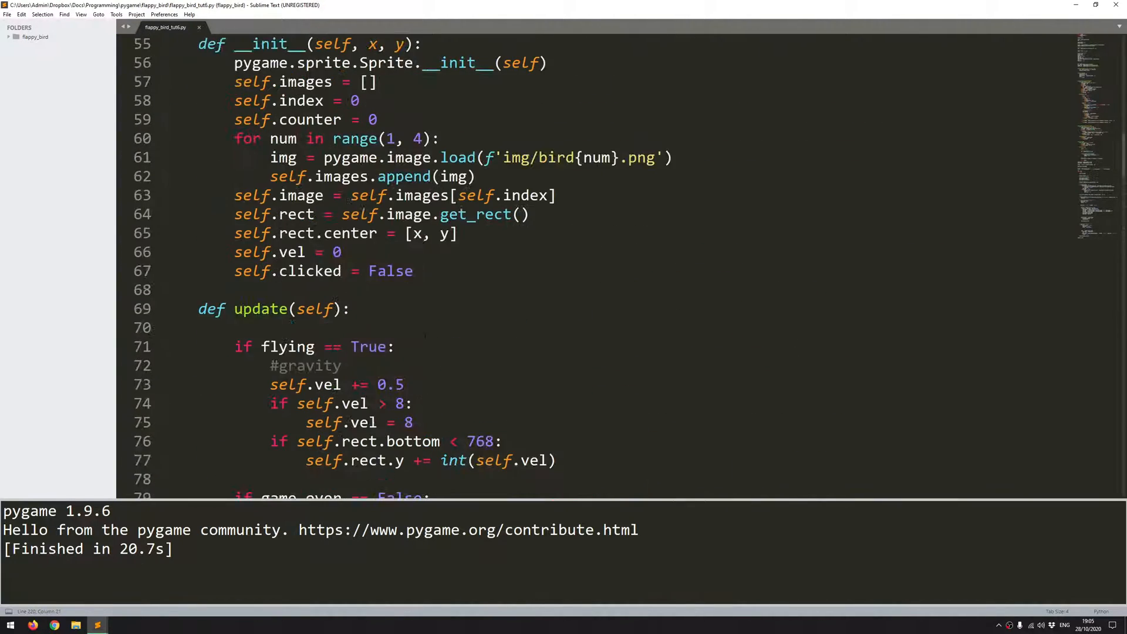
scroll("up", 3)
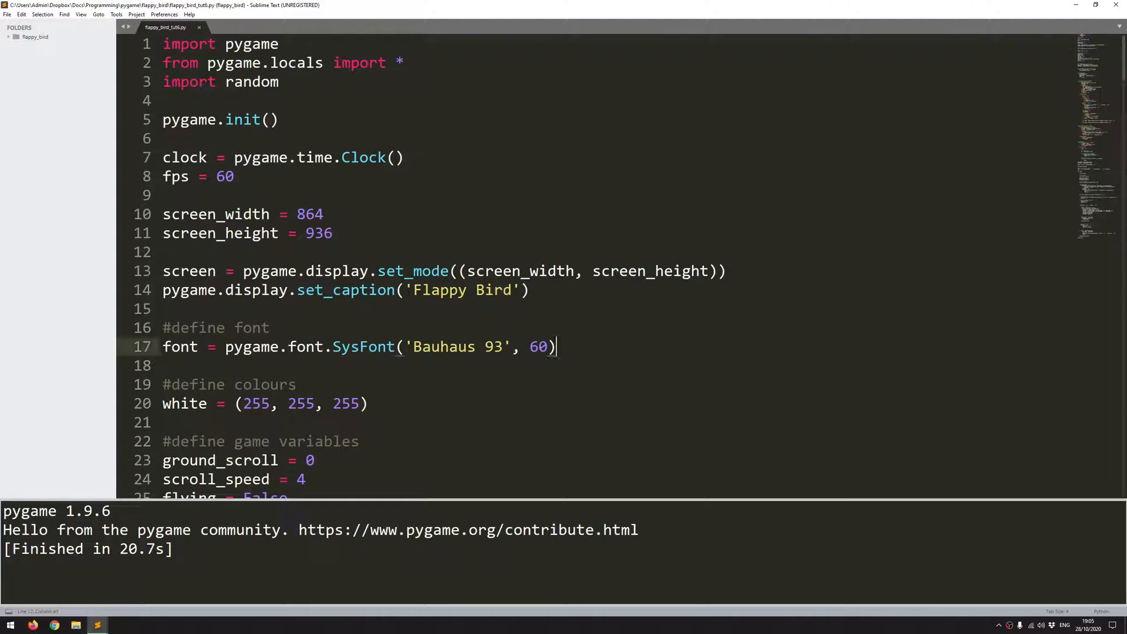
left_click(567, 346)
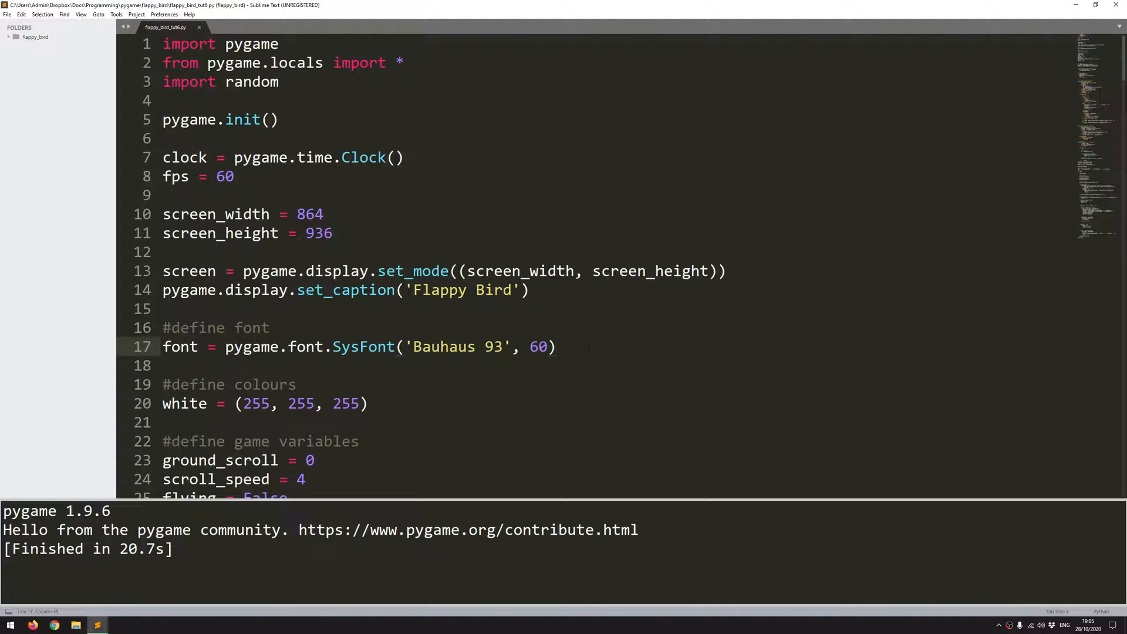